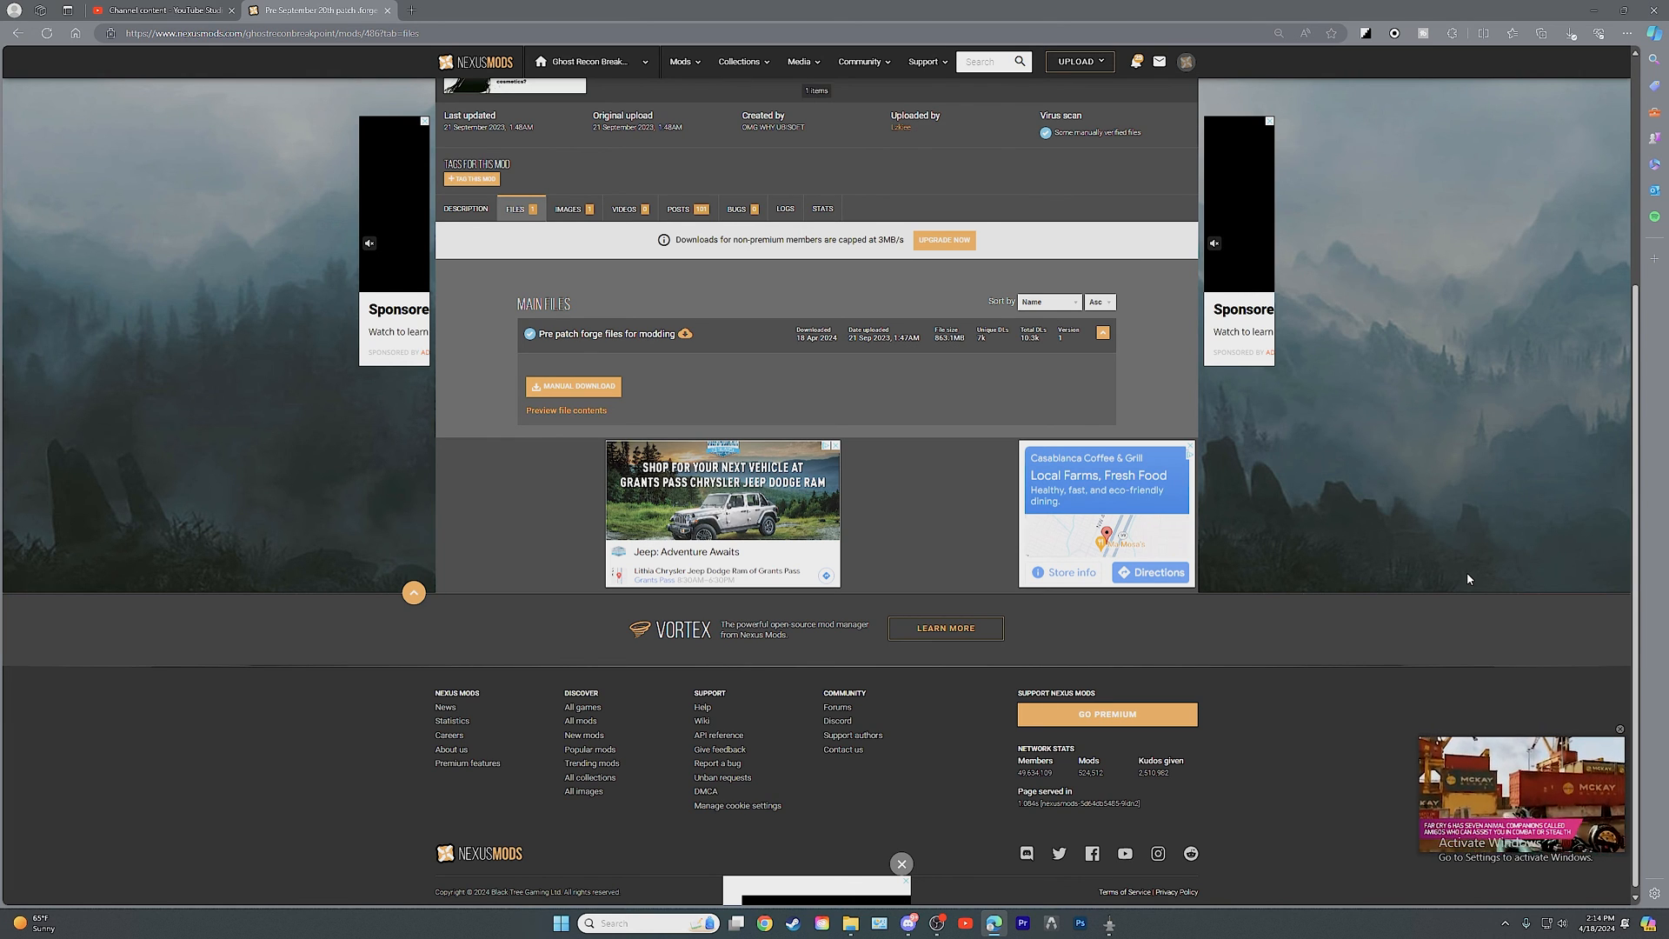
{"action": "mouse_move", "coordinate": [1318, 437]}
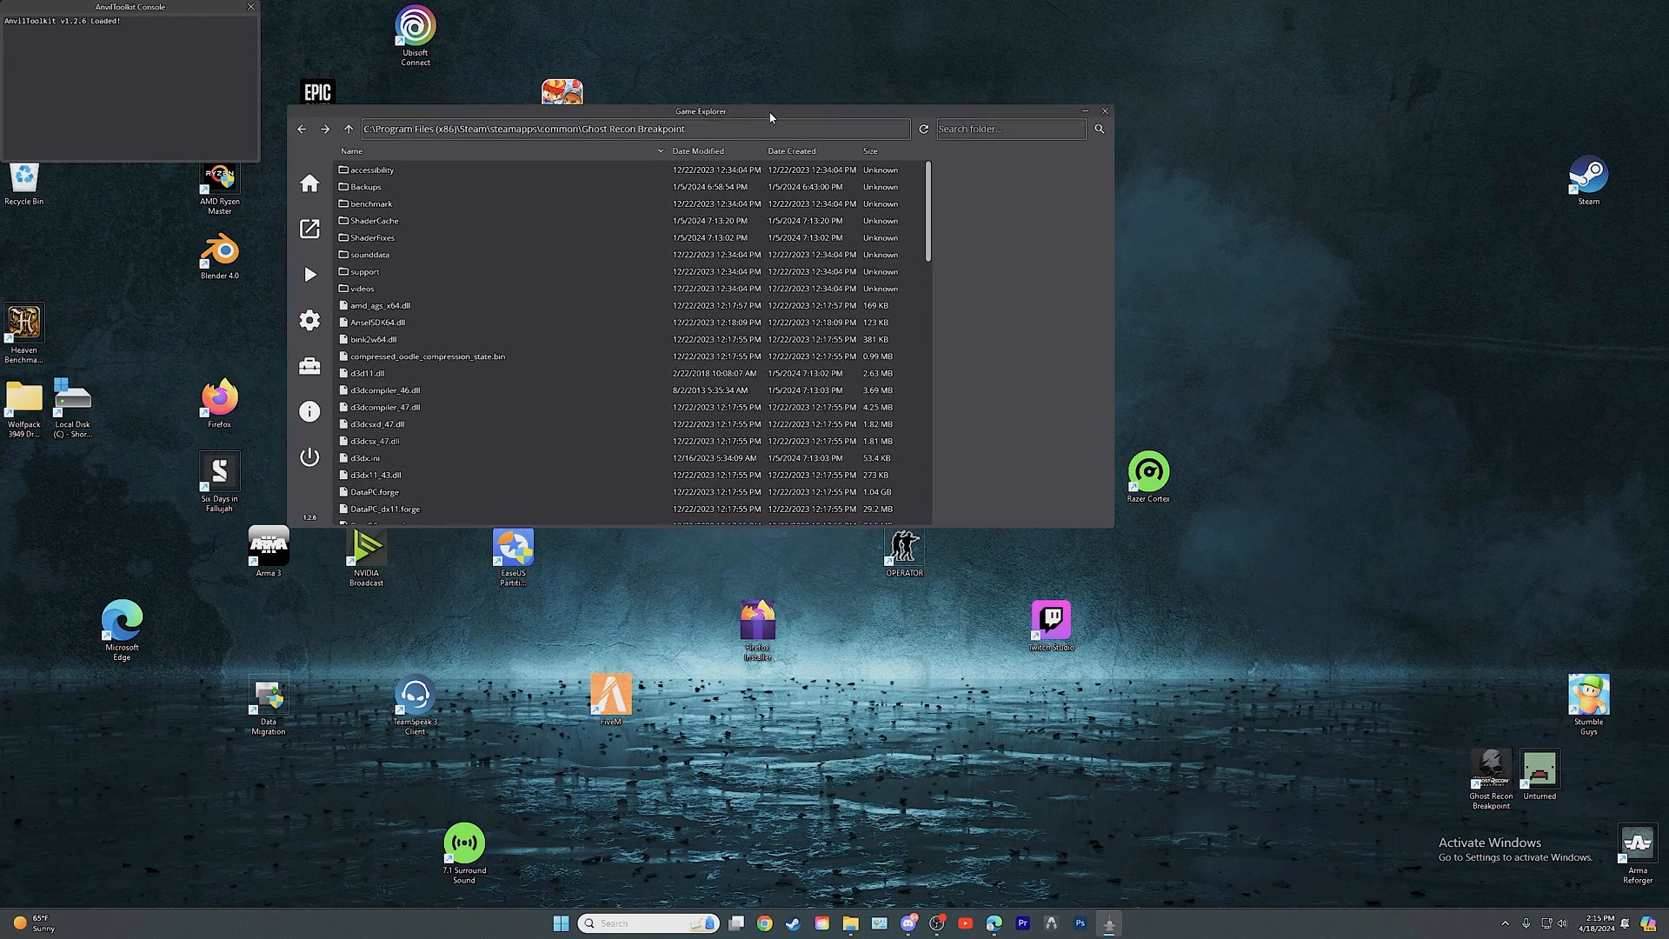
- Move Game Explorer lower and bring up the ShaderCache folder's context menu
{"action": "left_click_drag", "start_coordinate": [701, 110], "coordinate": [716, 150]}
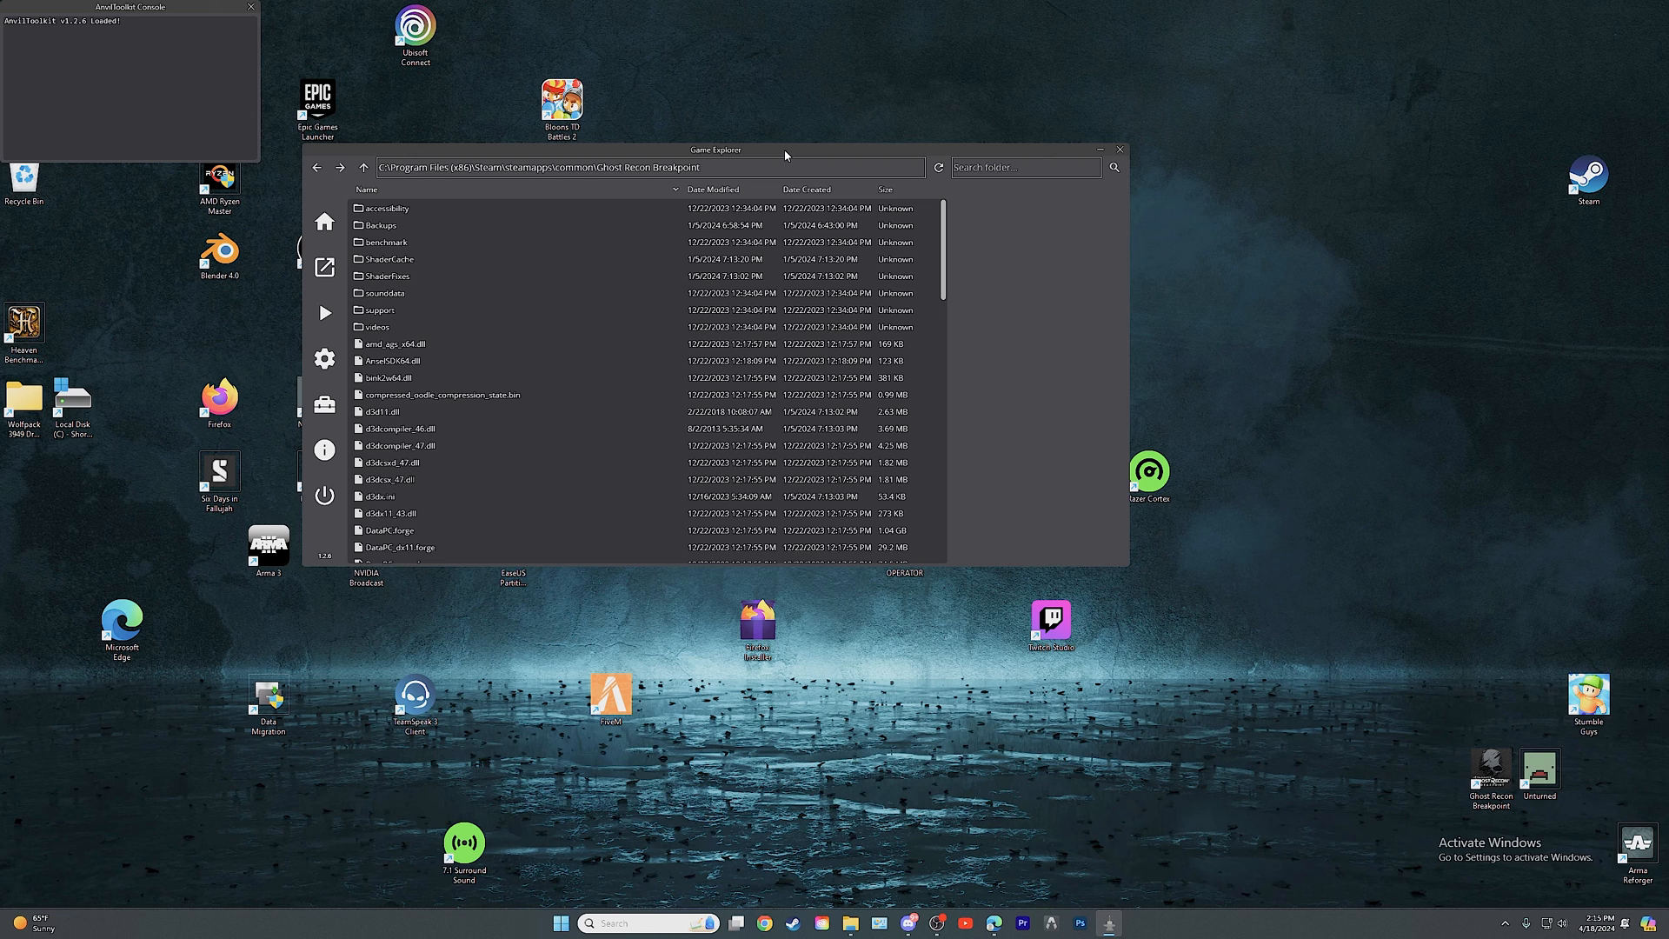
{"action": "mouse_move", "coordinate": [801, 155]}
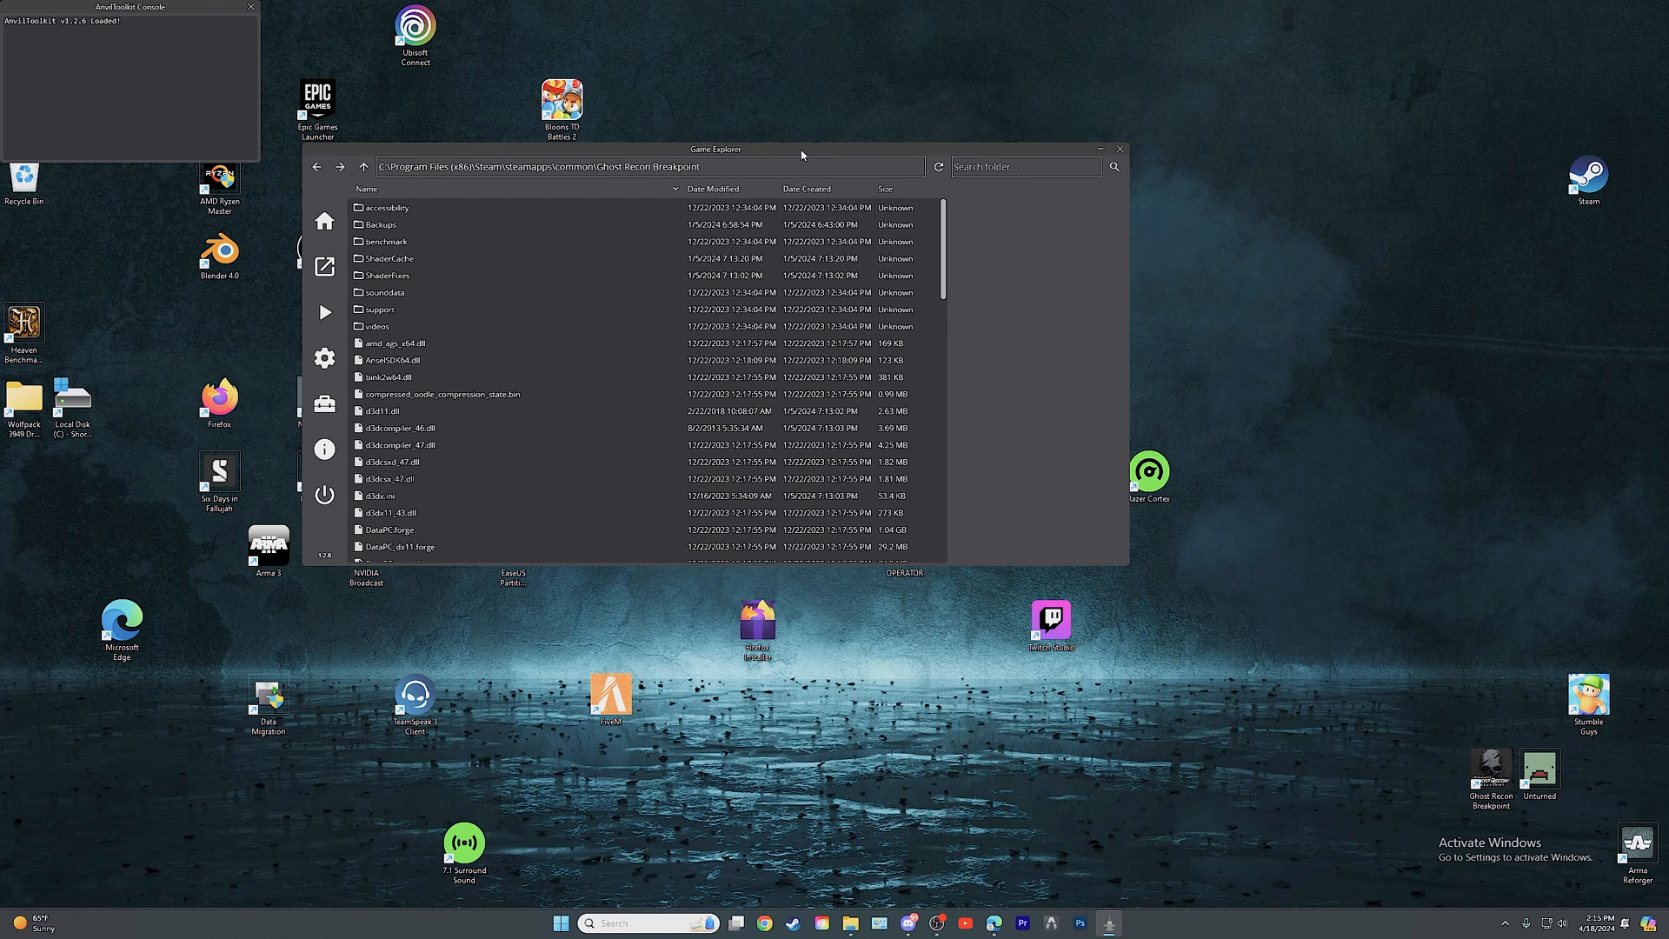
{"action": "left_click", "coordinate": [392, 359]}
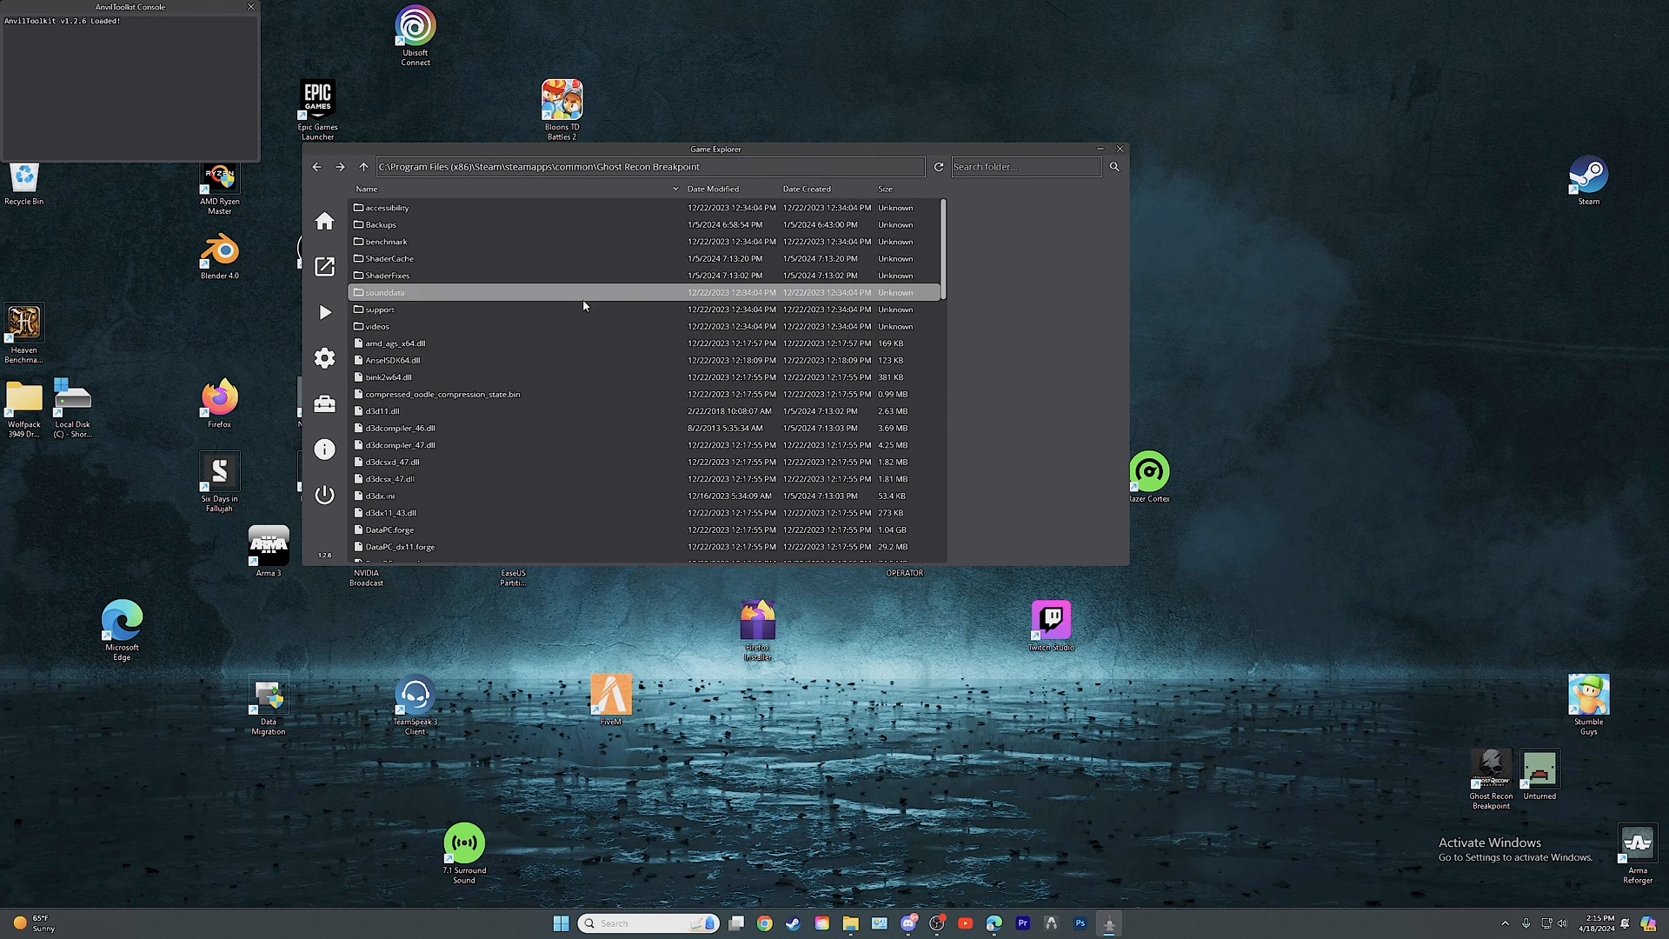
{"action": "left_click", "coordinate": [386, 241]}
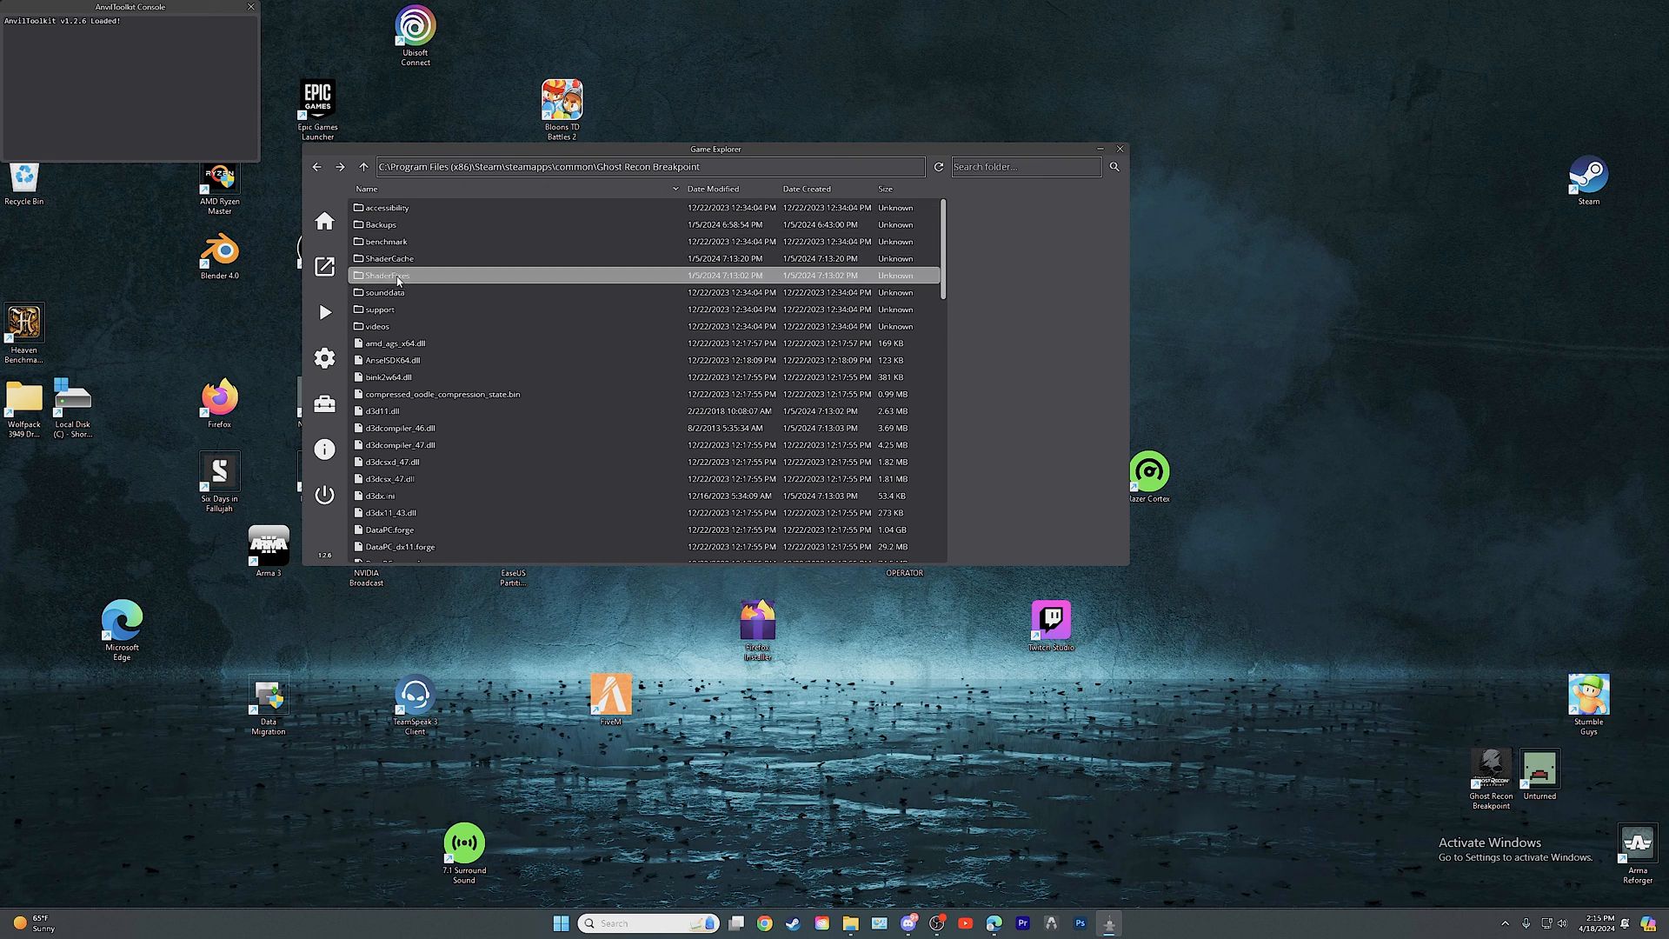
{"action": "mouse_move", "coordinate": [459, 287]}
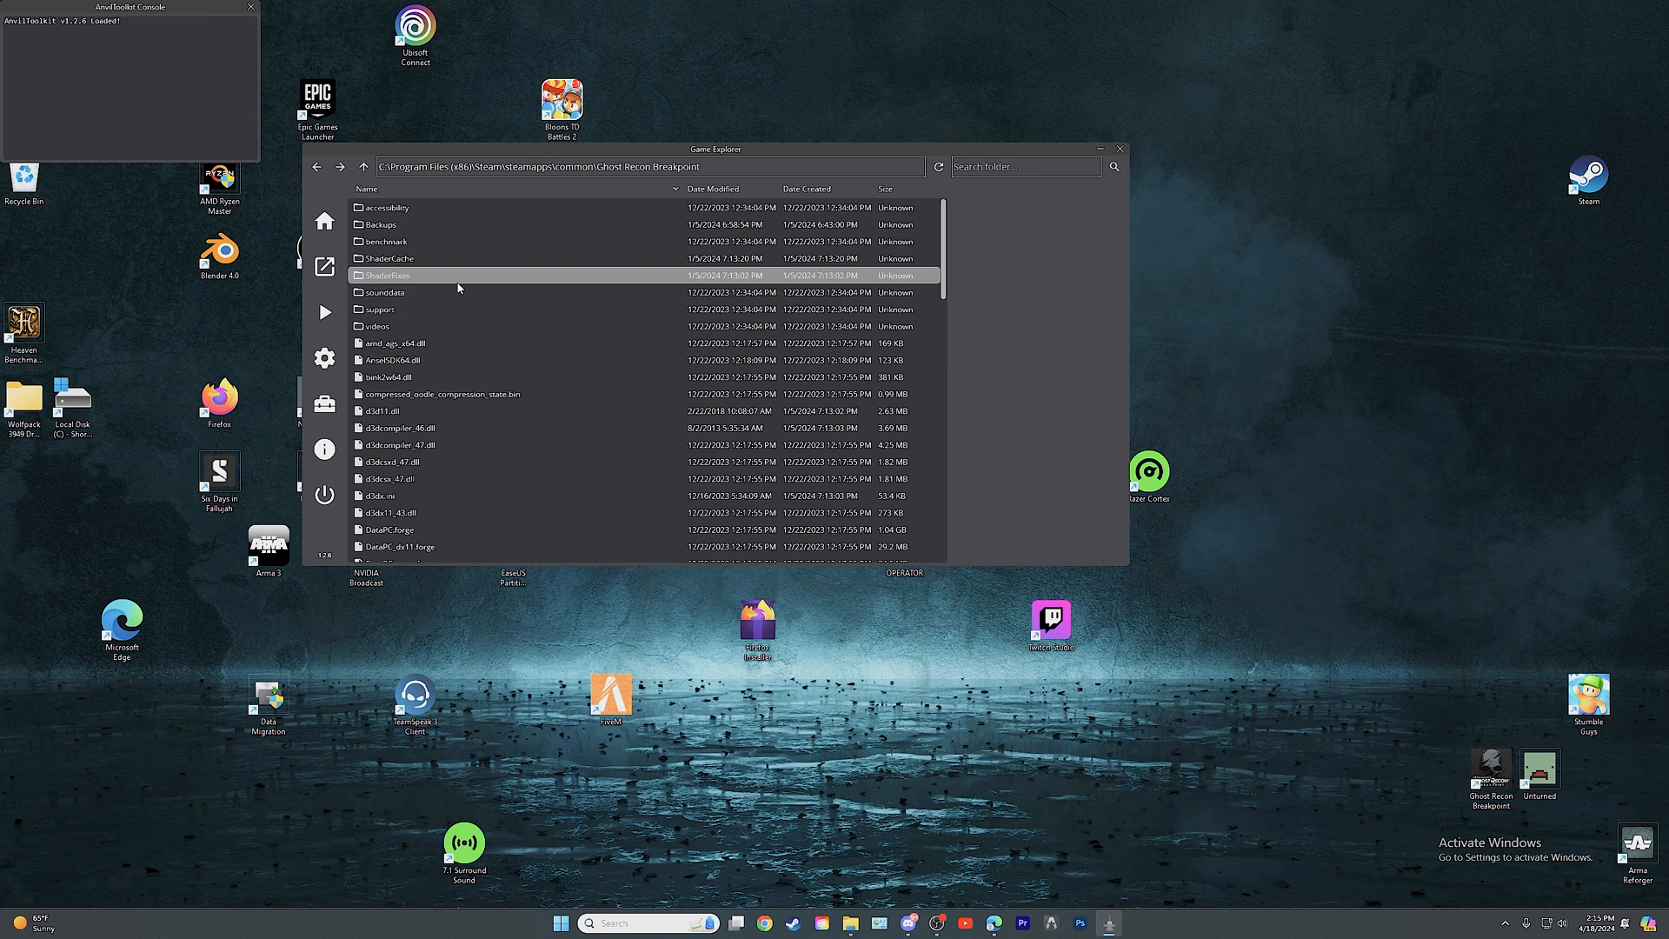
{"action": "mouse_move", "coordinate": [477, 283]}
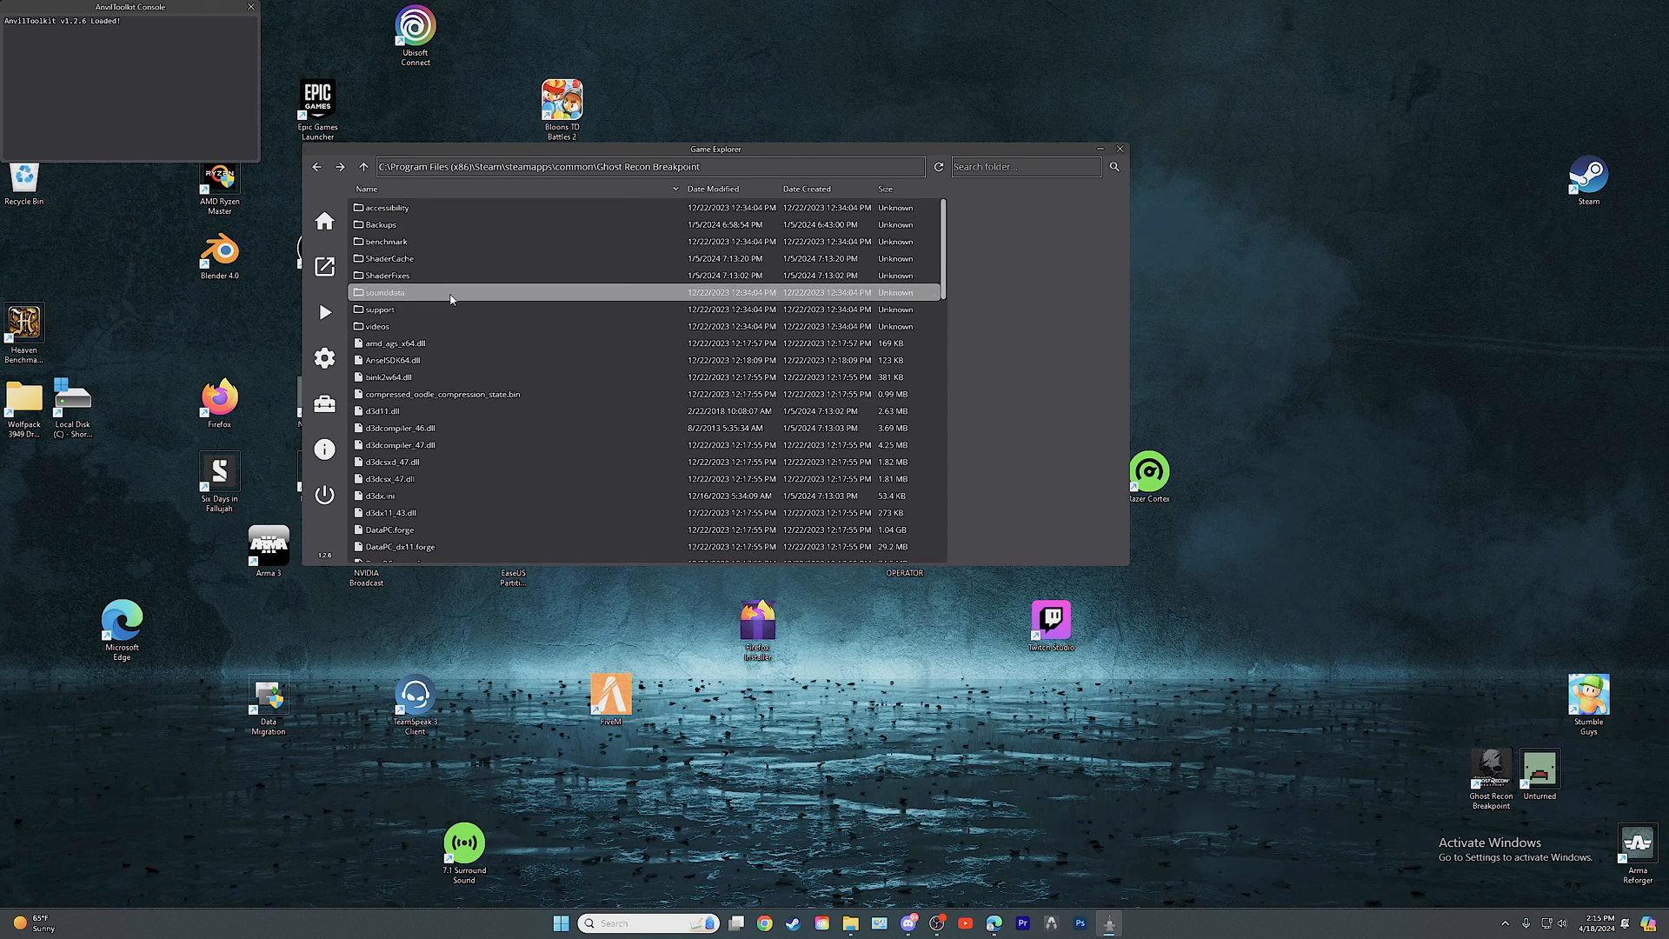
{"action": "scroll", "scroll_direction": "down", "scroll_amount": 3}
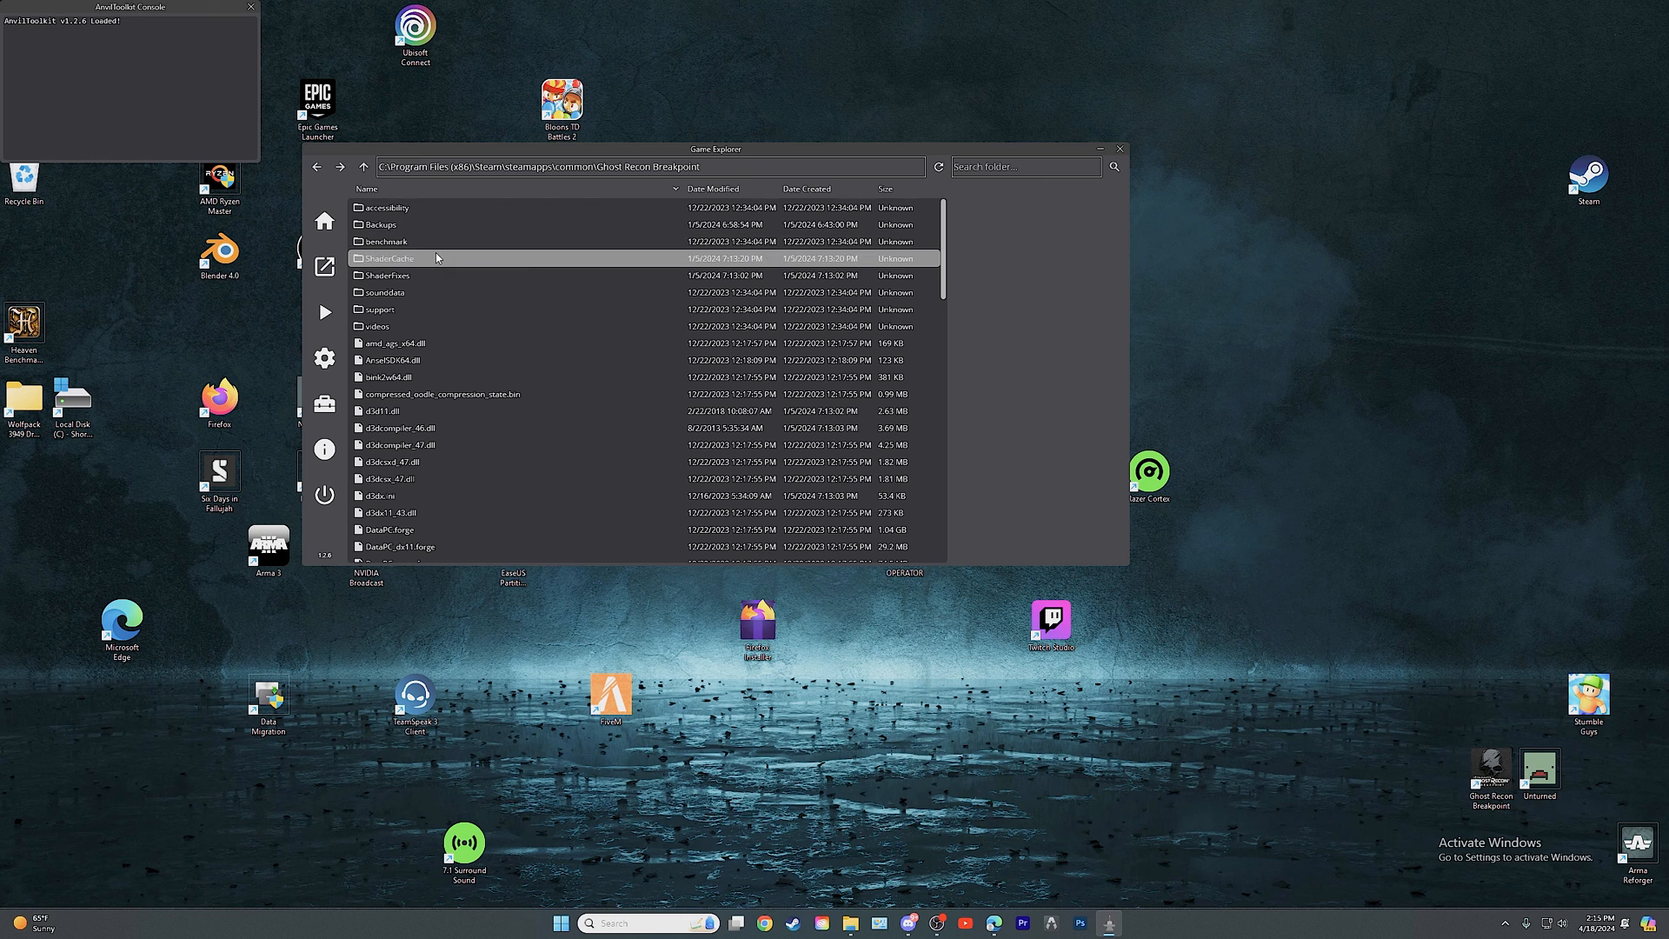
{"action": "right_click", "coordinate": [437, 258]}
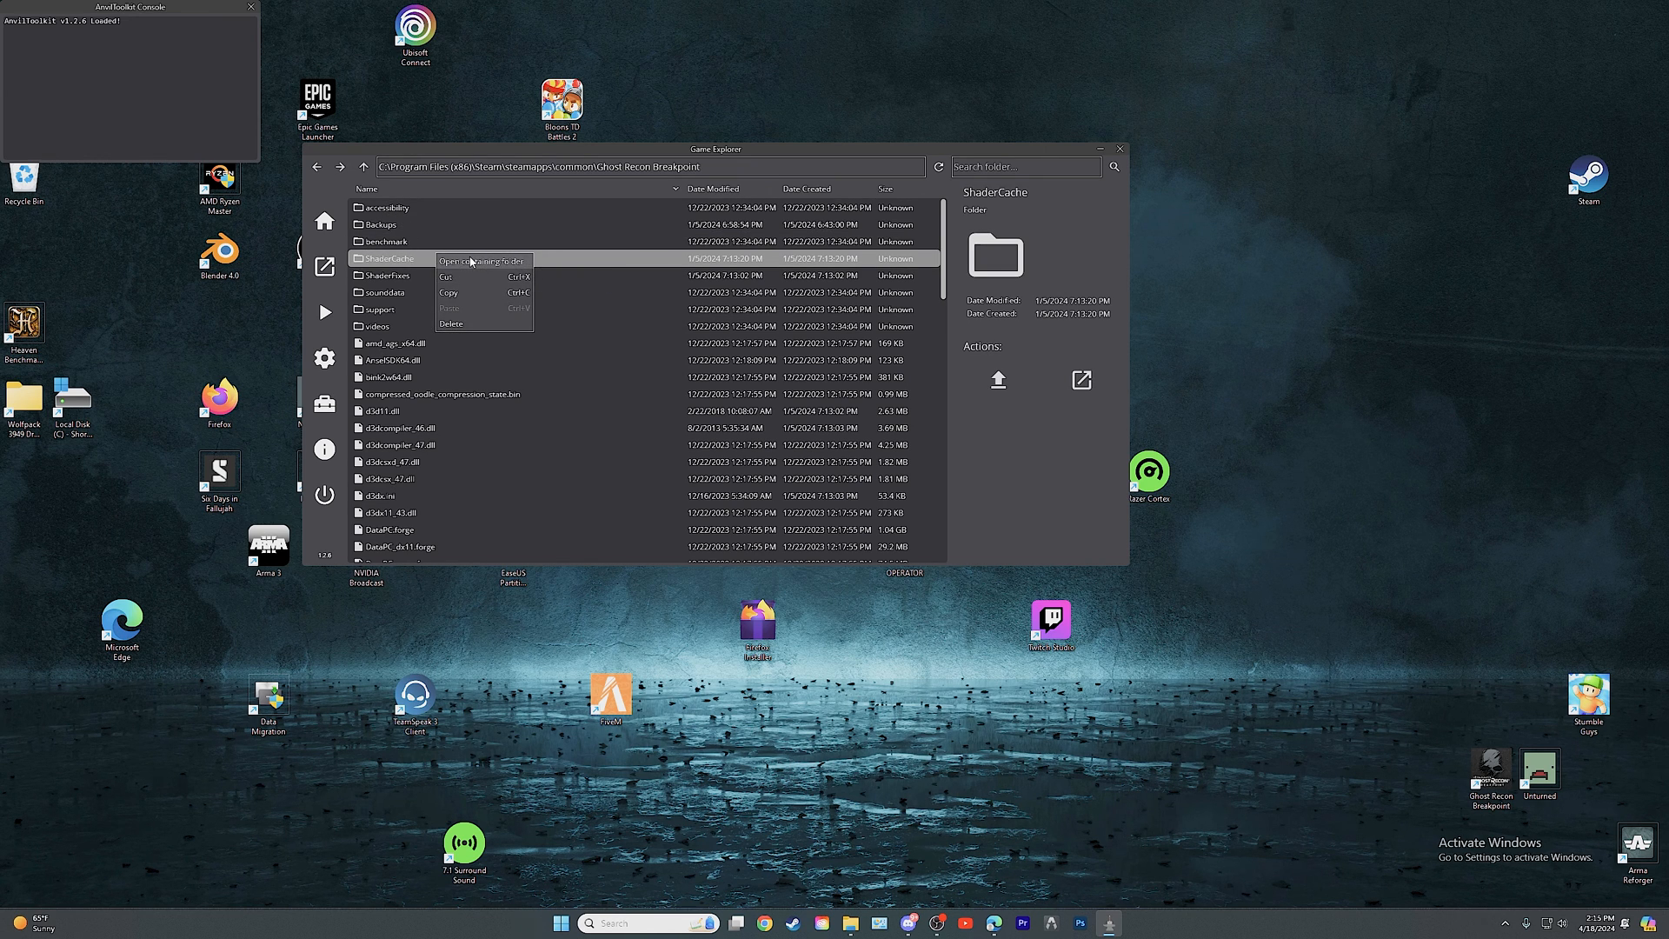
- Open the Ghost Recon Breakpoint folder full screen and scroll through its forge files
{"action": "left_click", "coordinate": [470, 261]}
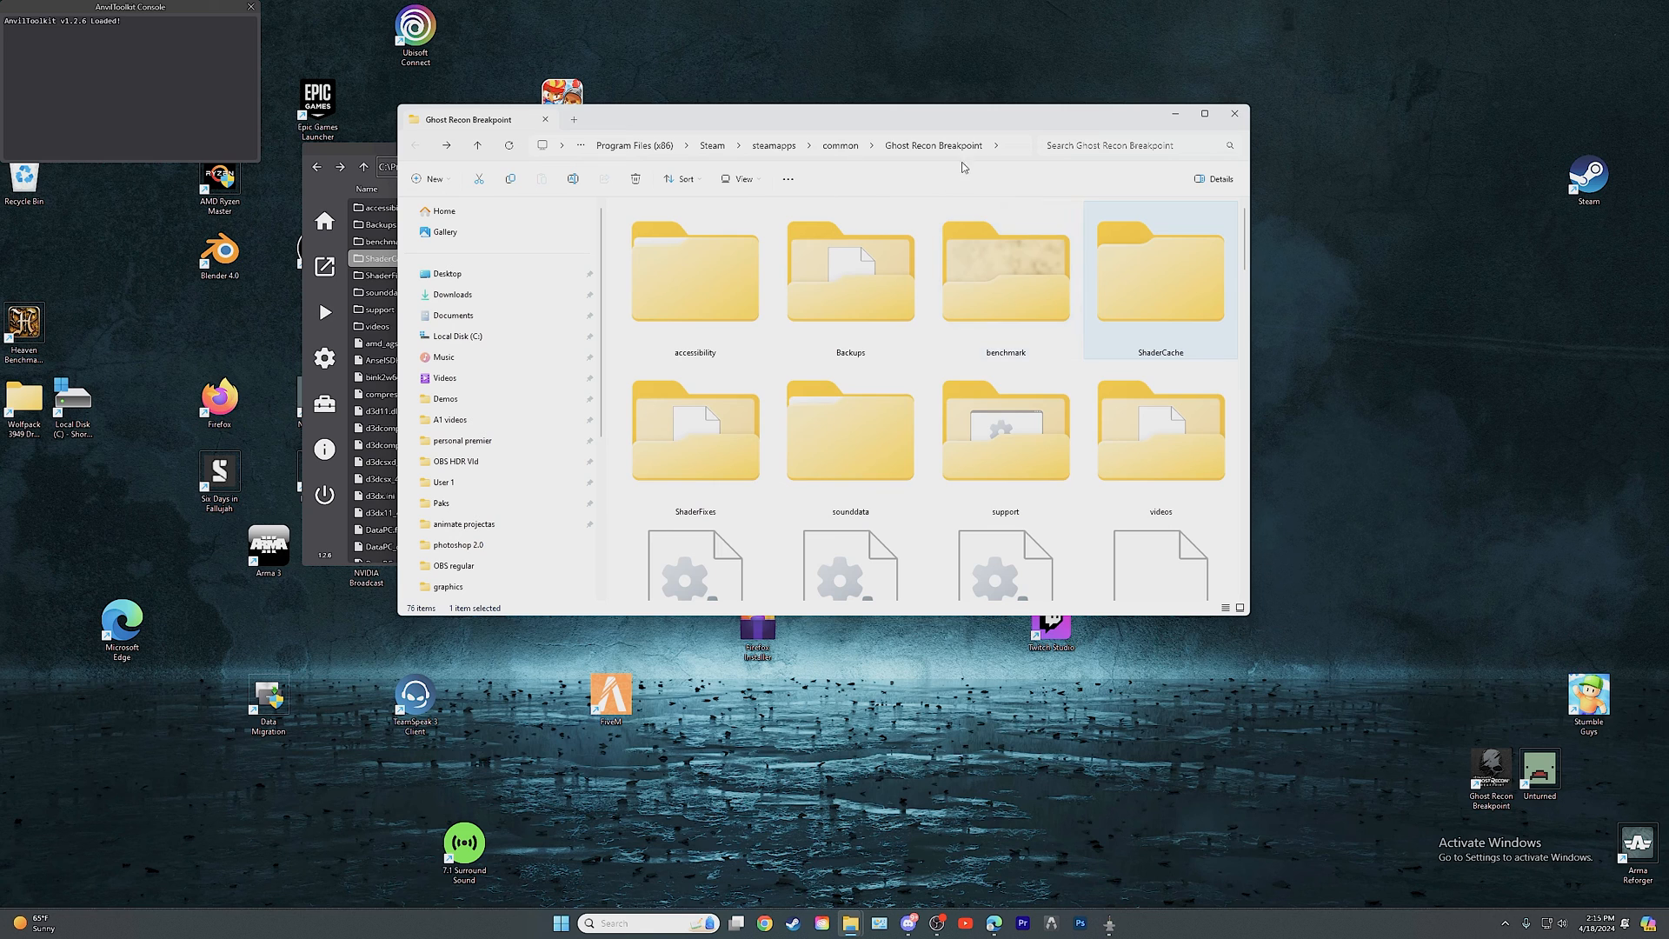
{"action": "mouse_move", "coordinate": [1032, 294]}
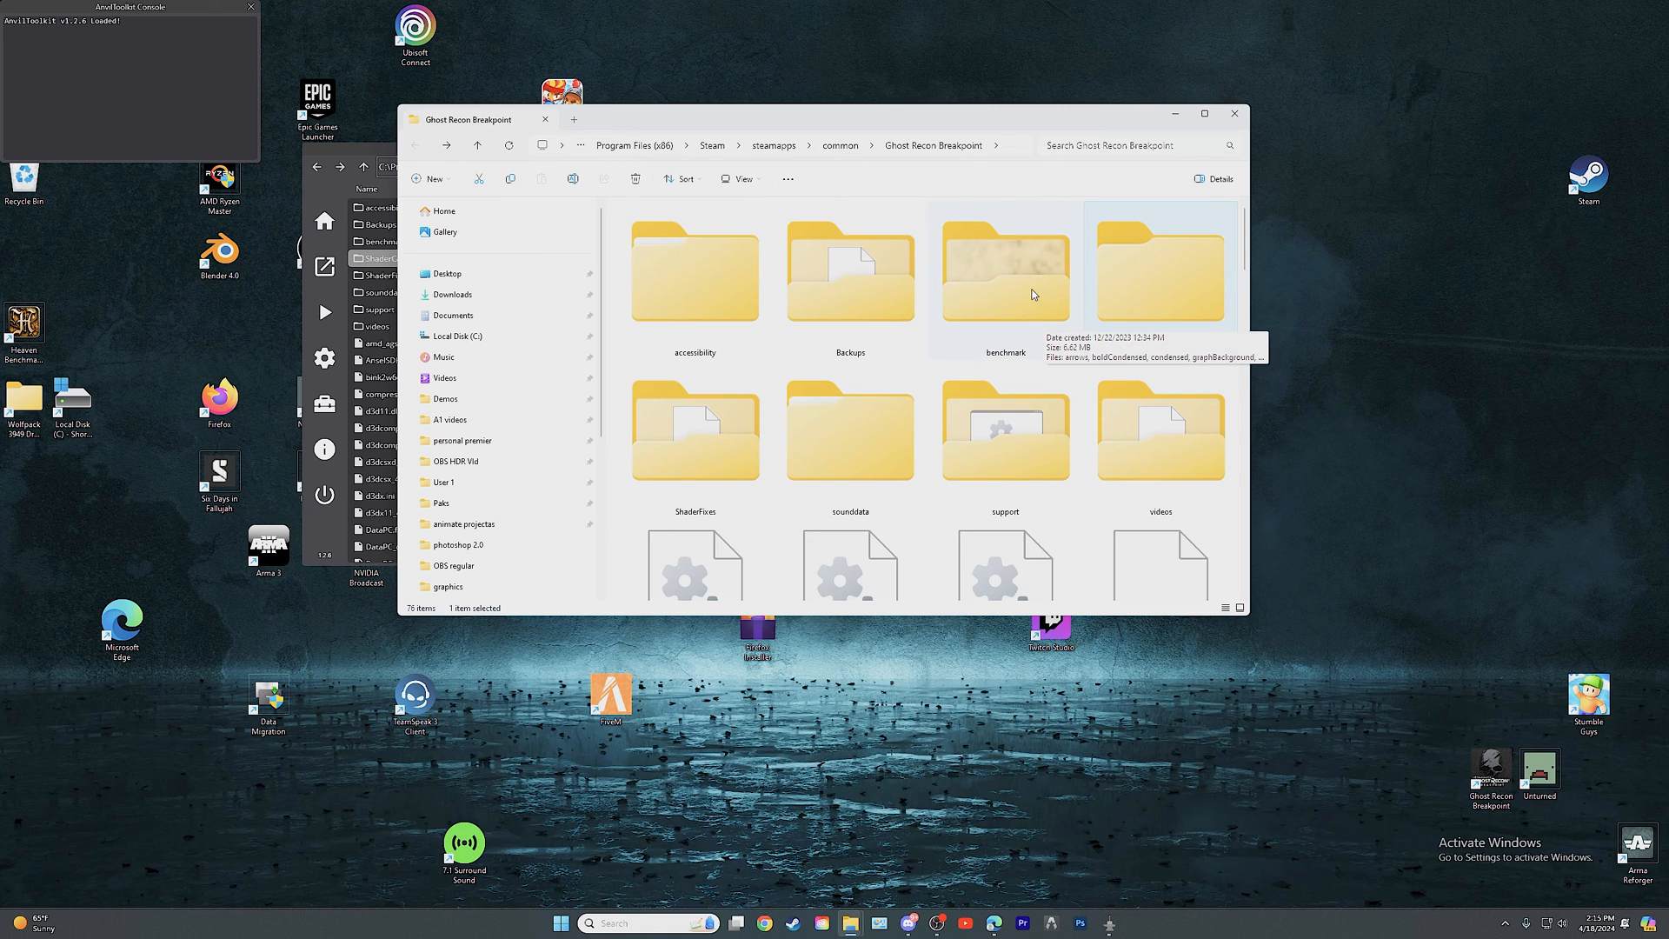
{"action": "mouse_move", "coordinate": [1236, 91]}
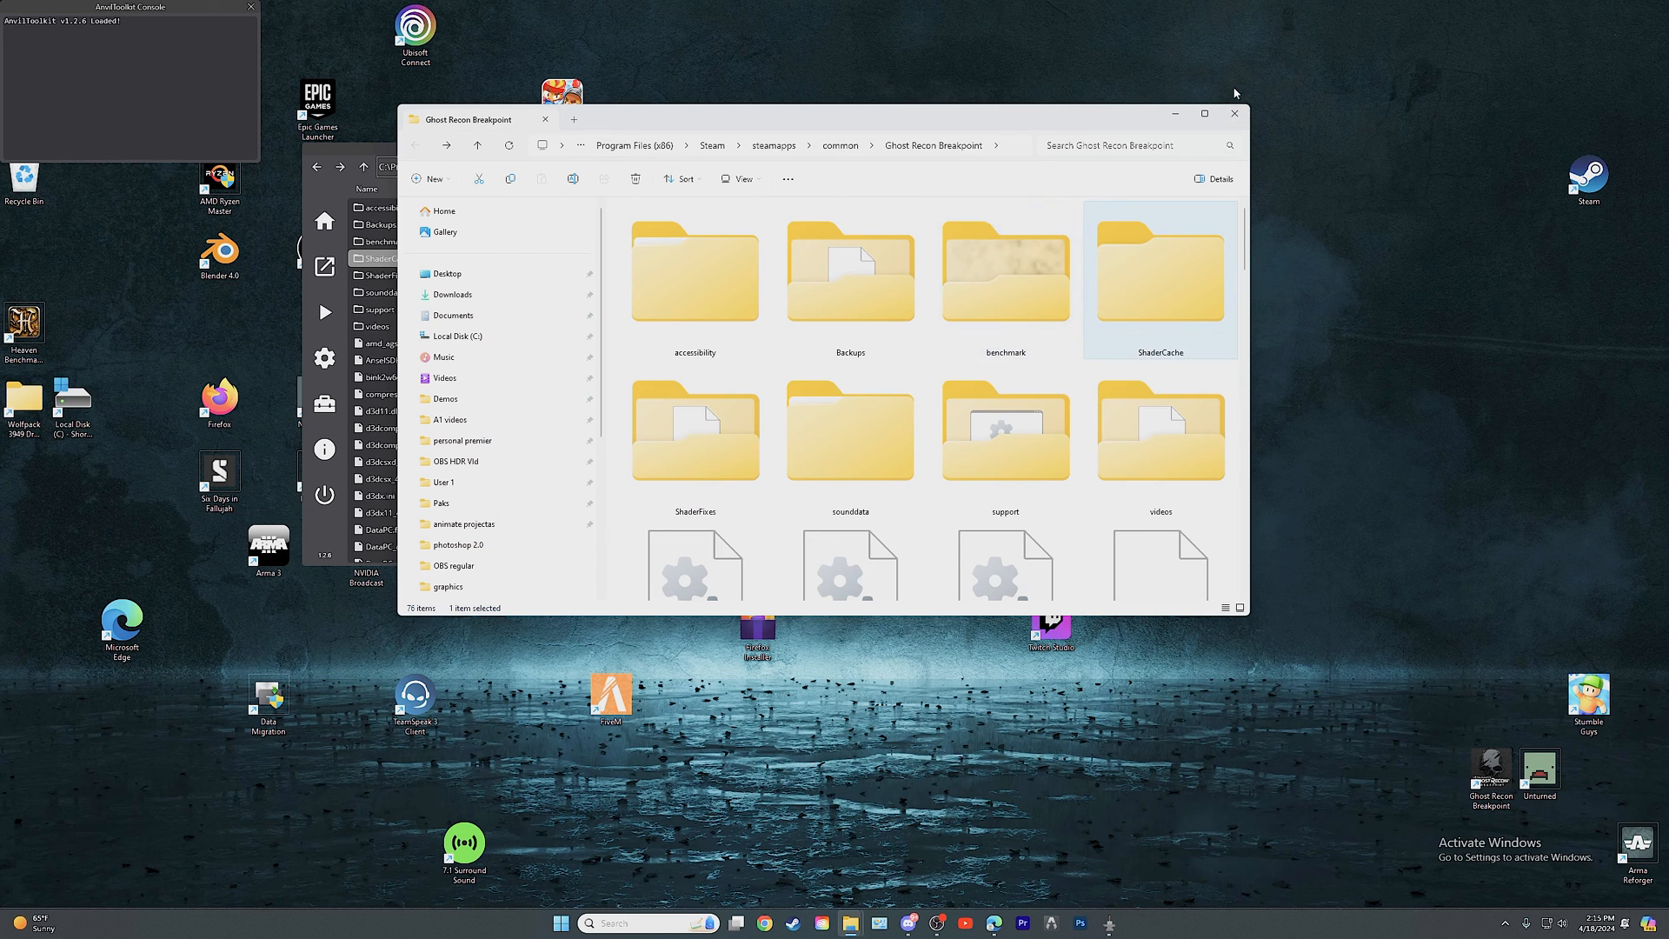
{"action": "left_click", "coordinate": [1205, 114]}
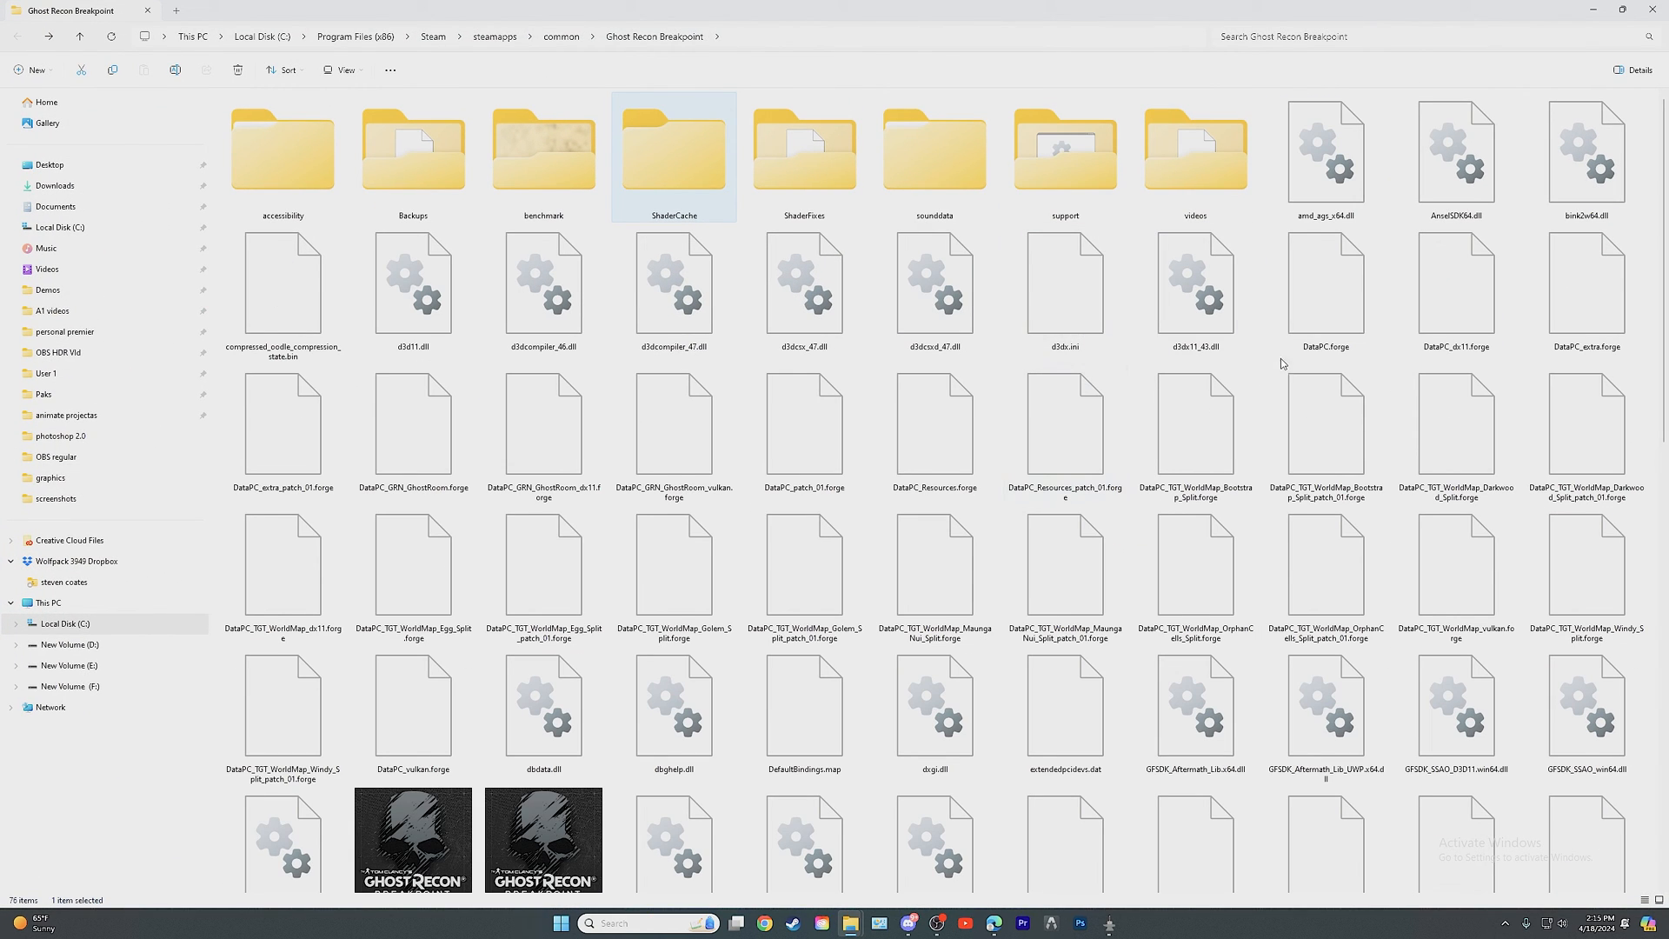
{"action": "mouse_move", "coordinate": [292, 6]}
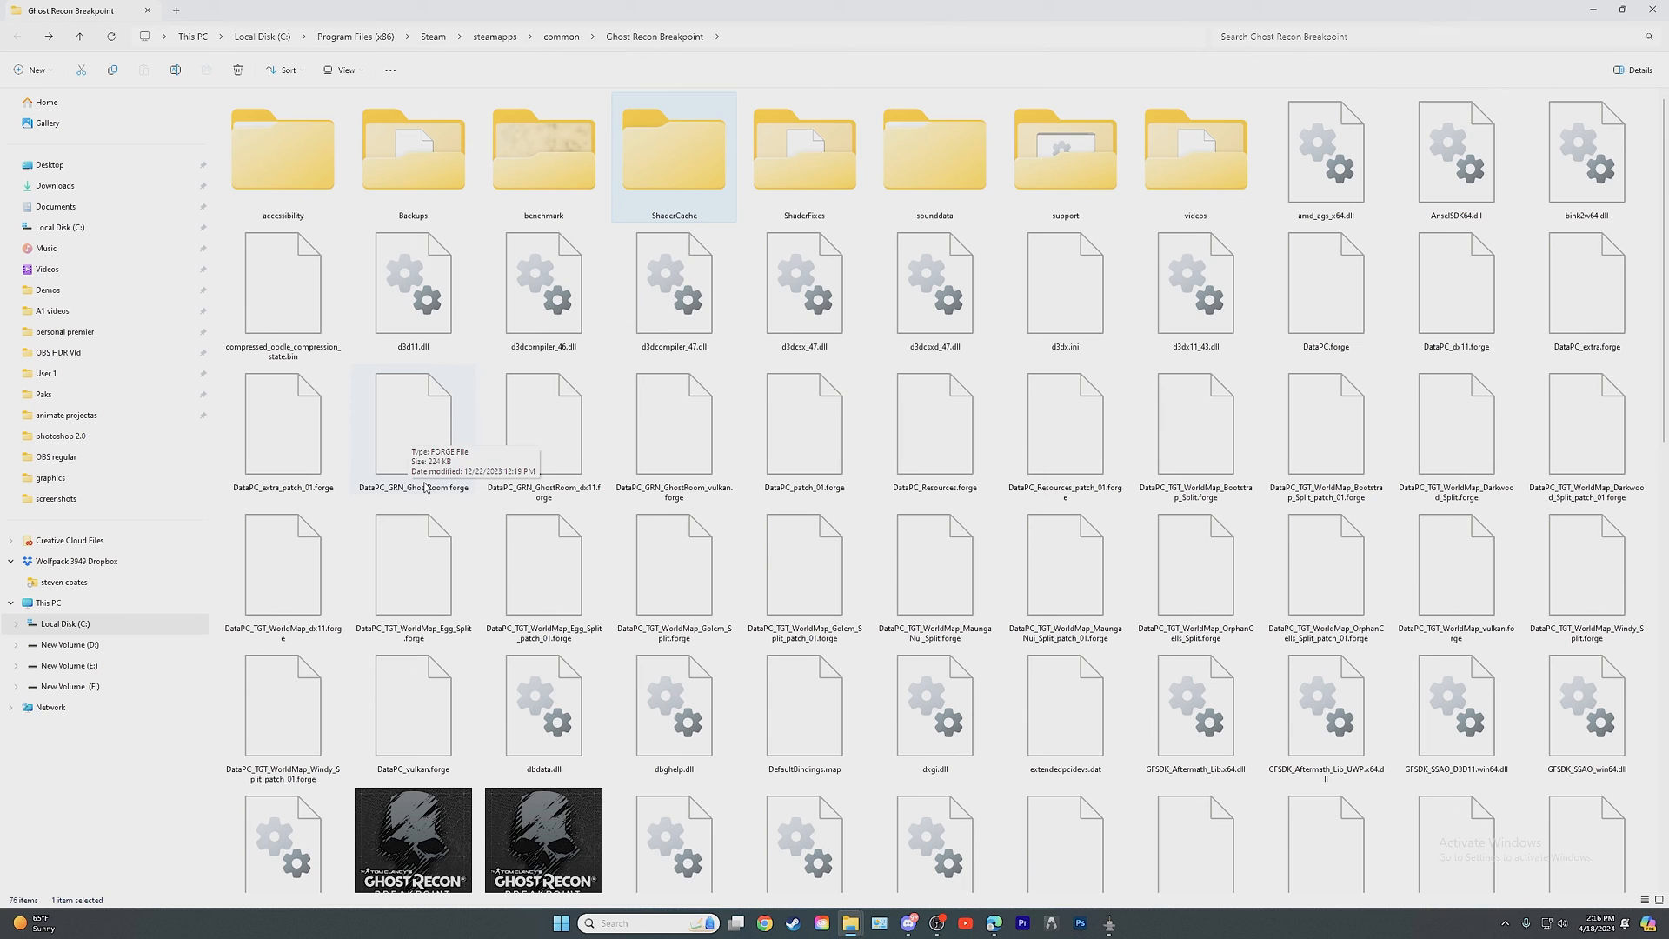
{"action": "scroll", "scroll_direction": "down", "scroll_amount": 3}
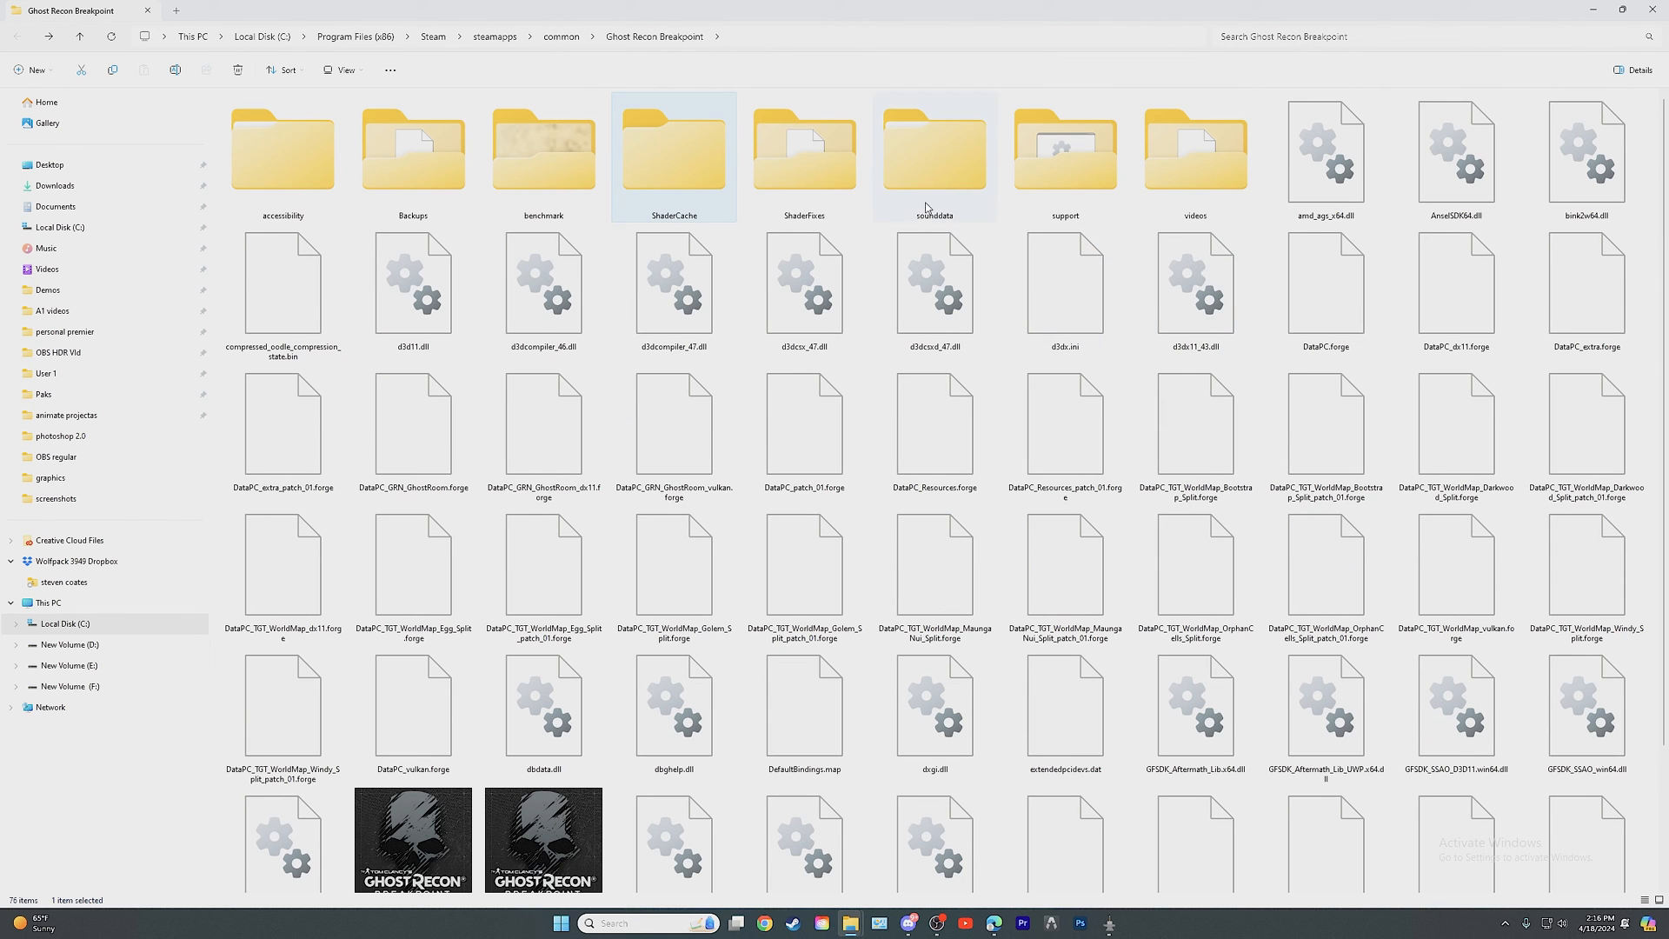
{"action": "mouse_move", "coordinate": [932, 283]}
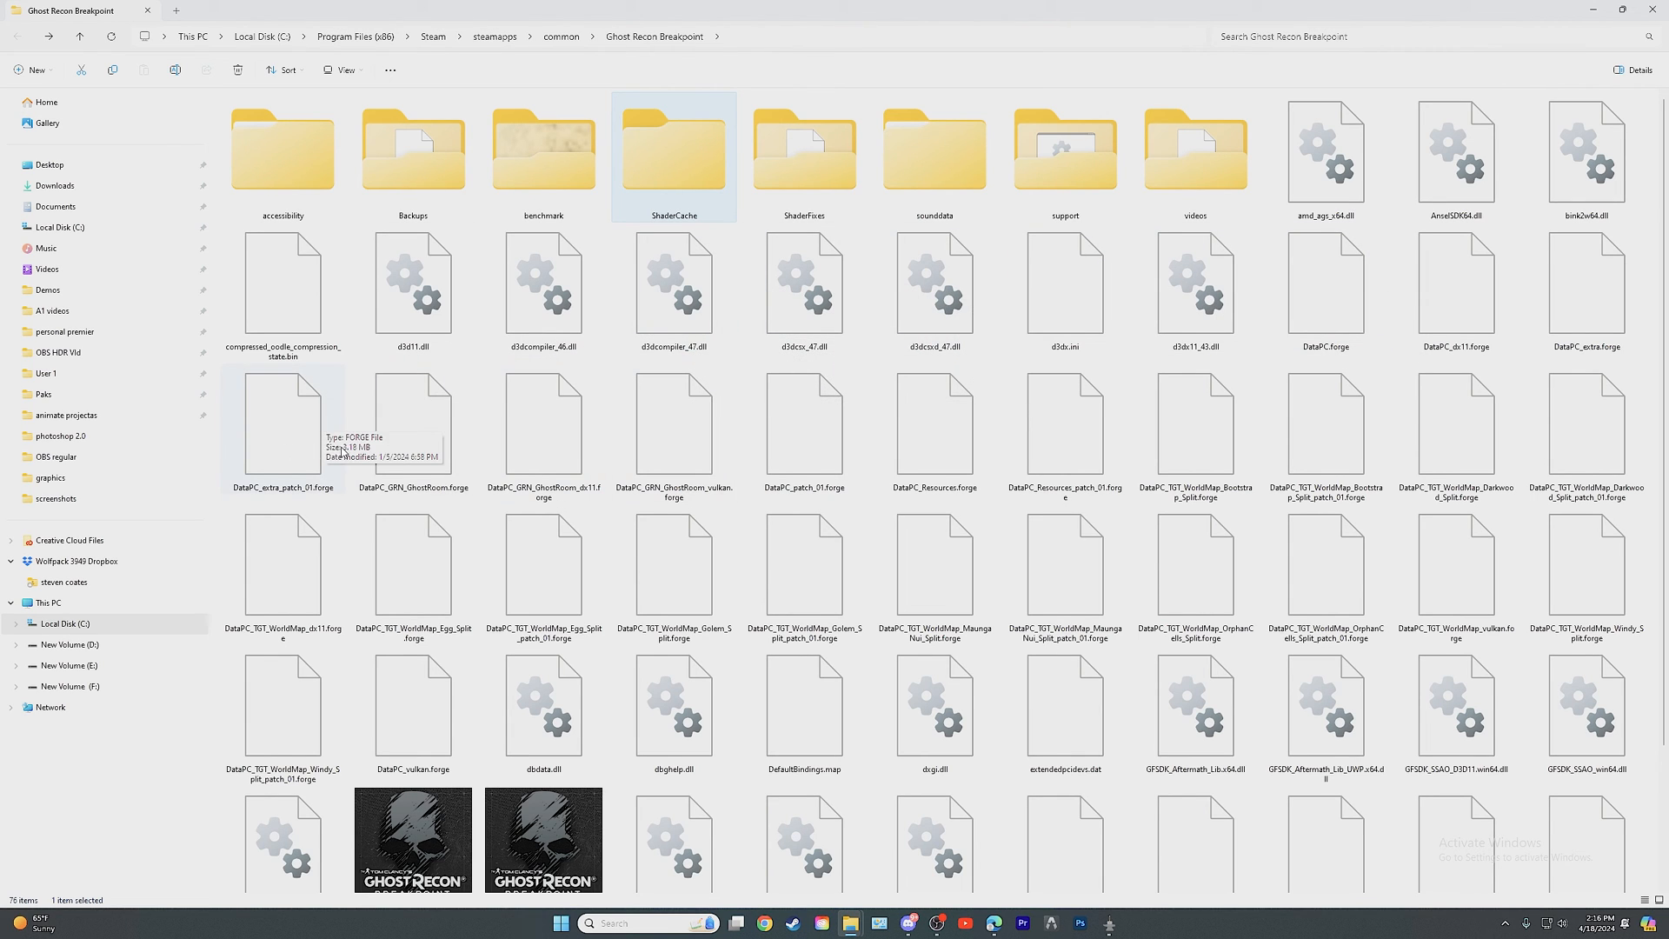
{"action": "mouse_move", "coordinate": [1556, 403]}
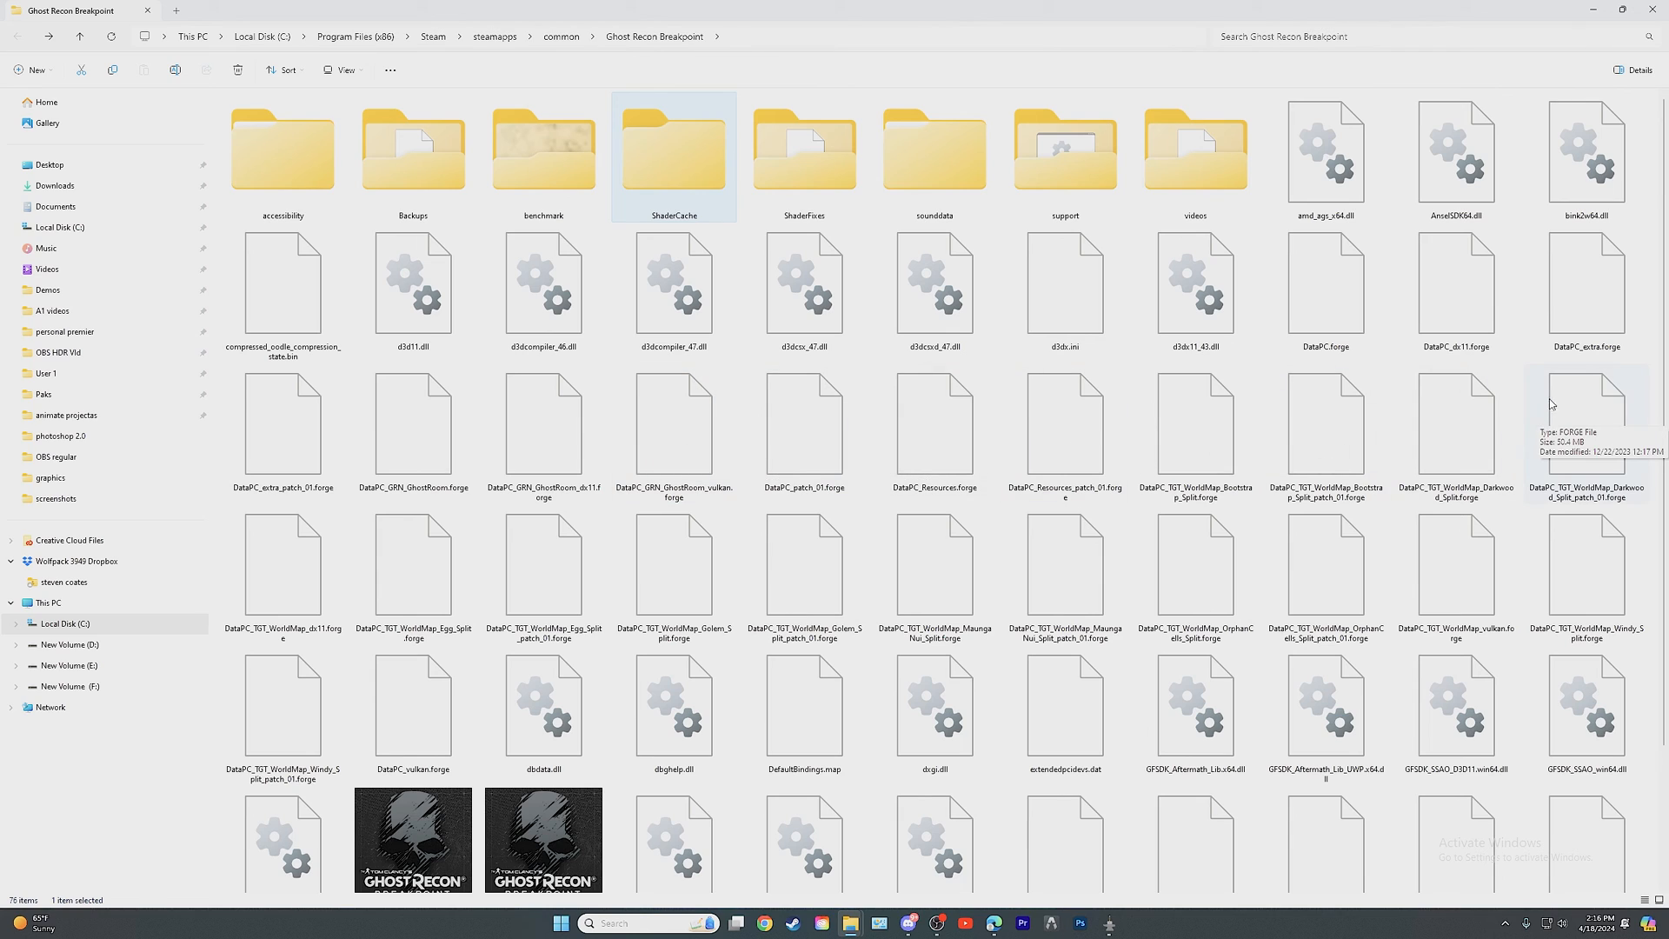
{"action": "mouse_move", "coordinate": [1428, 356]}
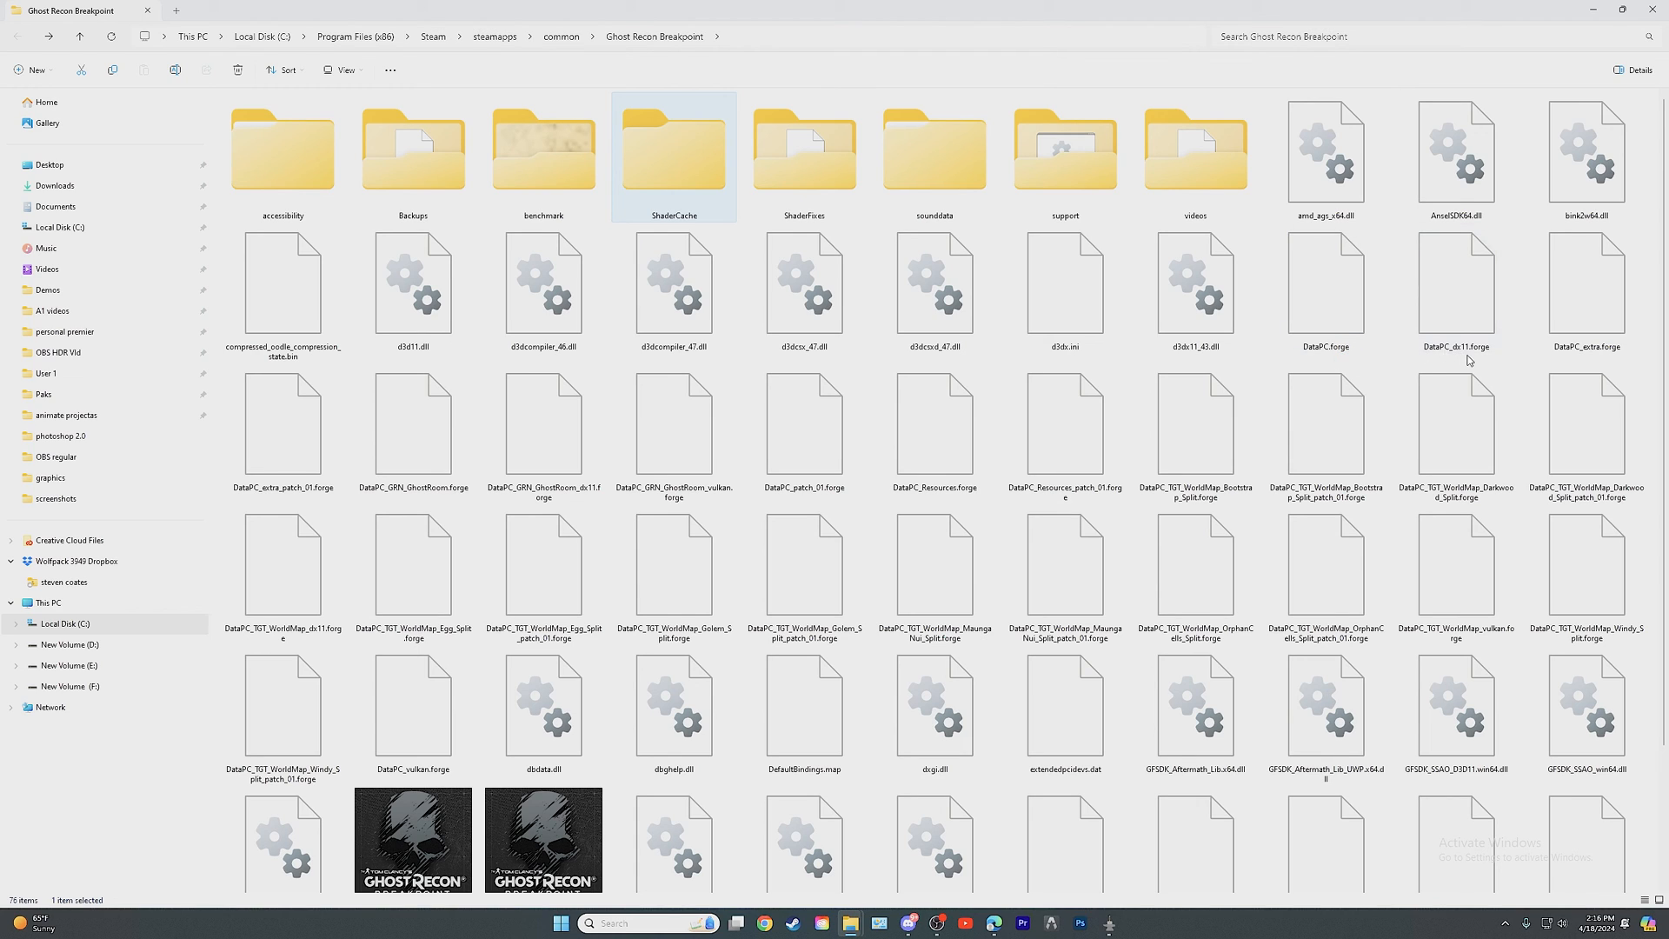
{"action": "mouse_move", "coordinate": [1478, 365]}
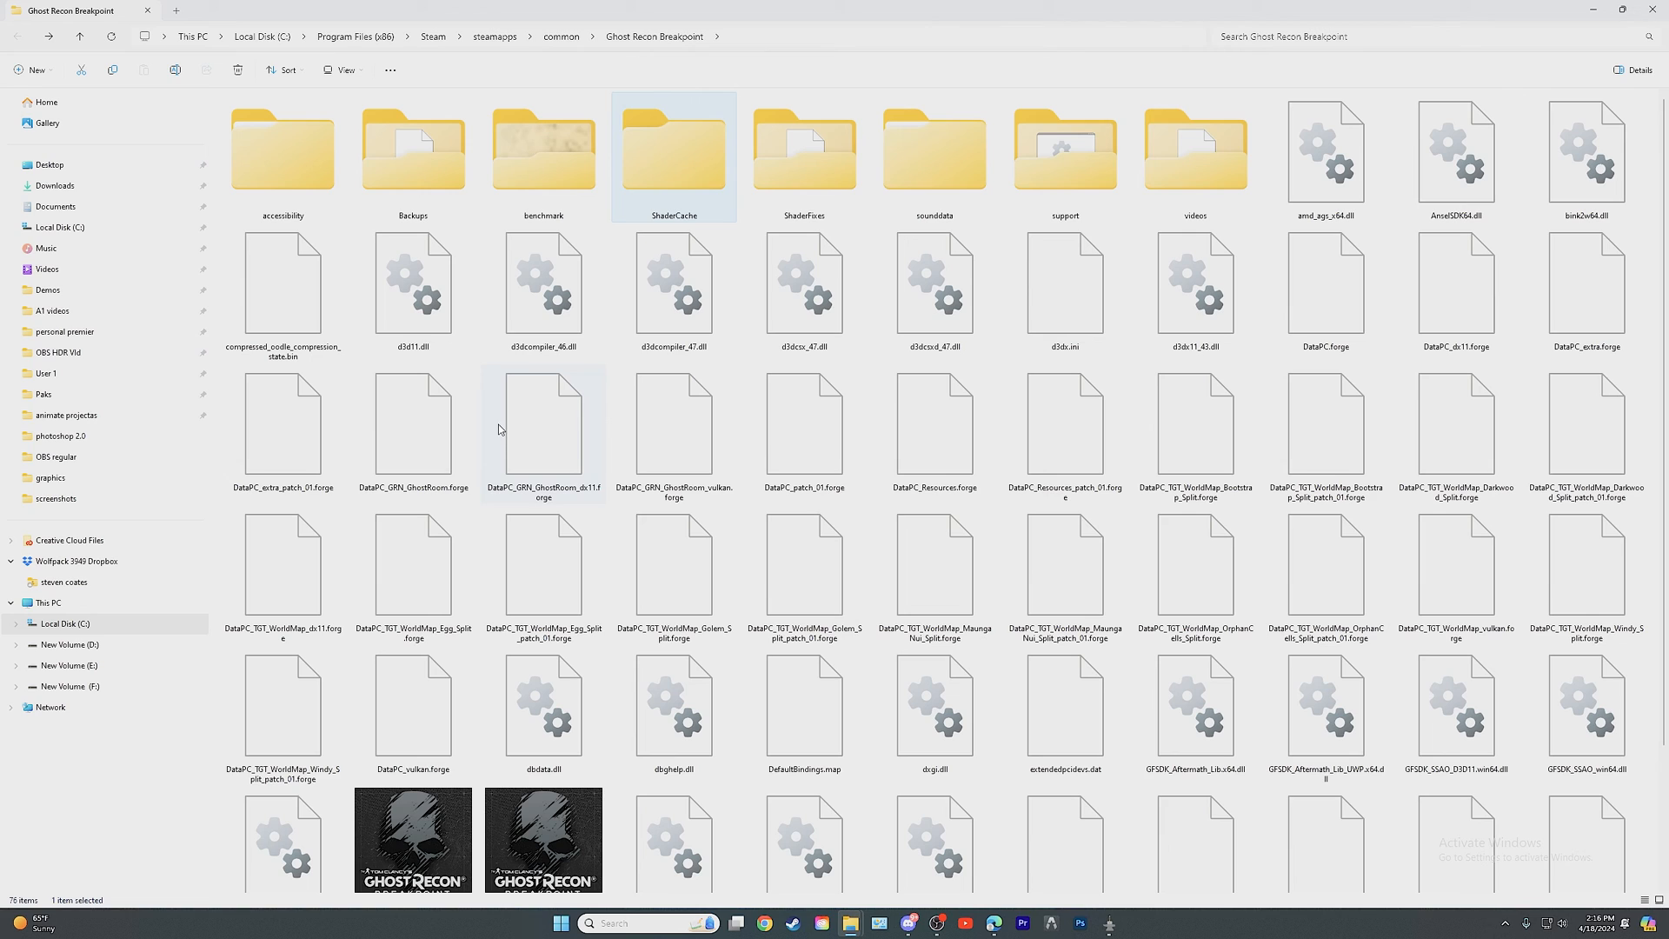
{"action": "mouse_move", "coordinate": [827, 391]}
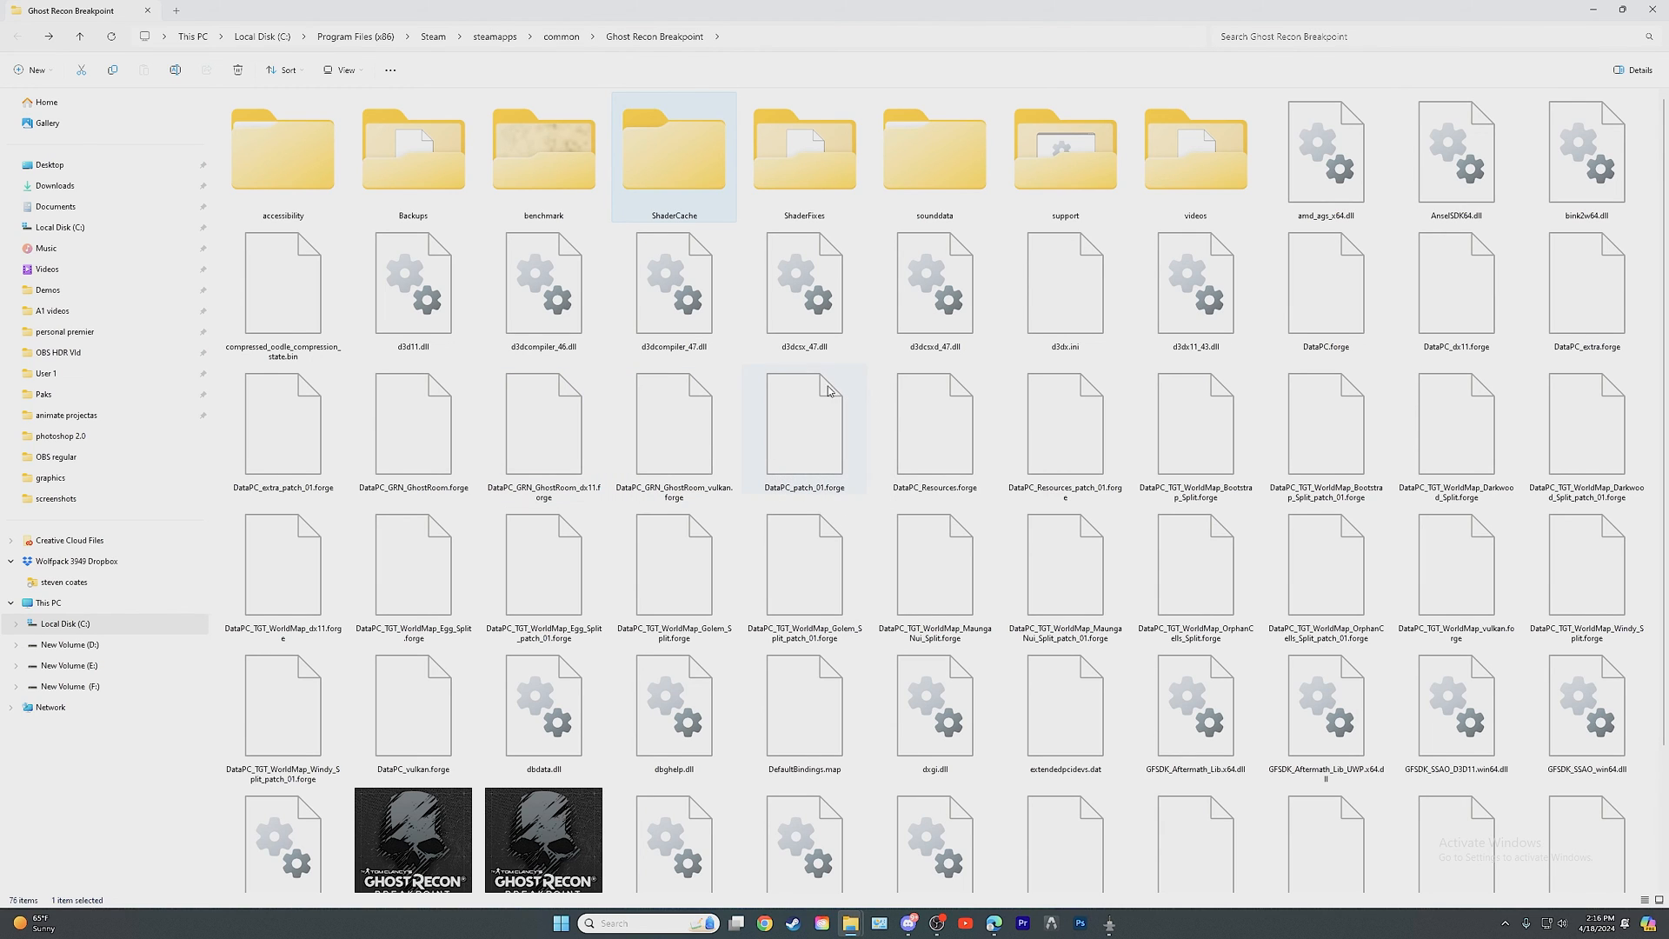
{"action": "mouse_move", "coordinate": [763, 373]}
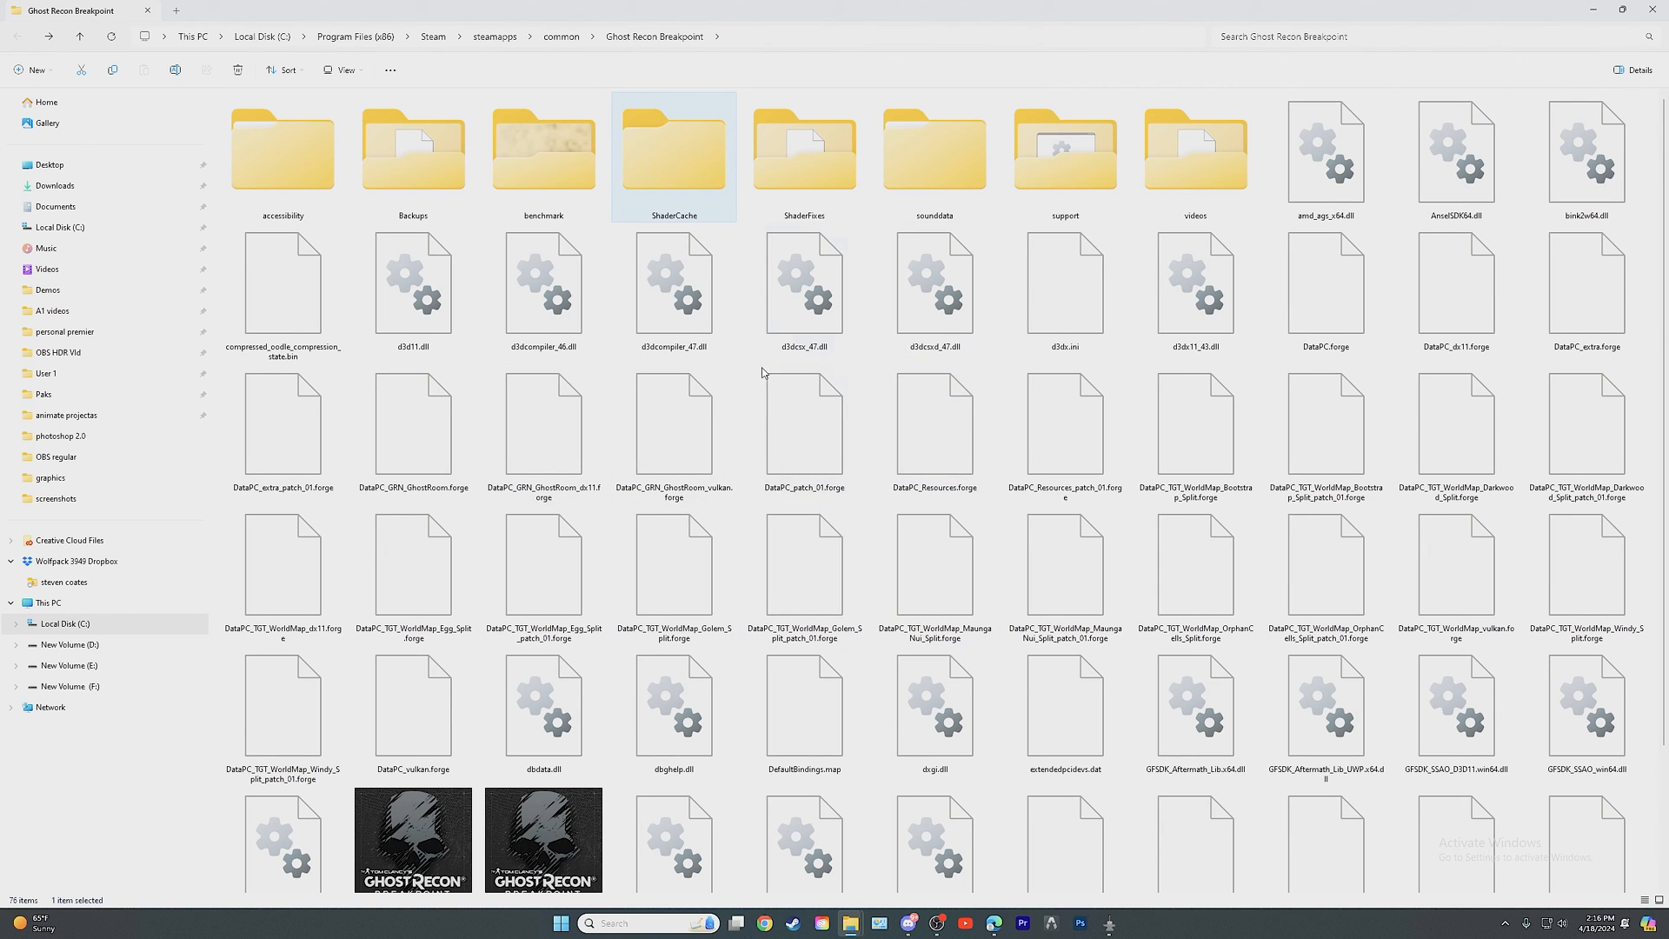
{"action": "mouse_move", "coordinate": [812, 431]}
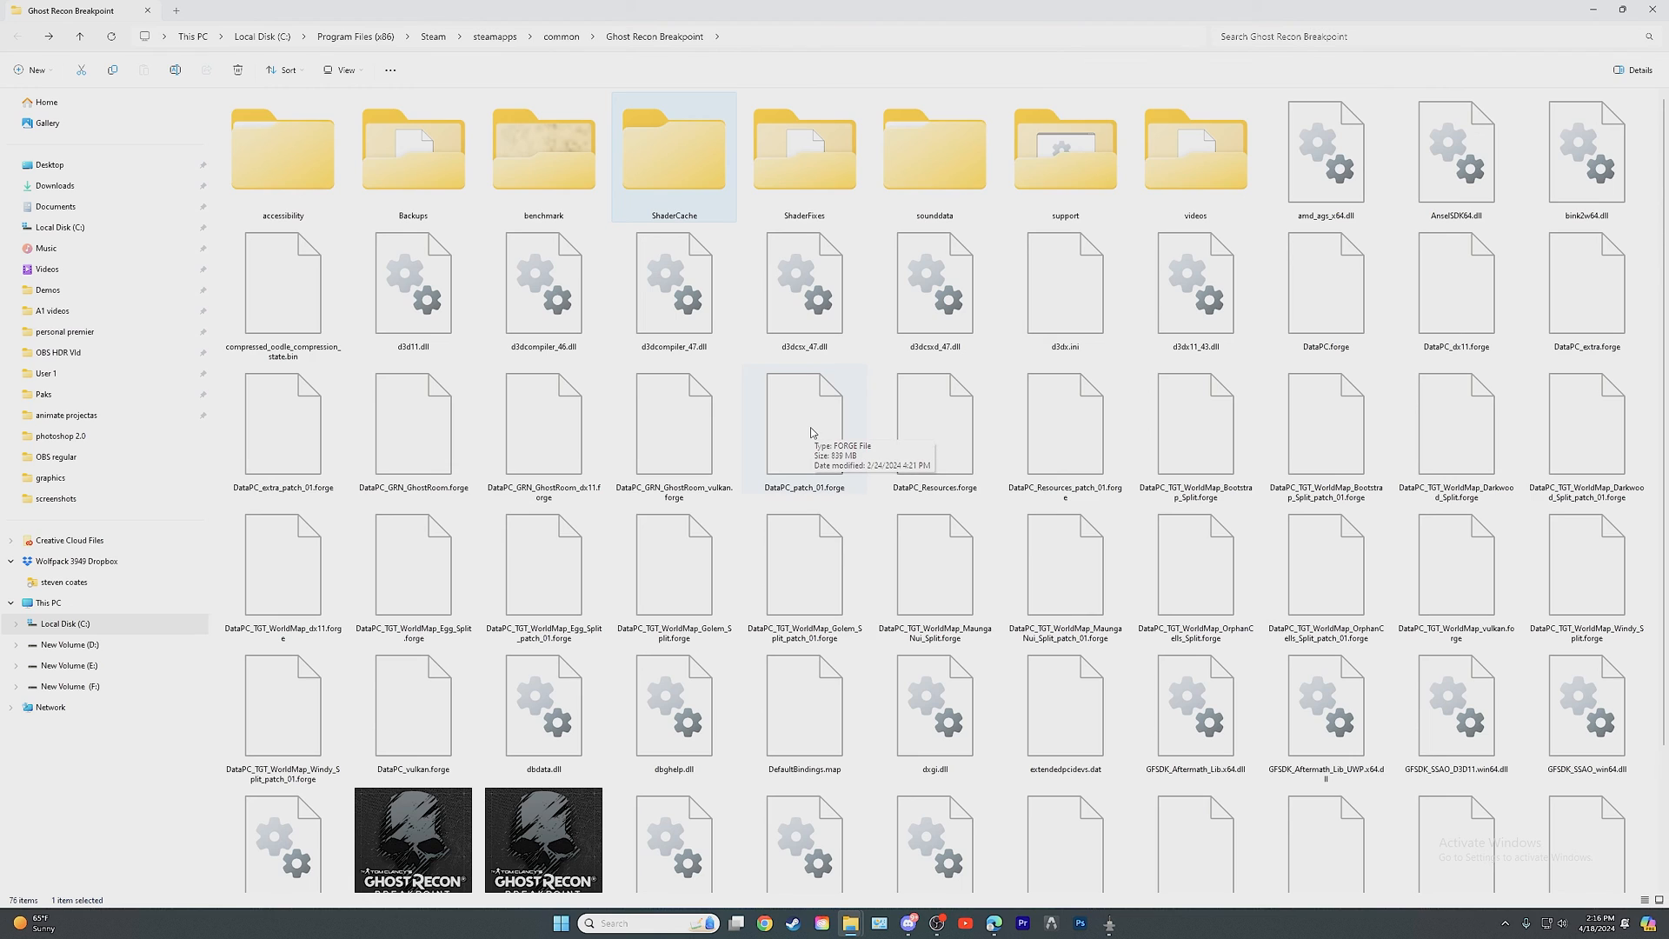
{"action": "mouse_move", "coordinate": [778, 481]}
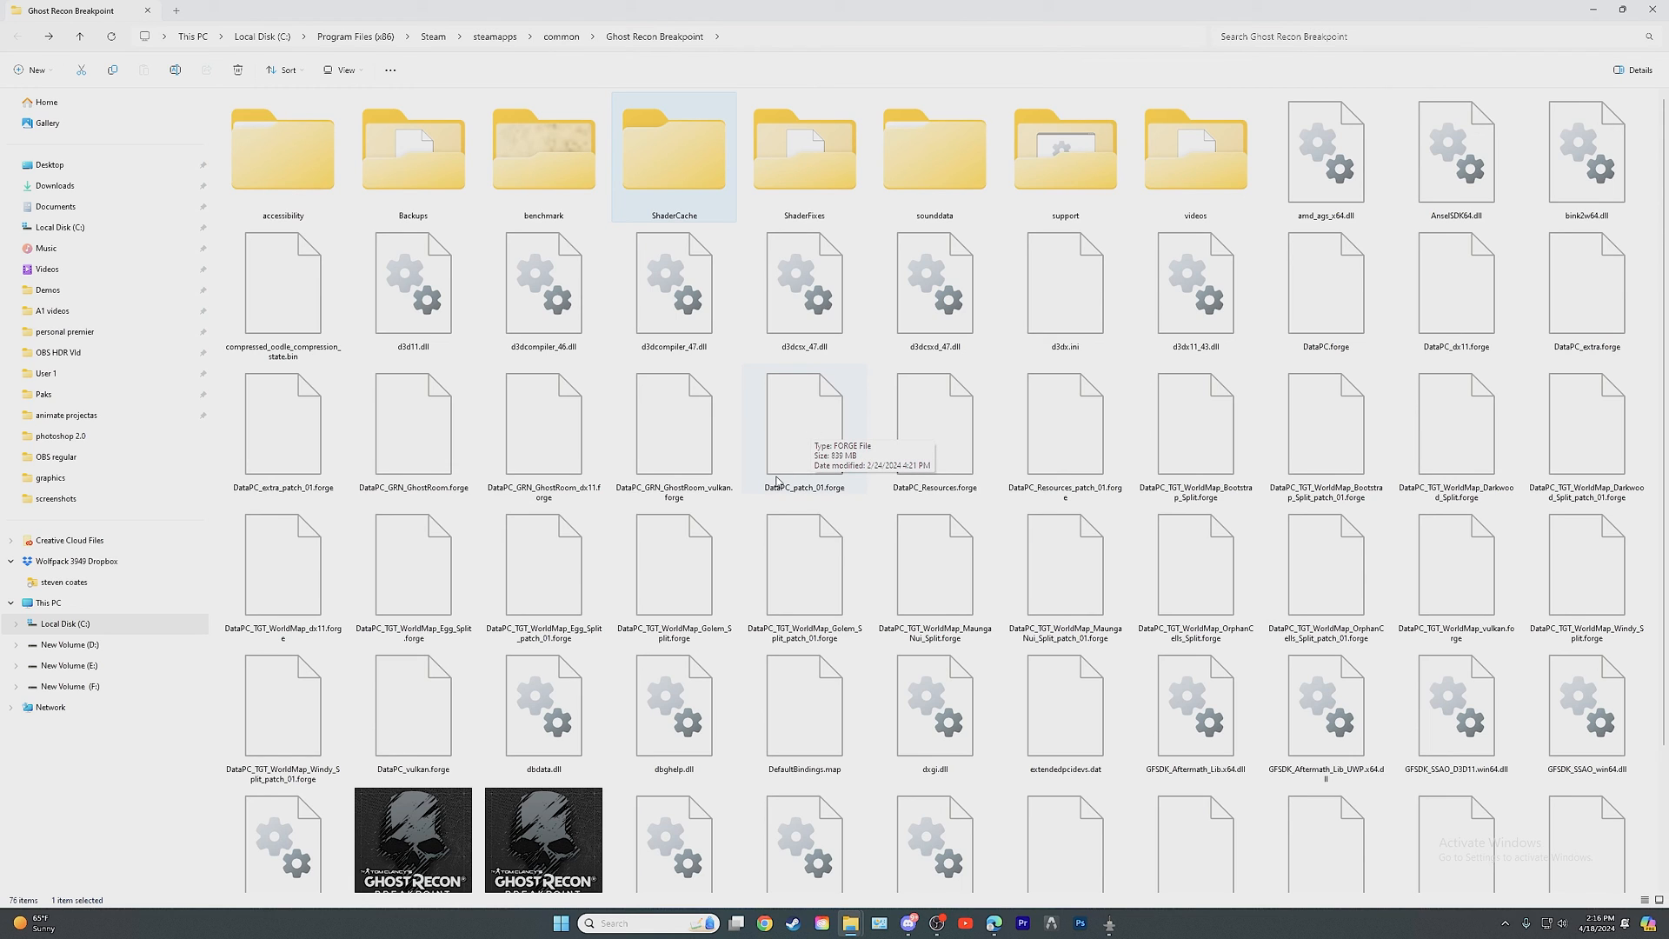
{"action": "mouse_move", "coordinate": [1021, 498]}
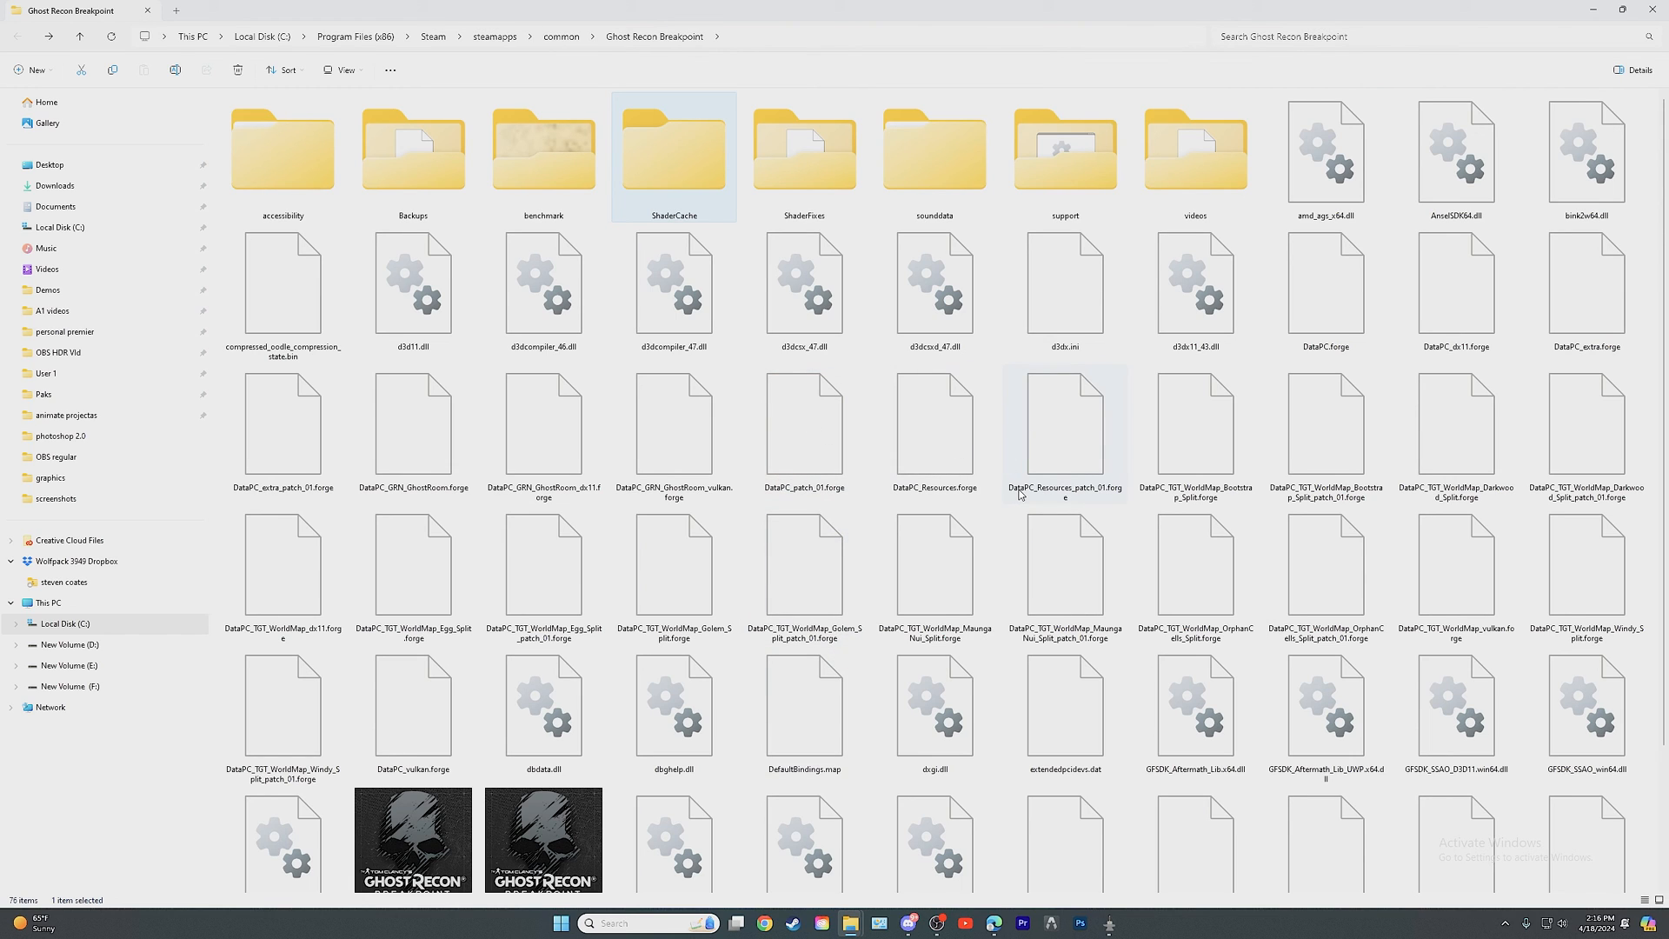
{"action": "mouse_move", "coordinate": [1063, 498]}
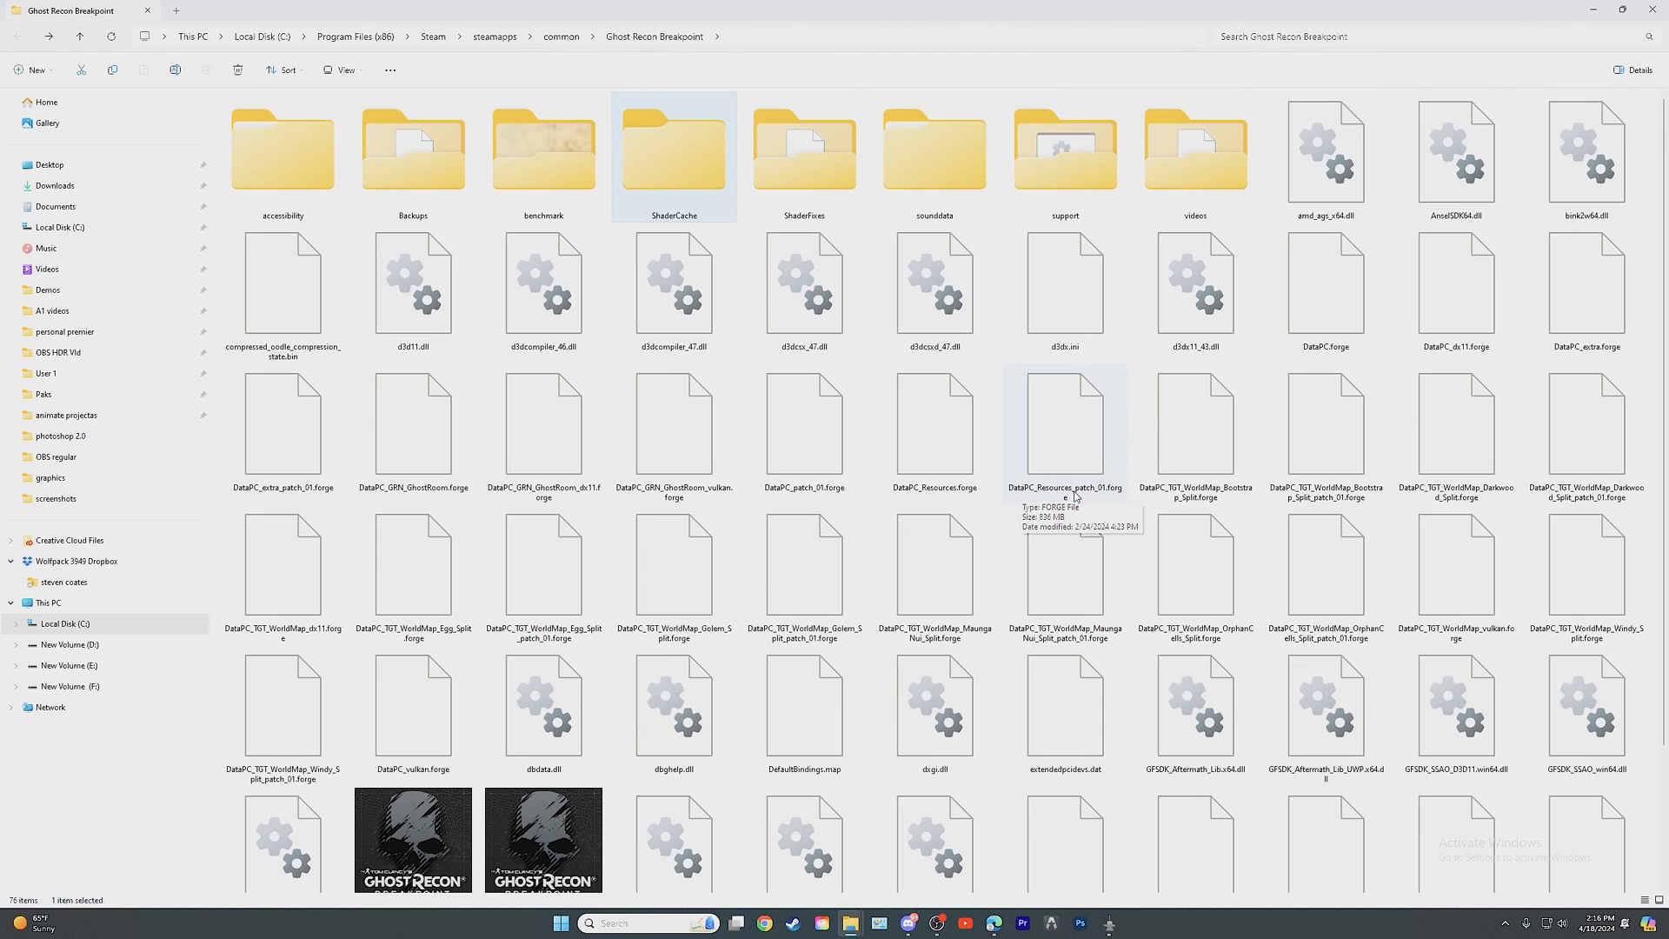
{"action": "mouse_move", "coordinate": [1110, 464]}
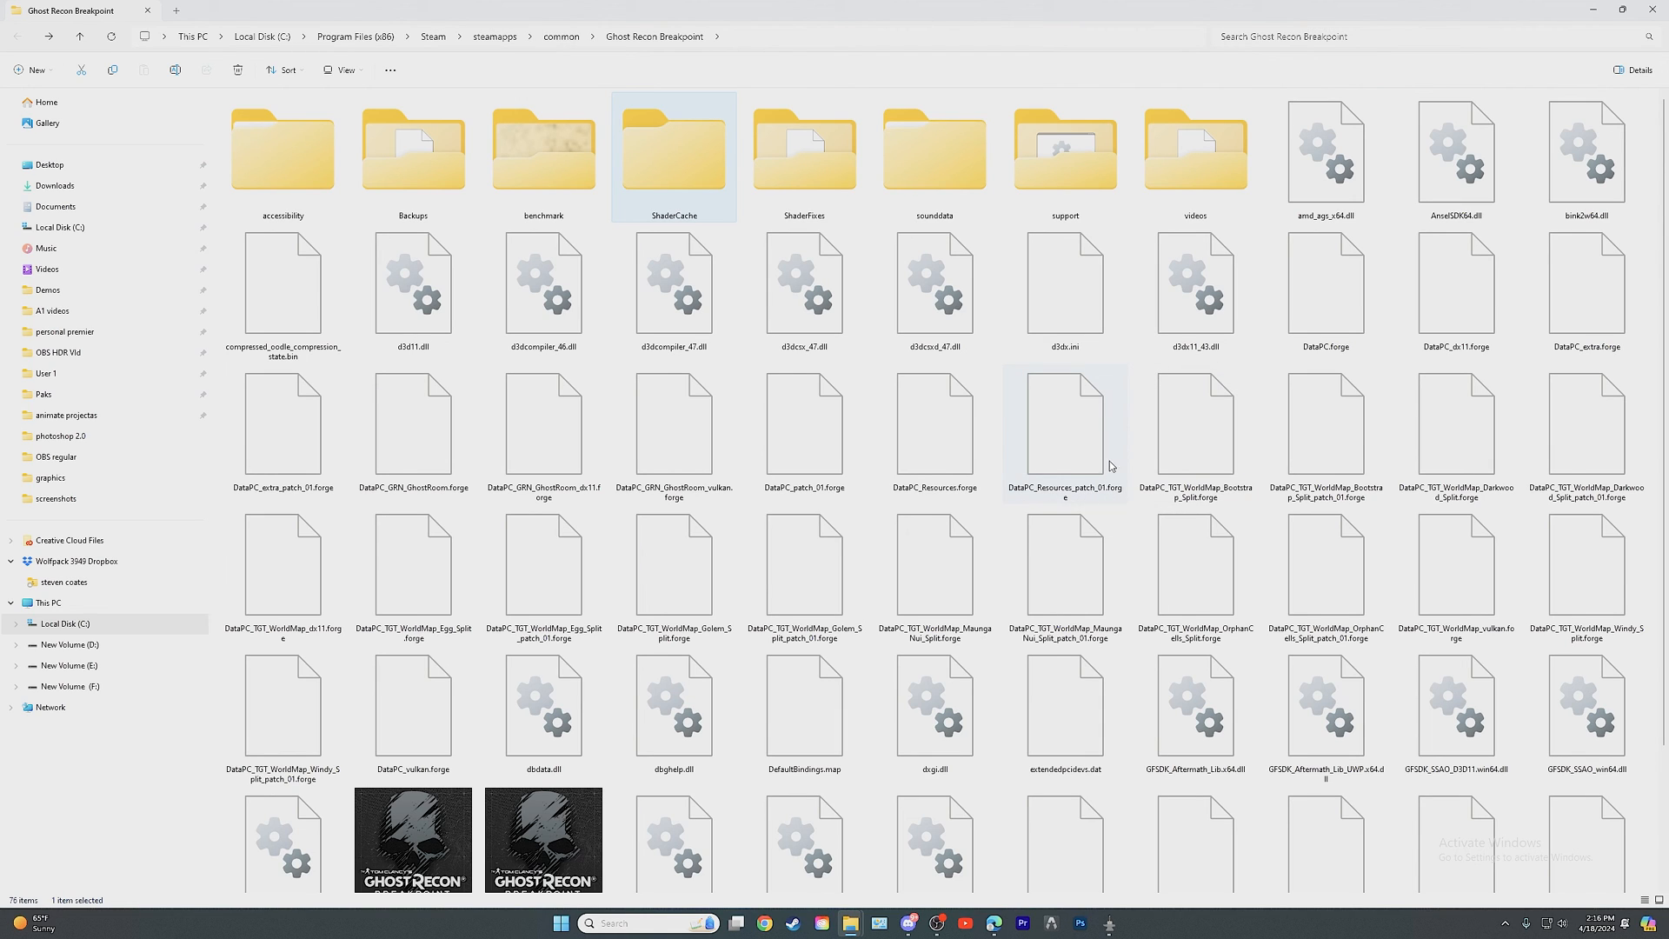
{"action": "mouse_move", "coordinate": [1055, 510]}
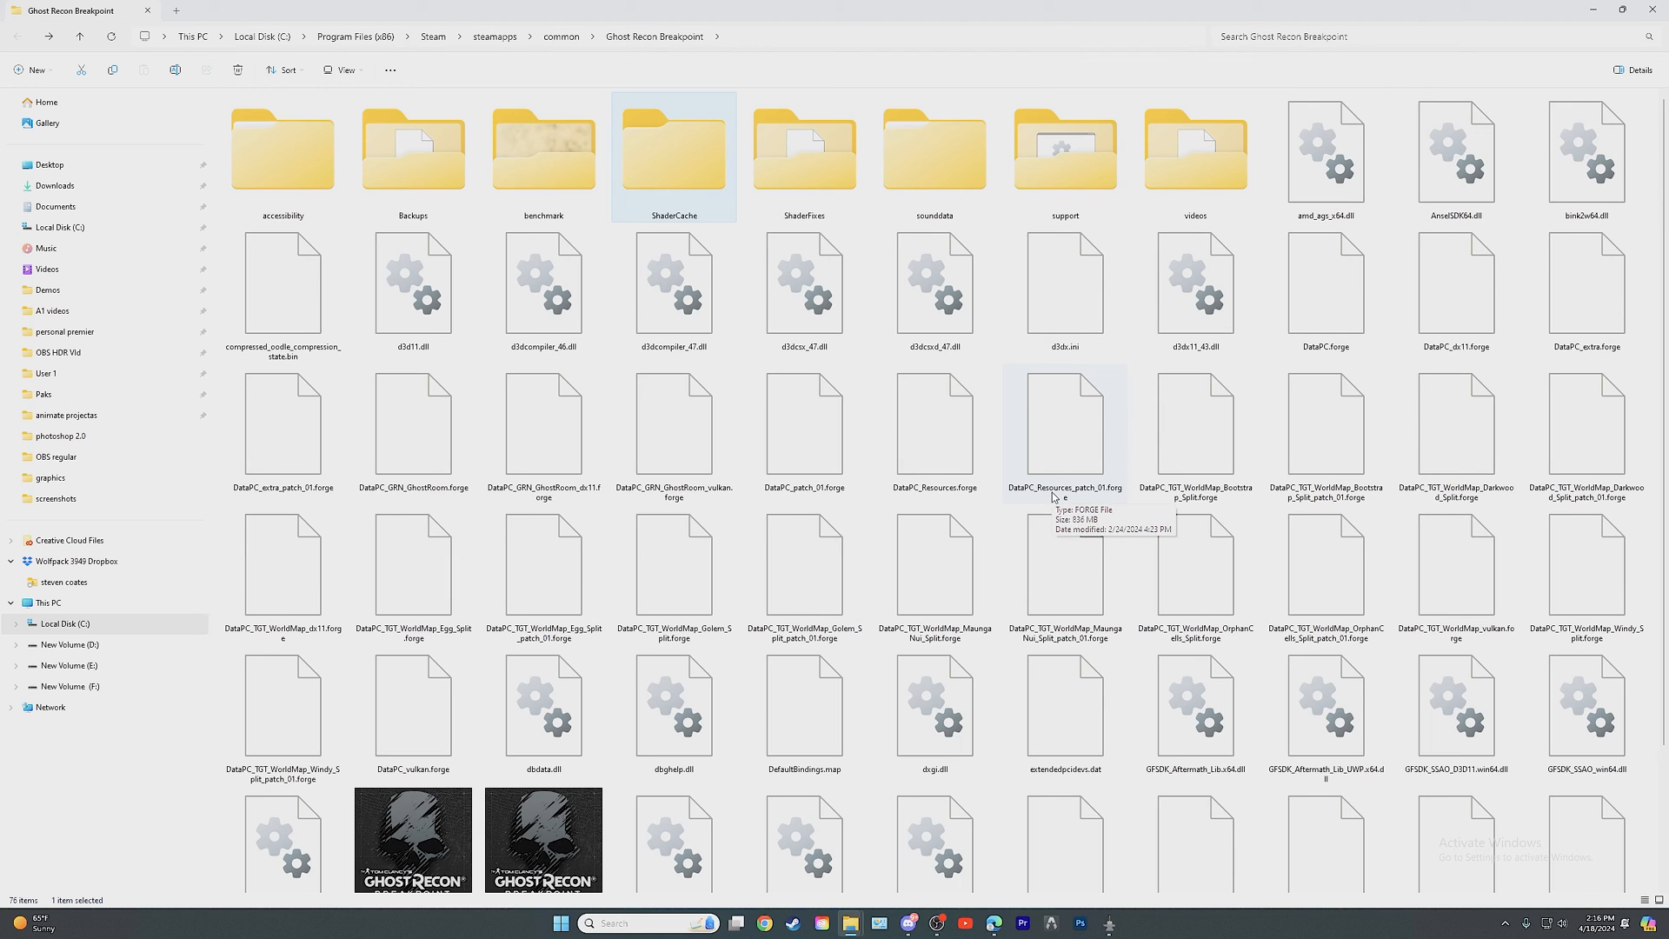
{"action": "mouse_move", "coordinate": [1114, 503]}
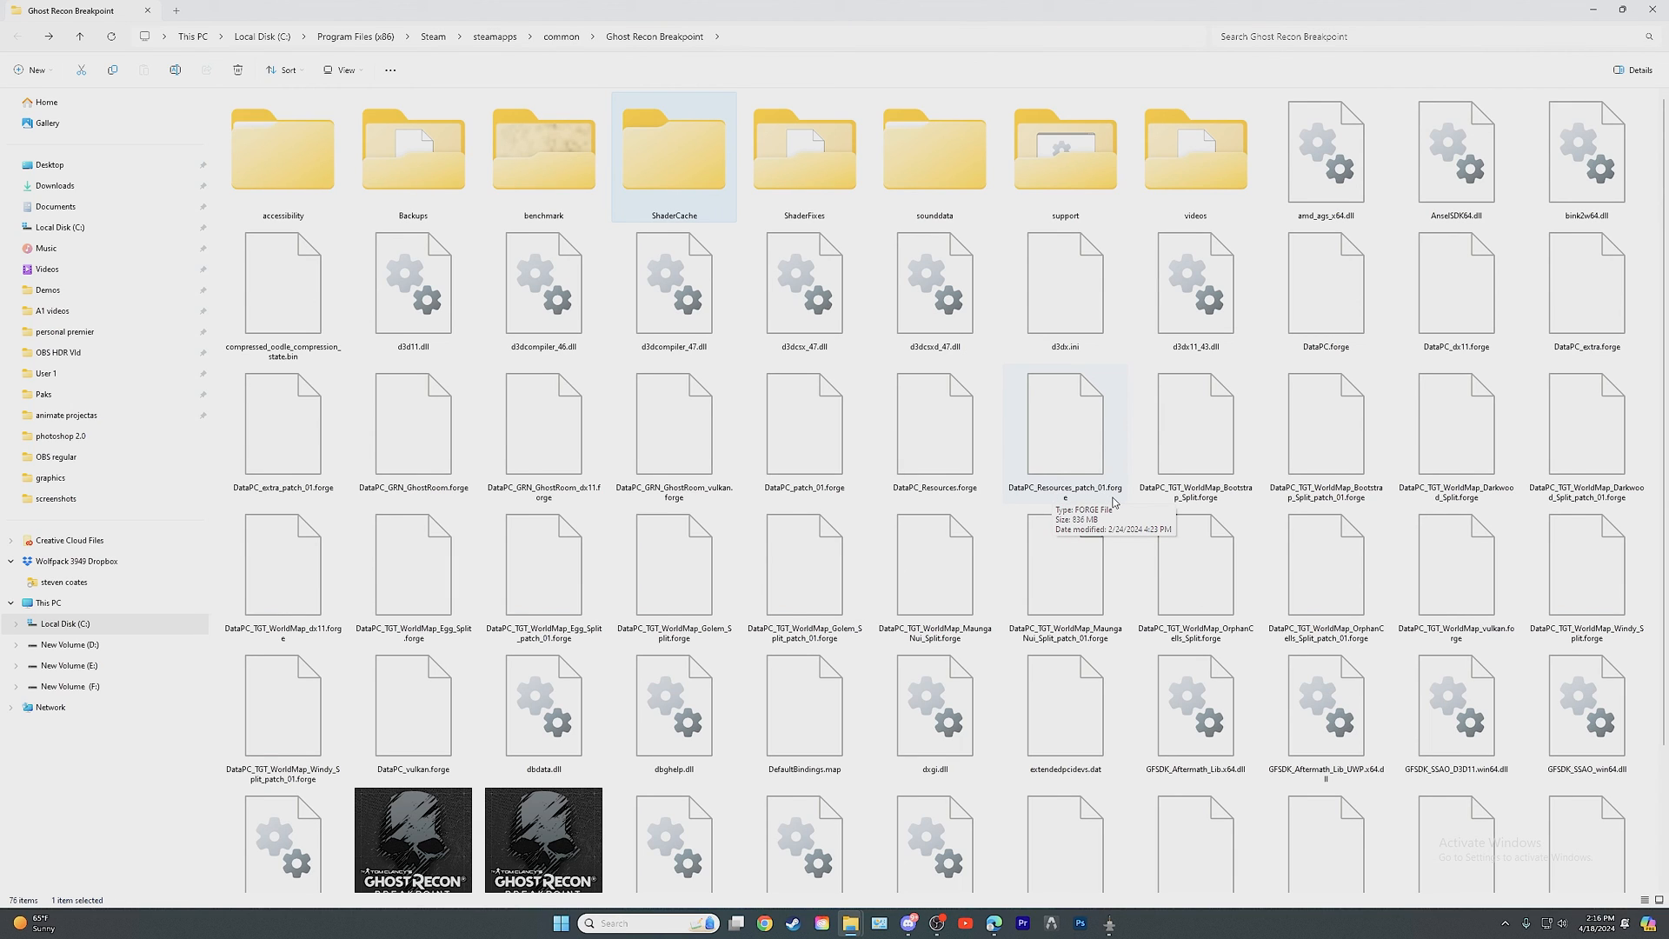
{"action": "mouse_move", "coordinate": [1085, 498]}
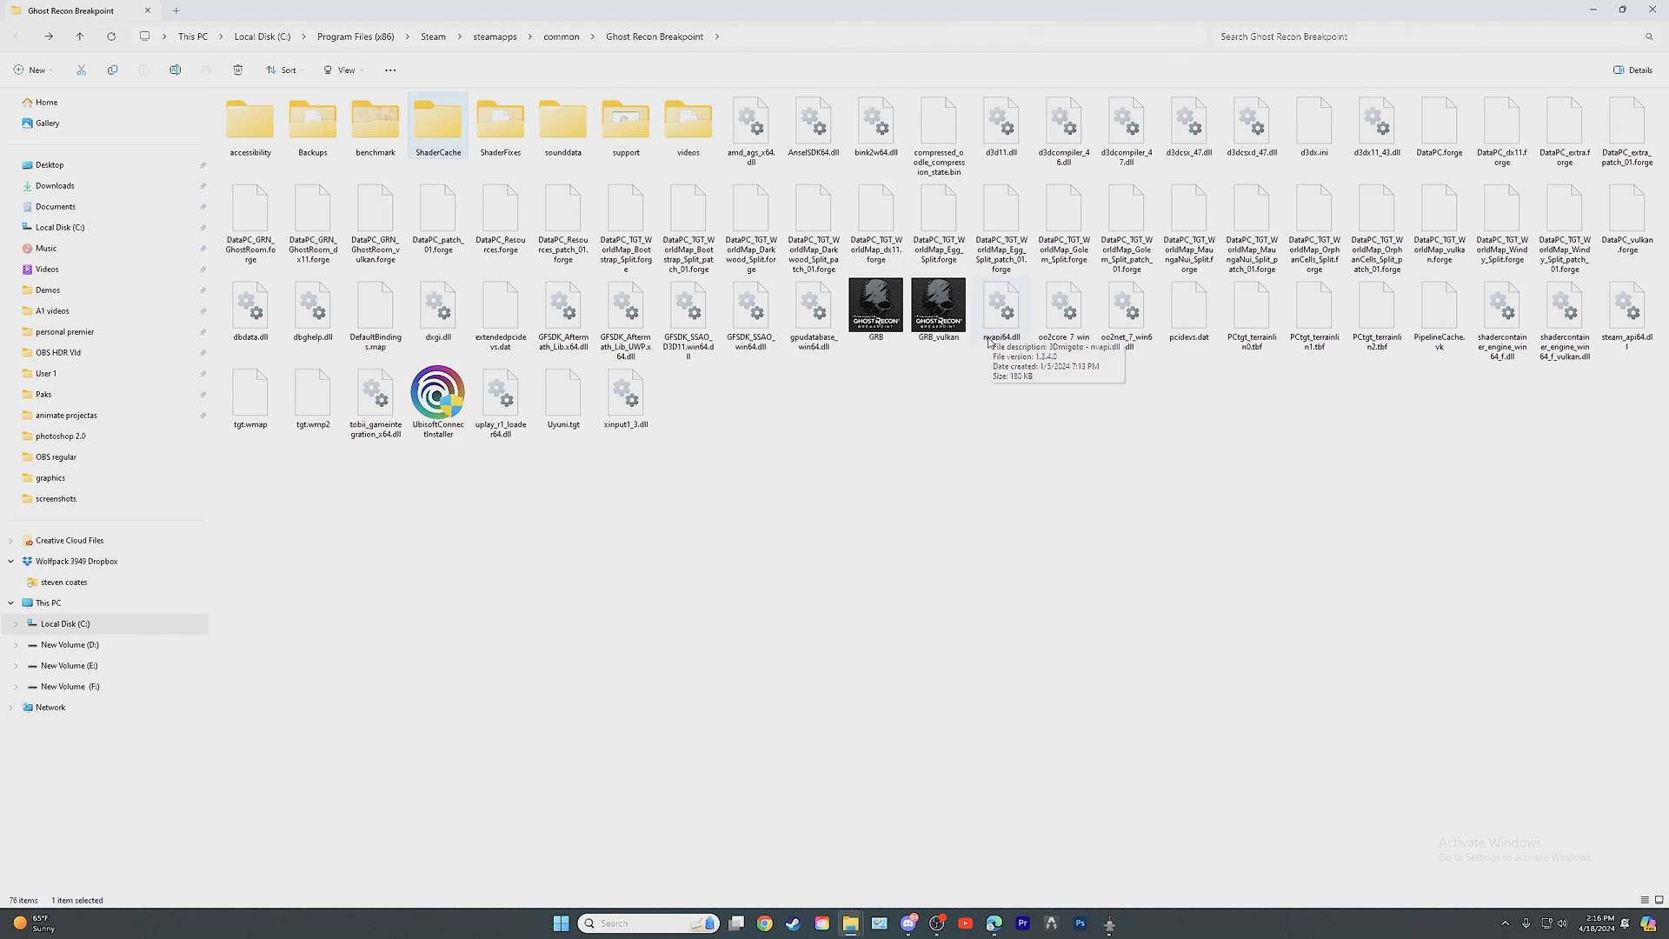
- Switch the Ghost Recon Breakpoint folder view from Details to List layout
{"action": "left_click", "coordinate": [339, 70]}
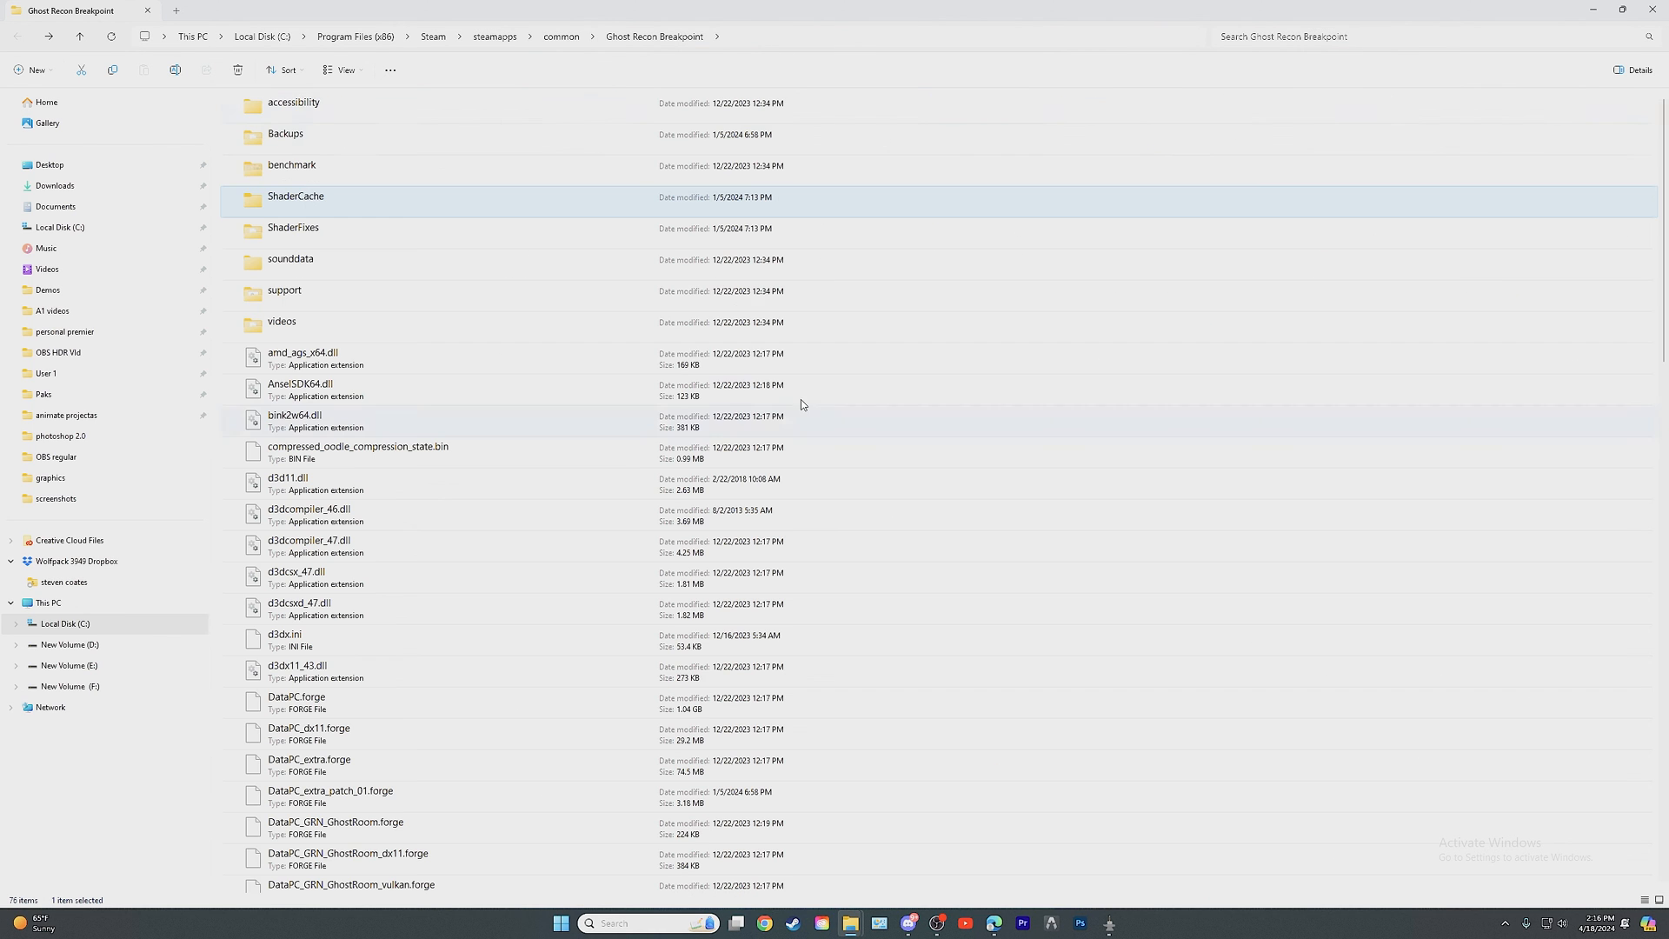
{"action": "mouse_move", "coordinate": [1011, 385]}
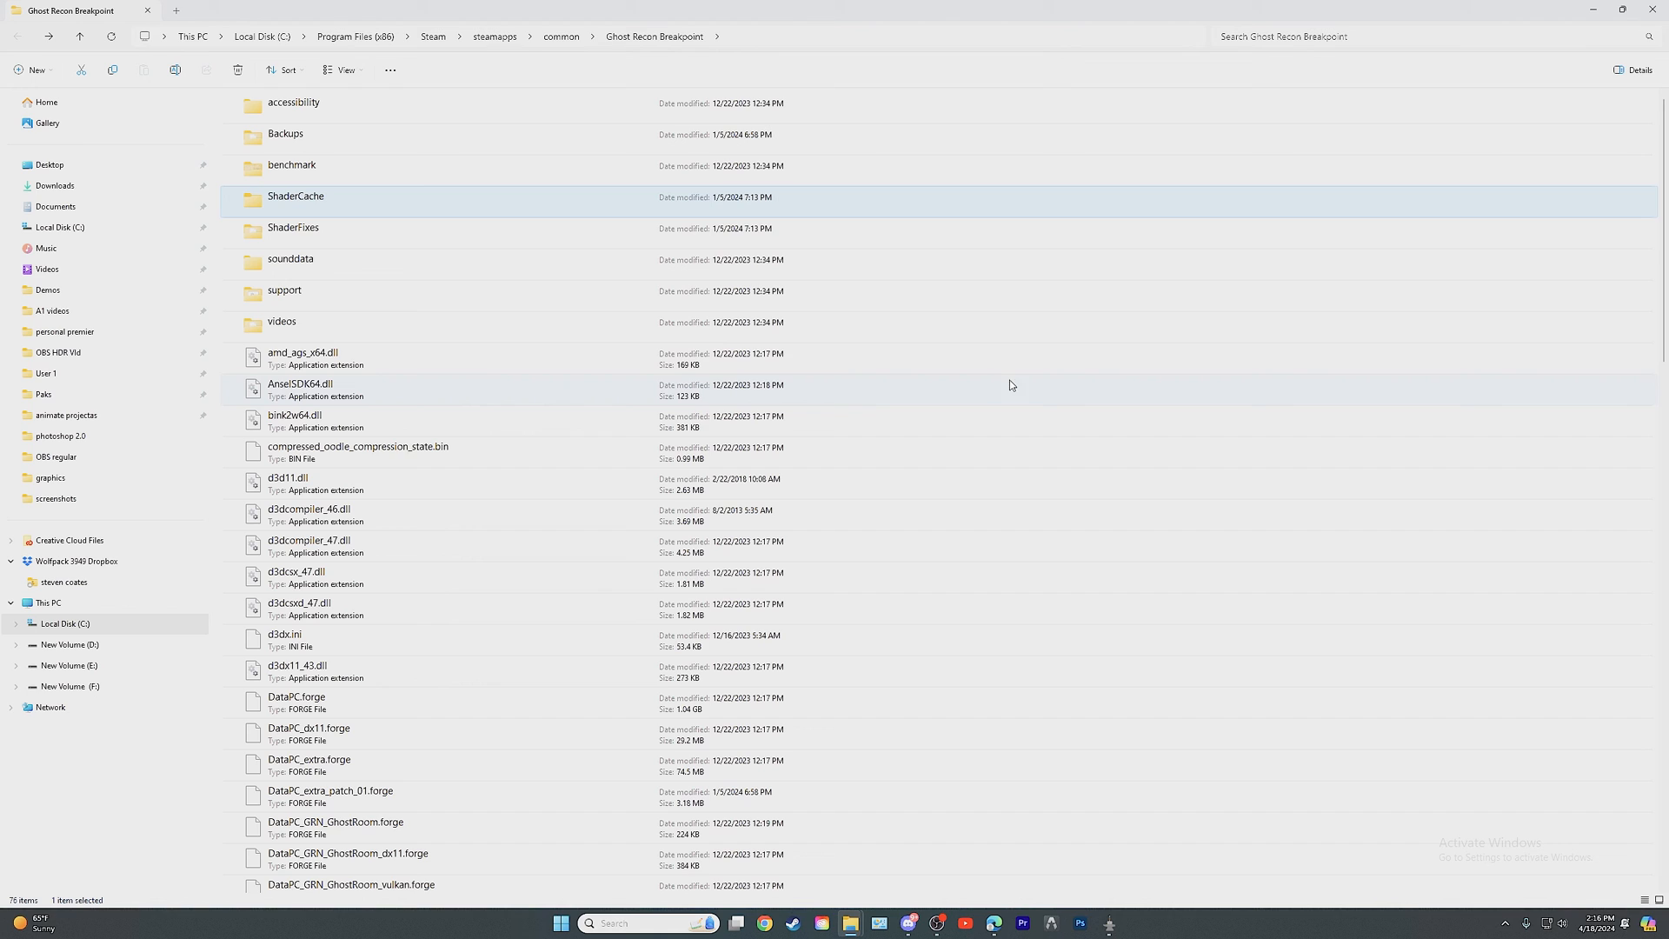
{"action": "left_click", "coordinate": [342, 69]}
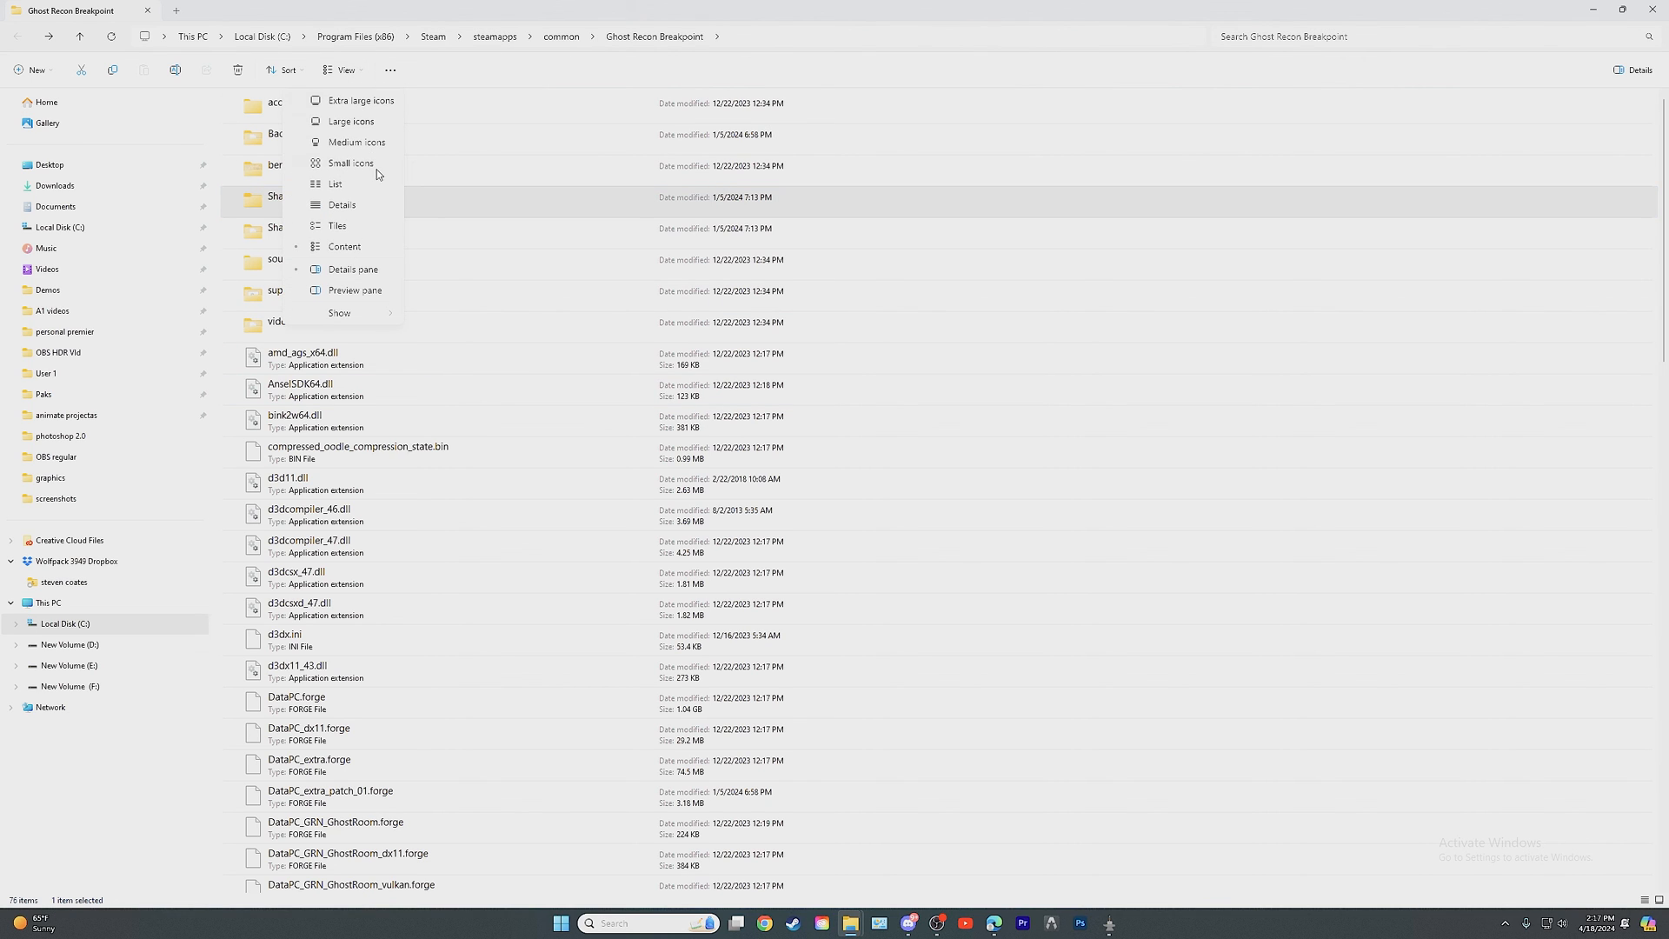
{"action": "left_click", "coordinate": [336, 183]}
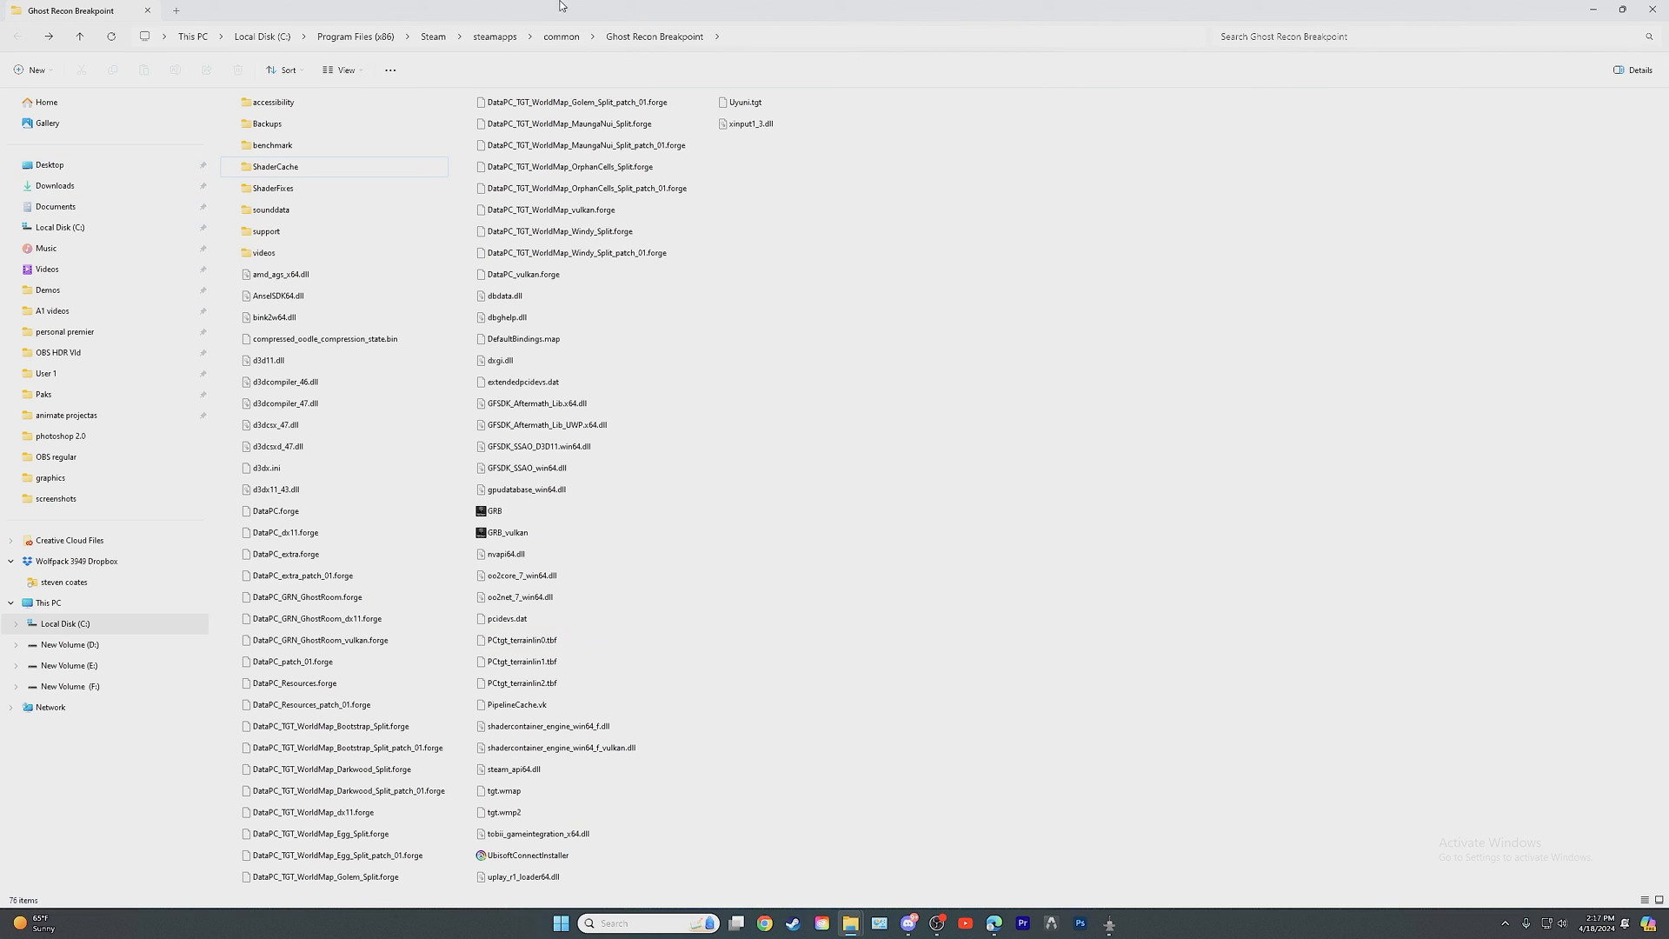
{"action": "mouse_move", "coordinate": [952, 7]}
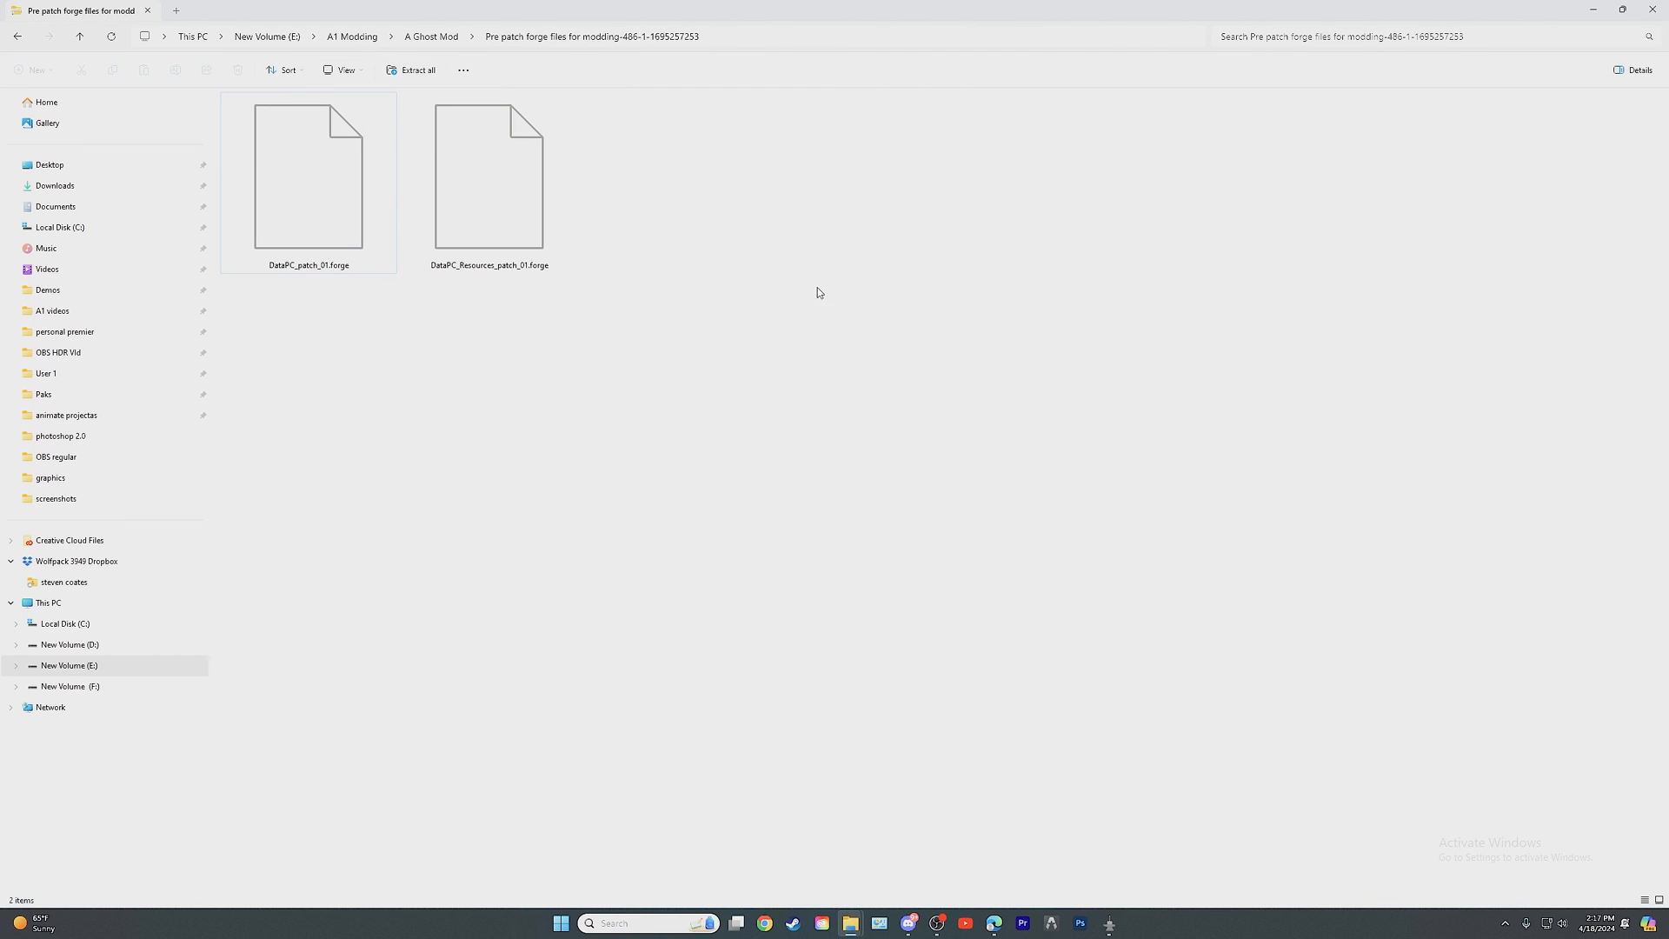
{"action": "mouse_move", "coordinate": [561, 45]}
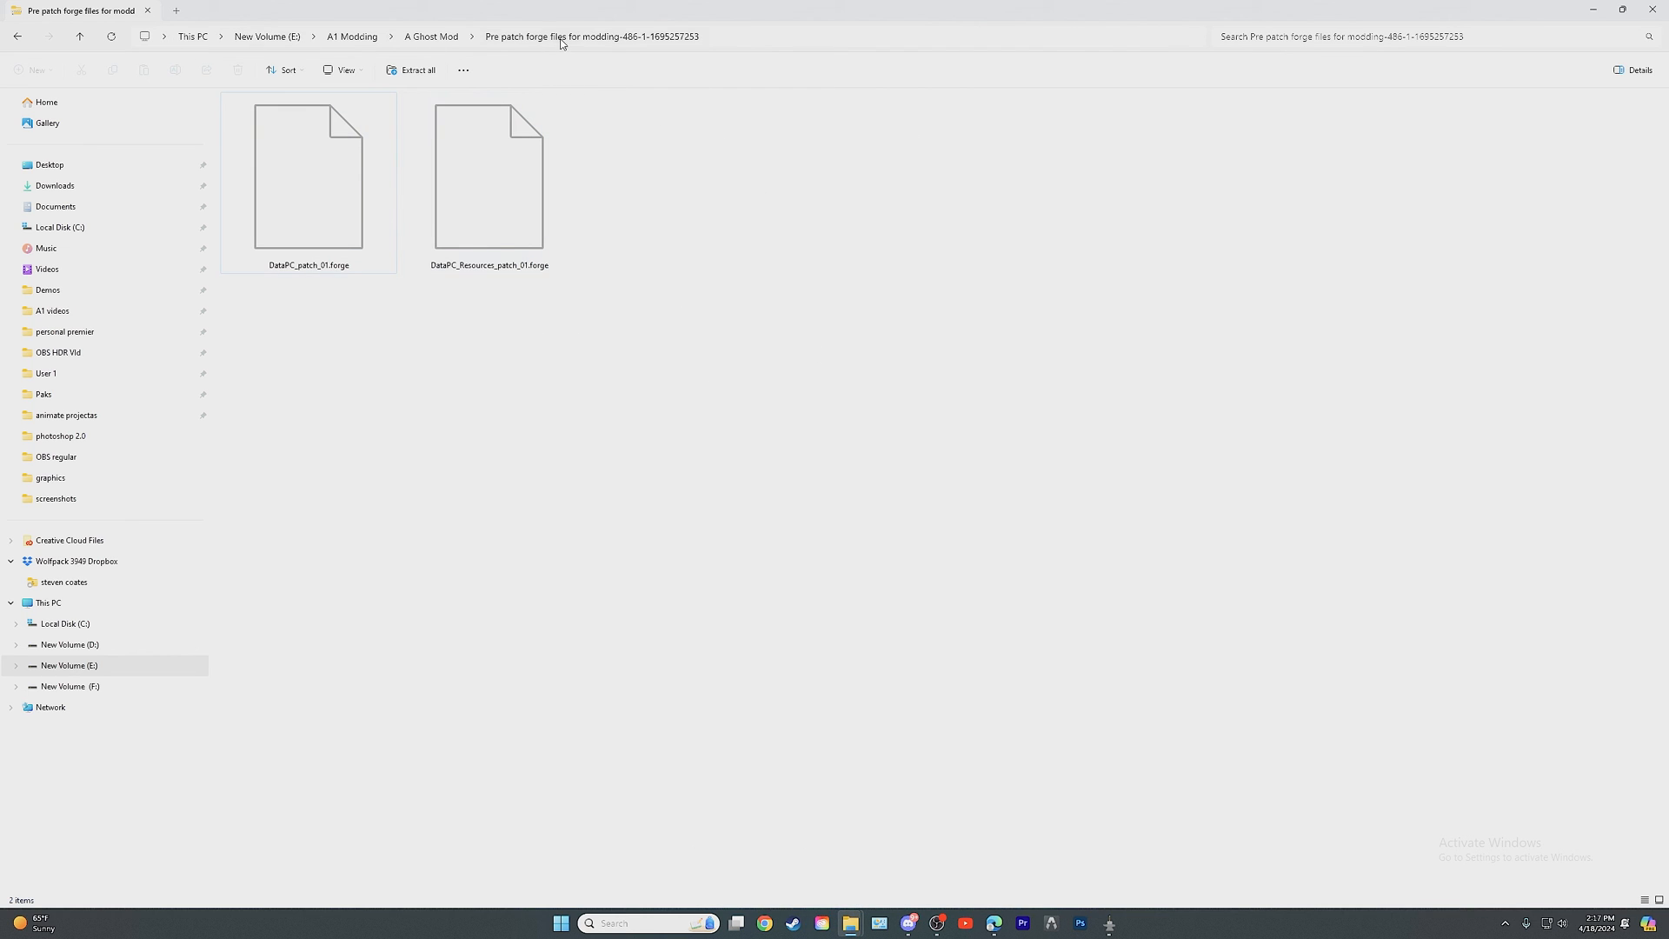
- Reopen the pre-patch forge files archive from A Ghost Mod, then close it
{"action": "left_click", "coordinate": [430, 37]}
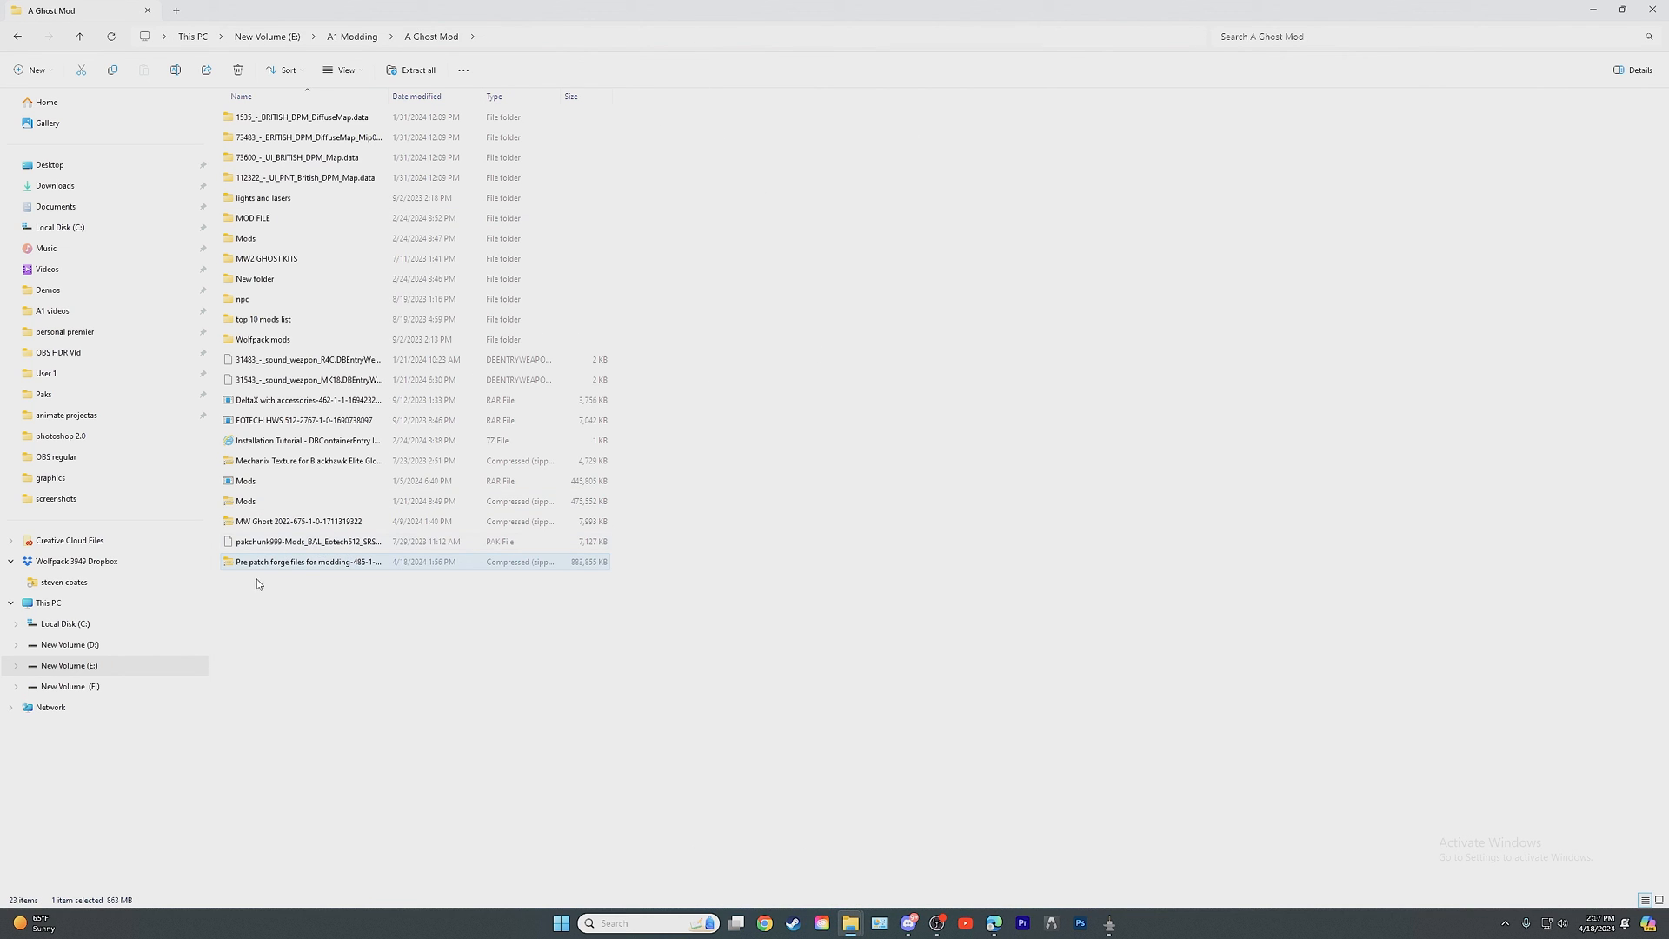
{"action": "double_click", "coordinate": [308, 561]}
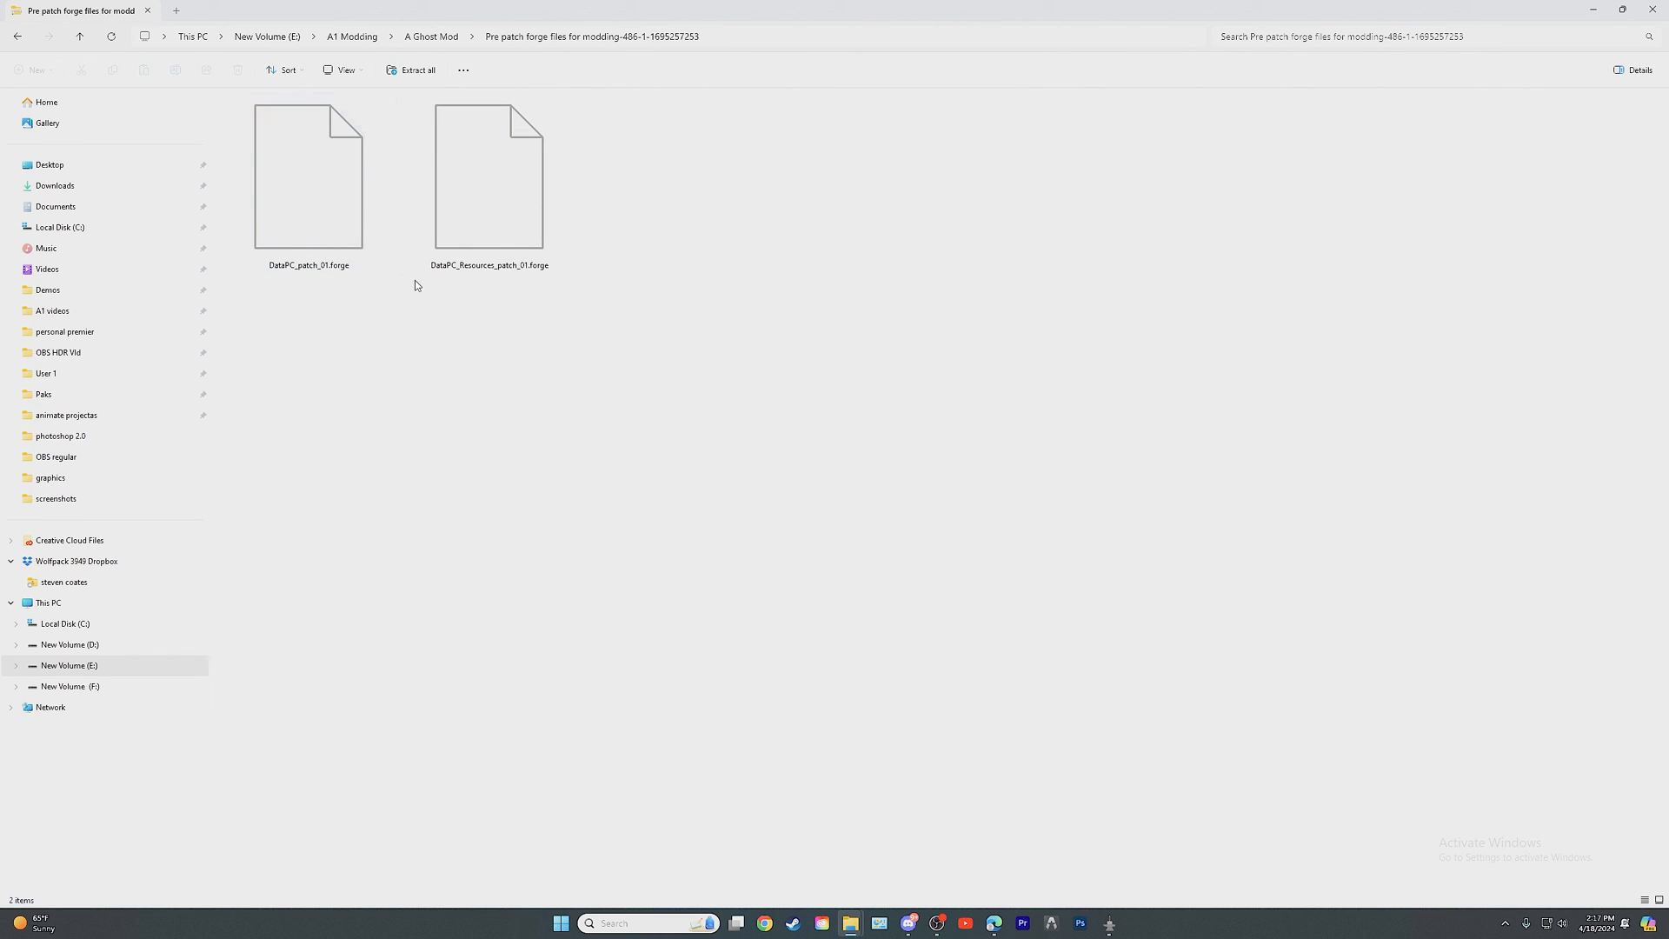
{"action": "left_click", "coordinate": [488, 174]}
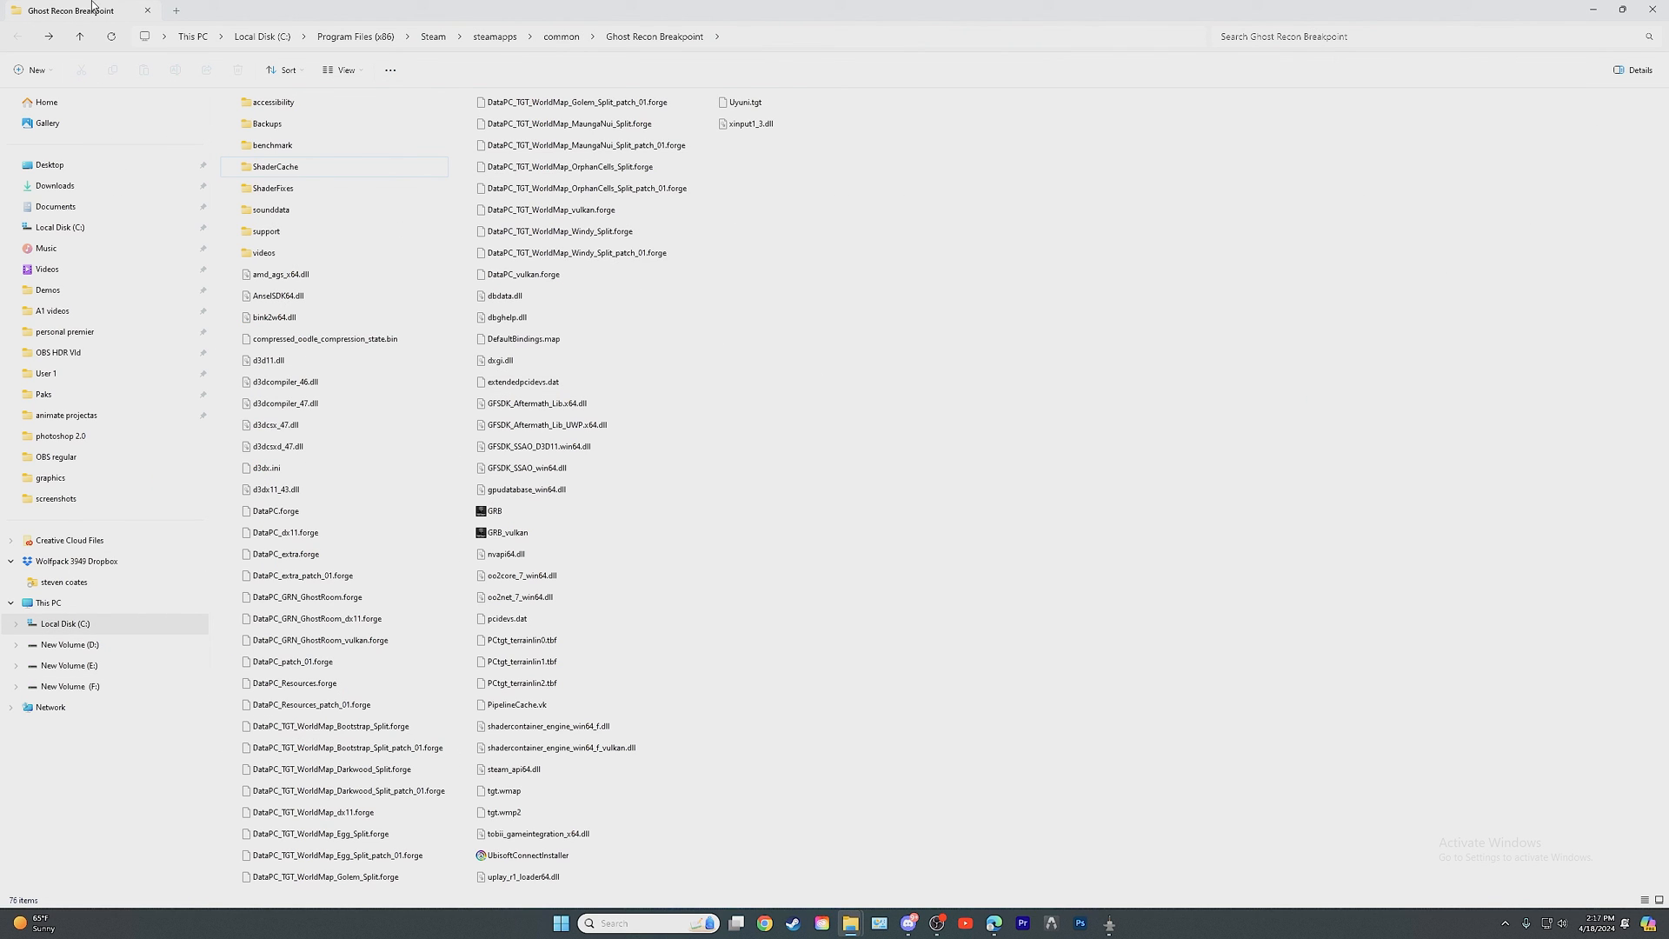
{"action": "mouse_move", "coordinate": [104, 50]}
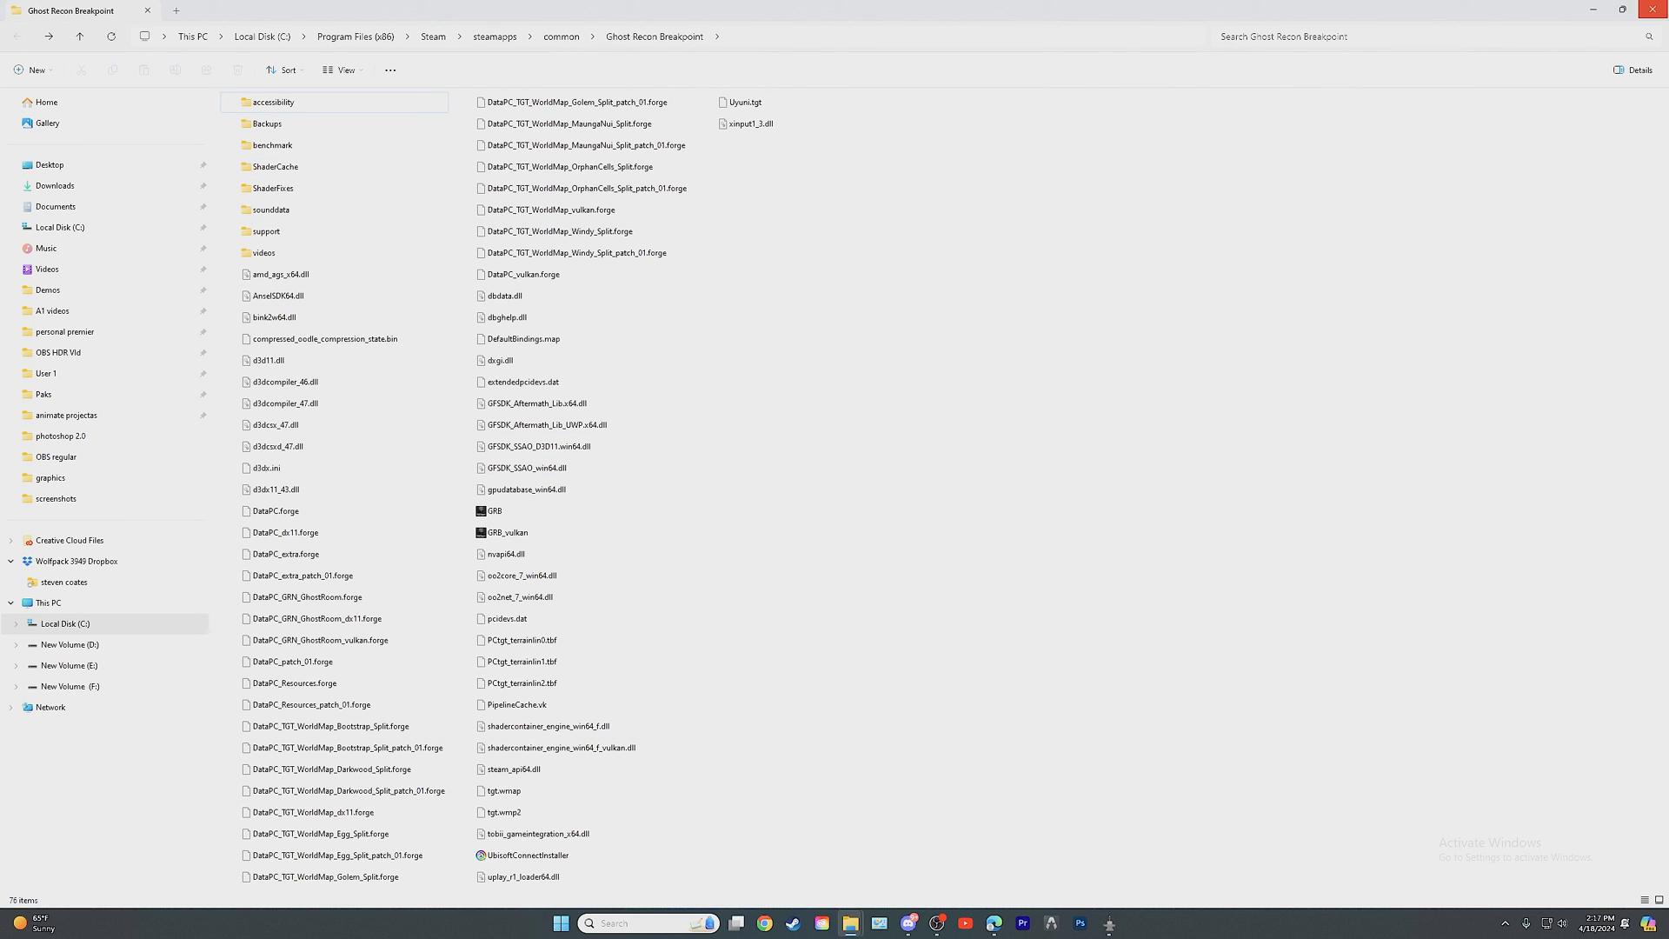
{"action": "mouse_move", "coordinate": [1193, 263]}
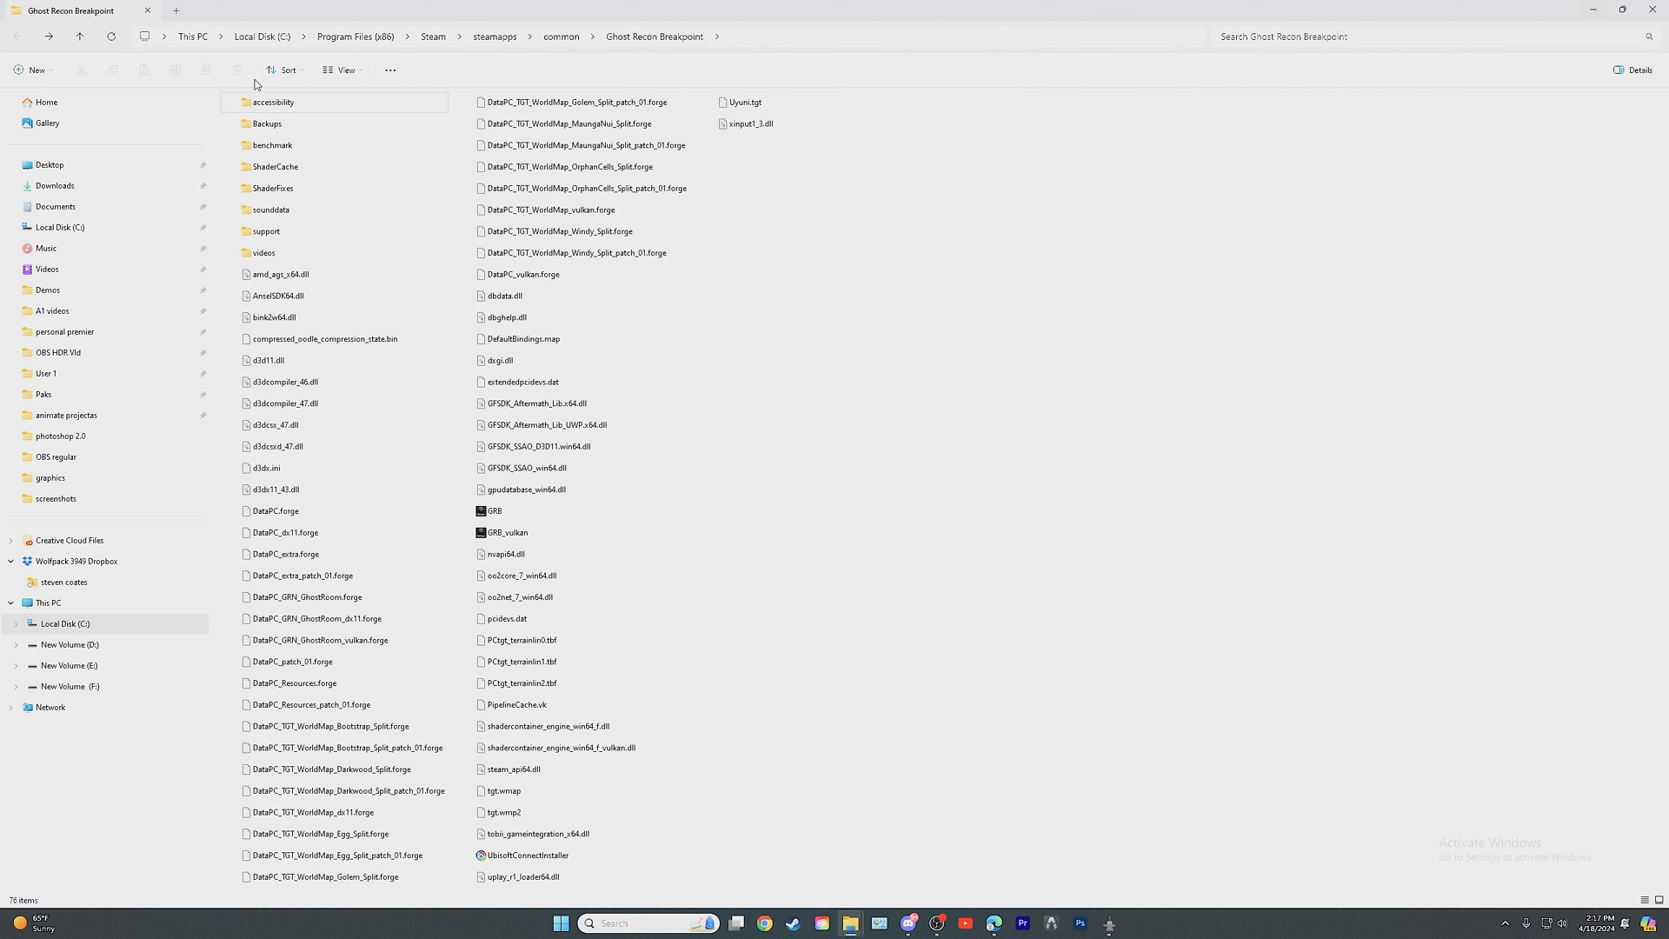
{"action": "mouse_move", "coordinate": [763, 7]}
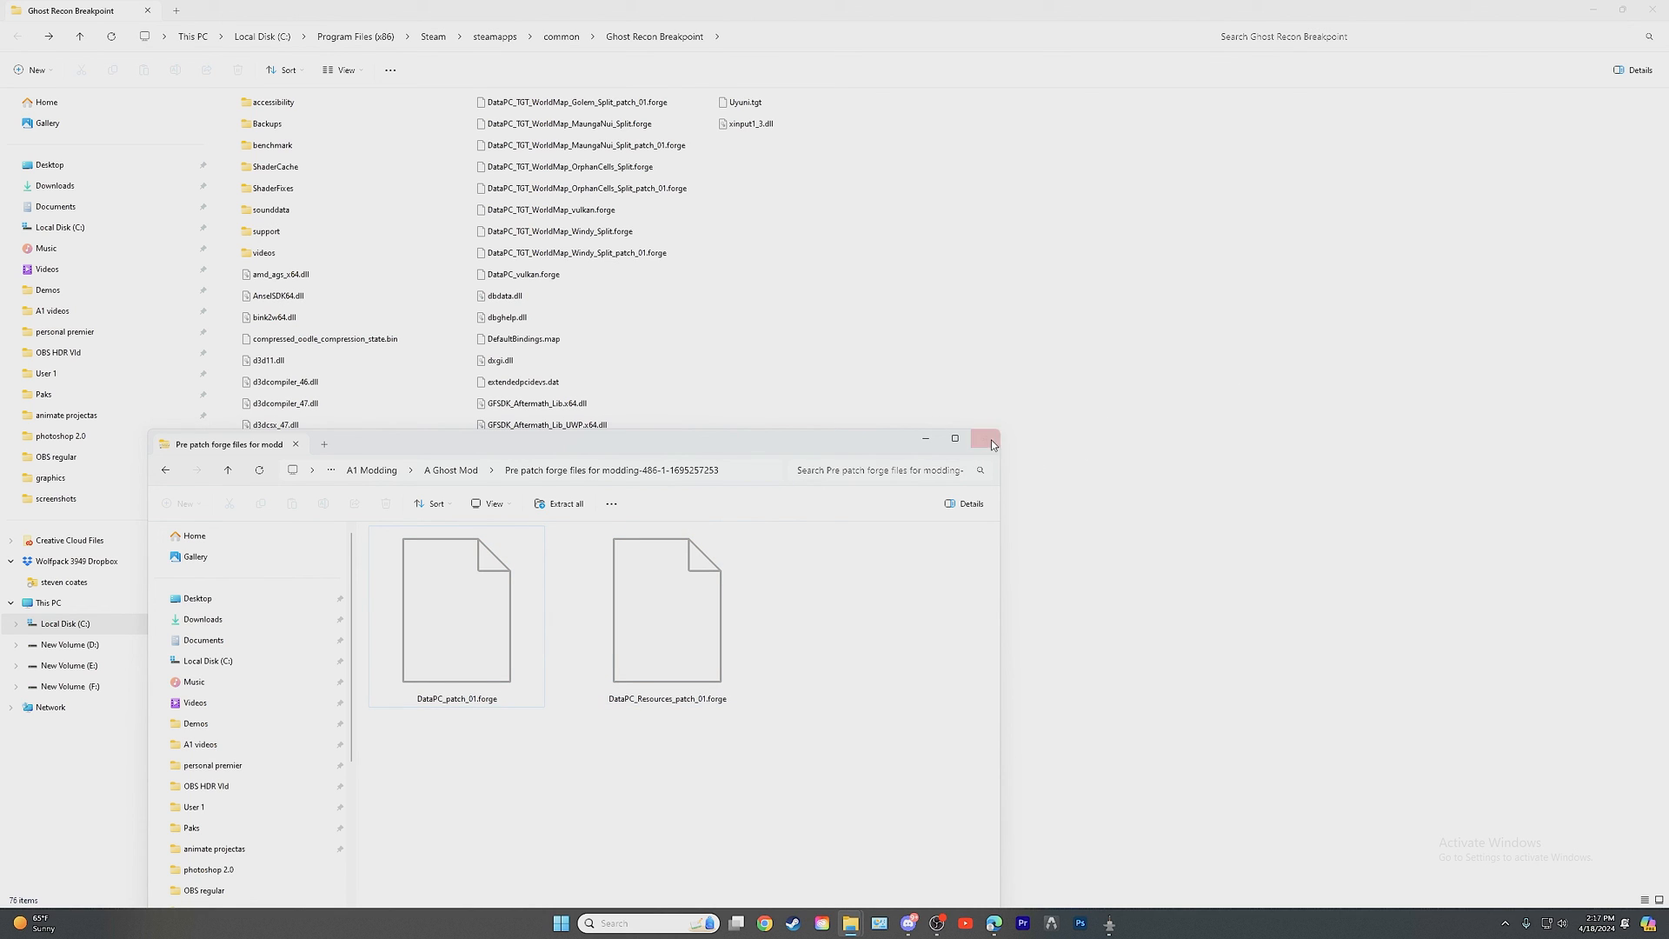
{"action": "left_click", "coordinate": [984, 438]}
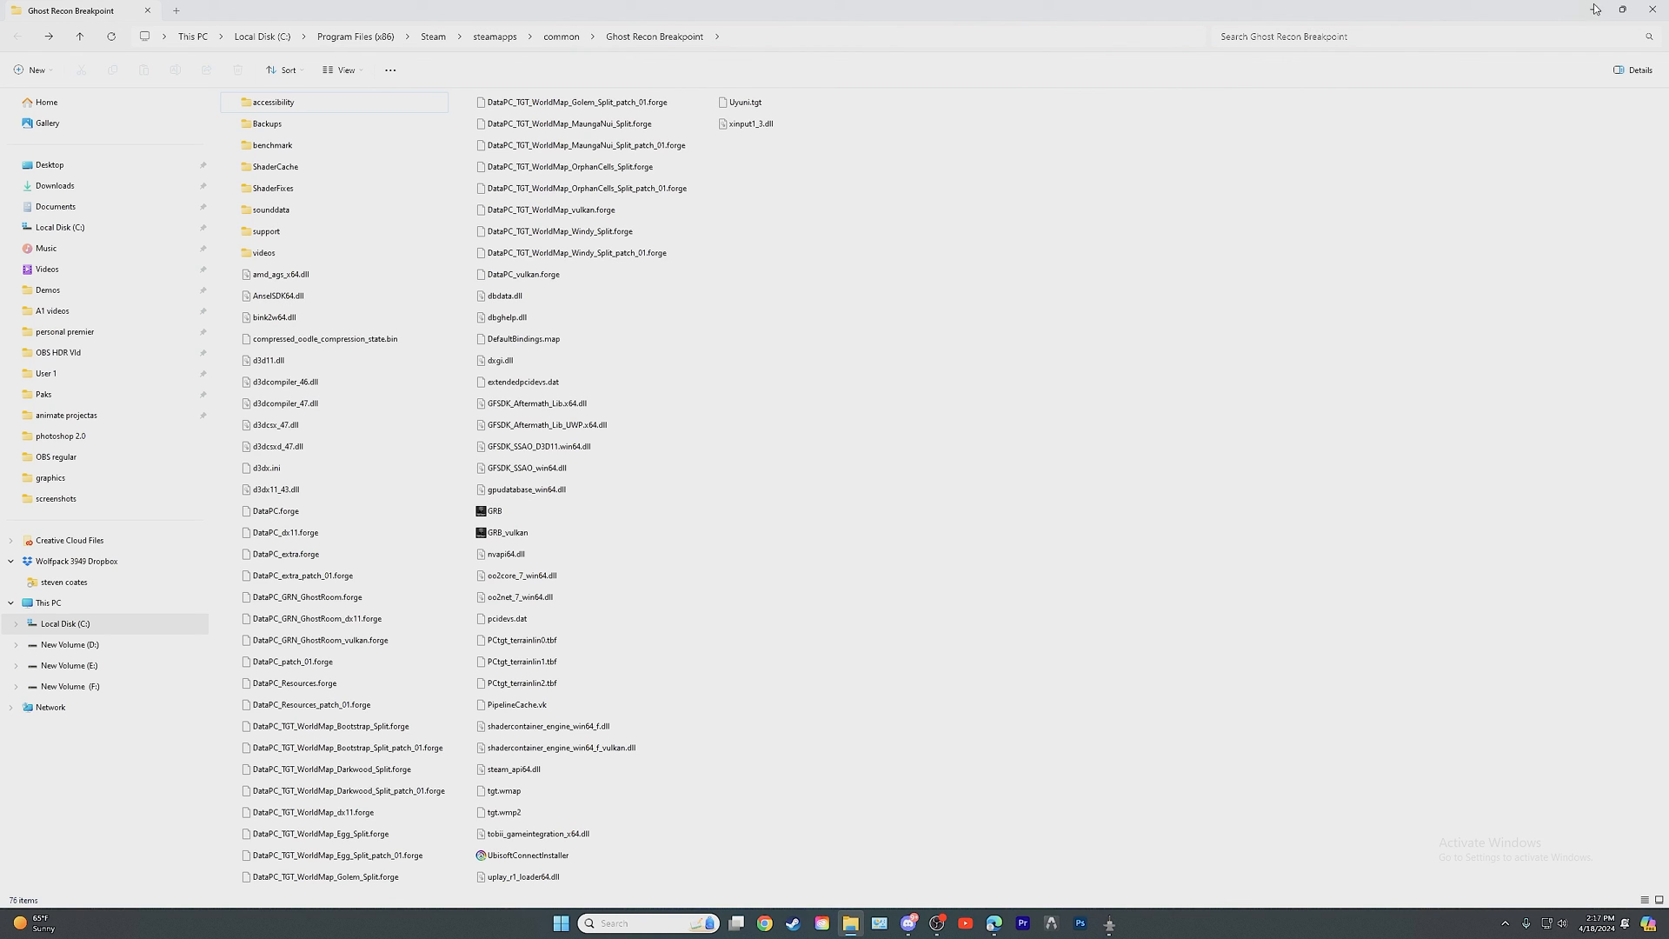
{"action": "mouse_move", "coordinate": [1654, 9]}
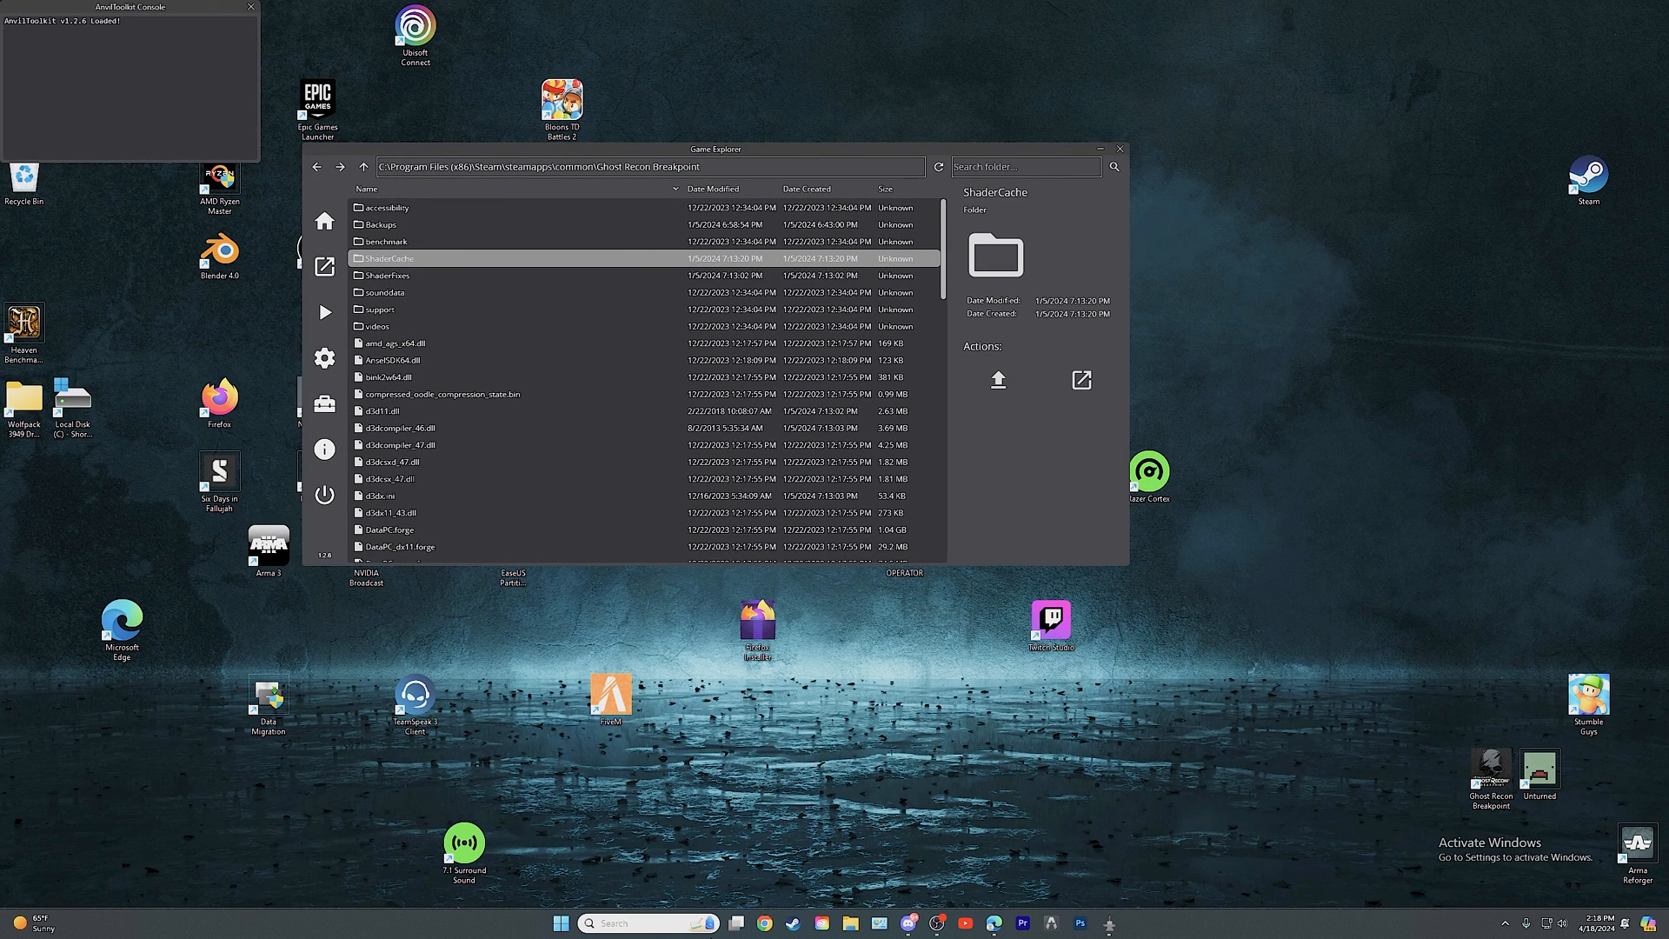
{"action": "mouse_move", "coordinate": [1183, 384]}
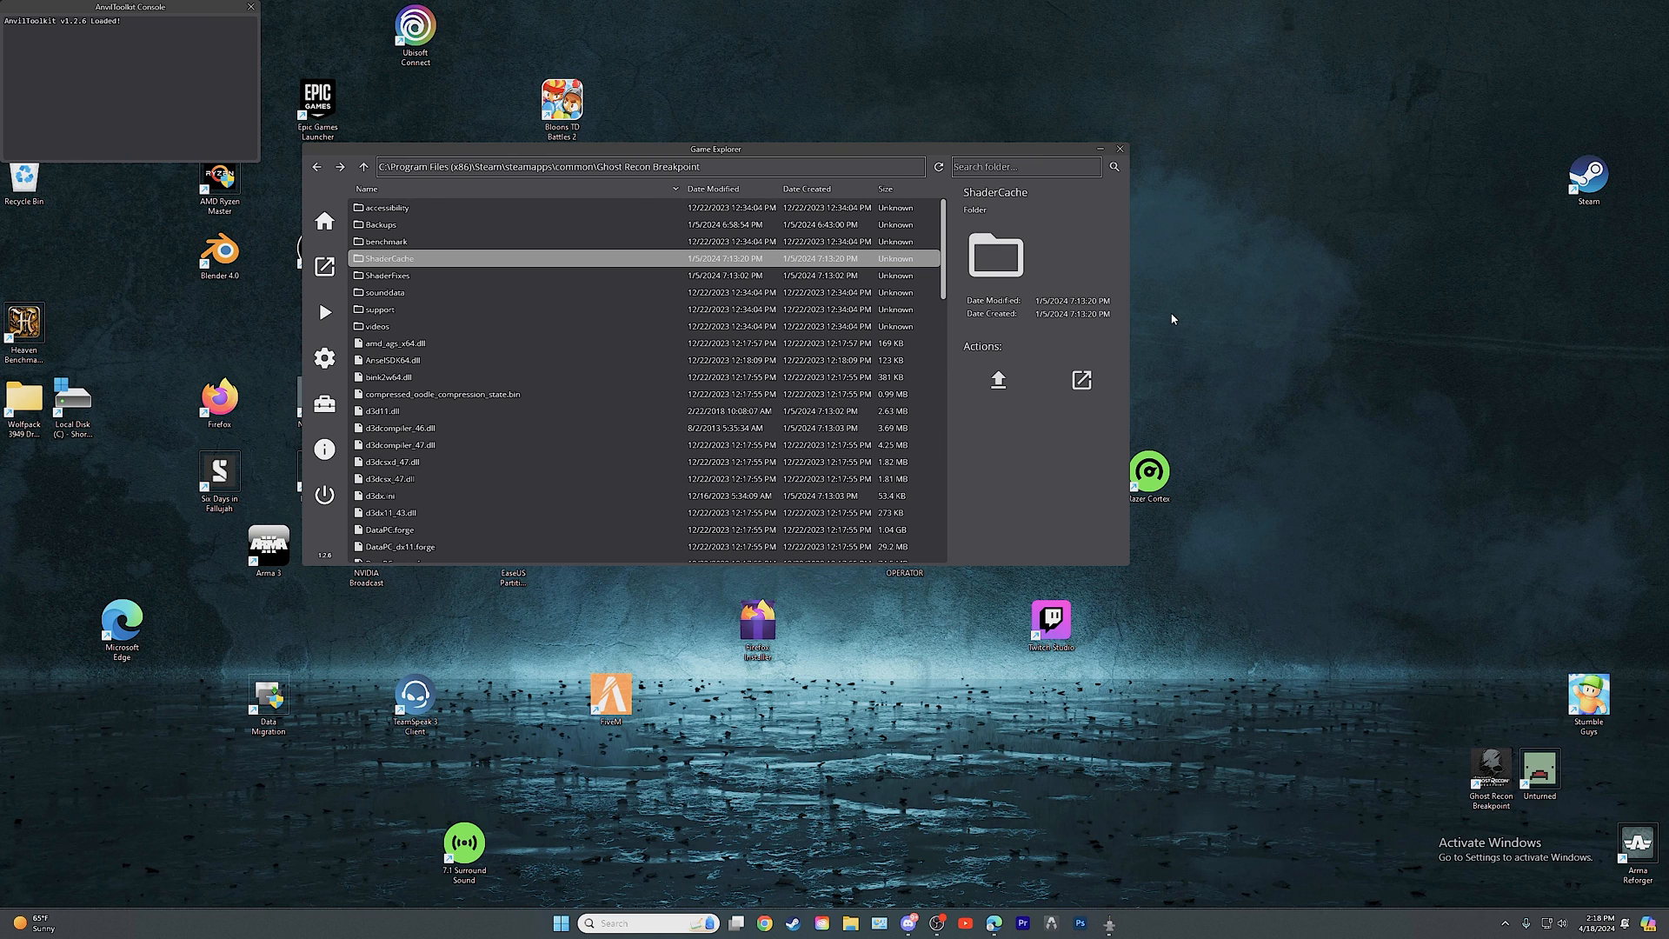
{"action": "mouse_move", "coordinate": [689, 575]}
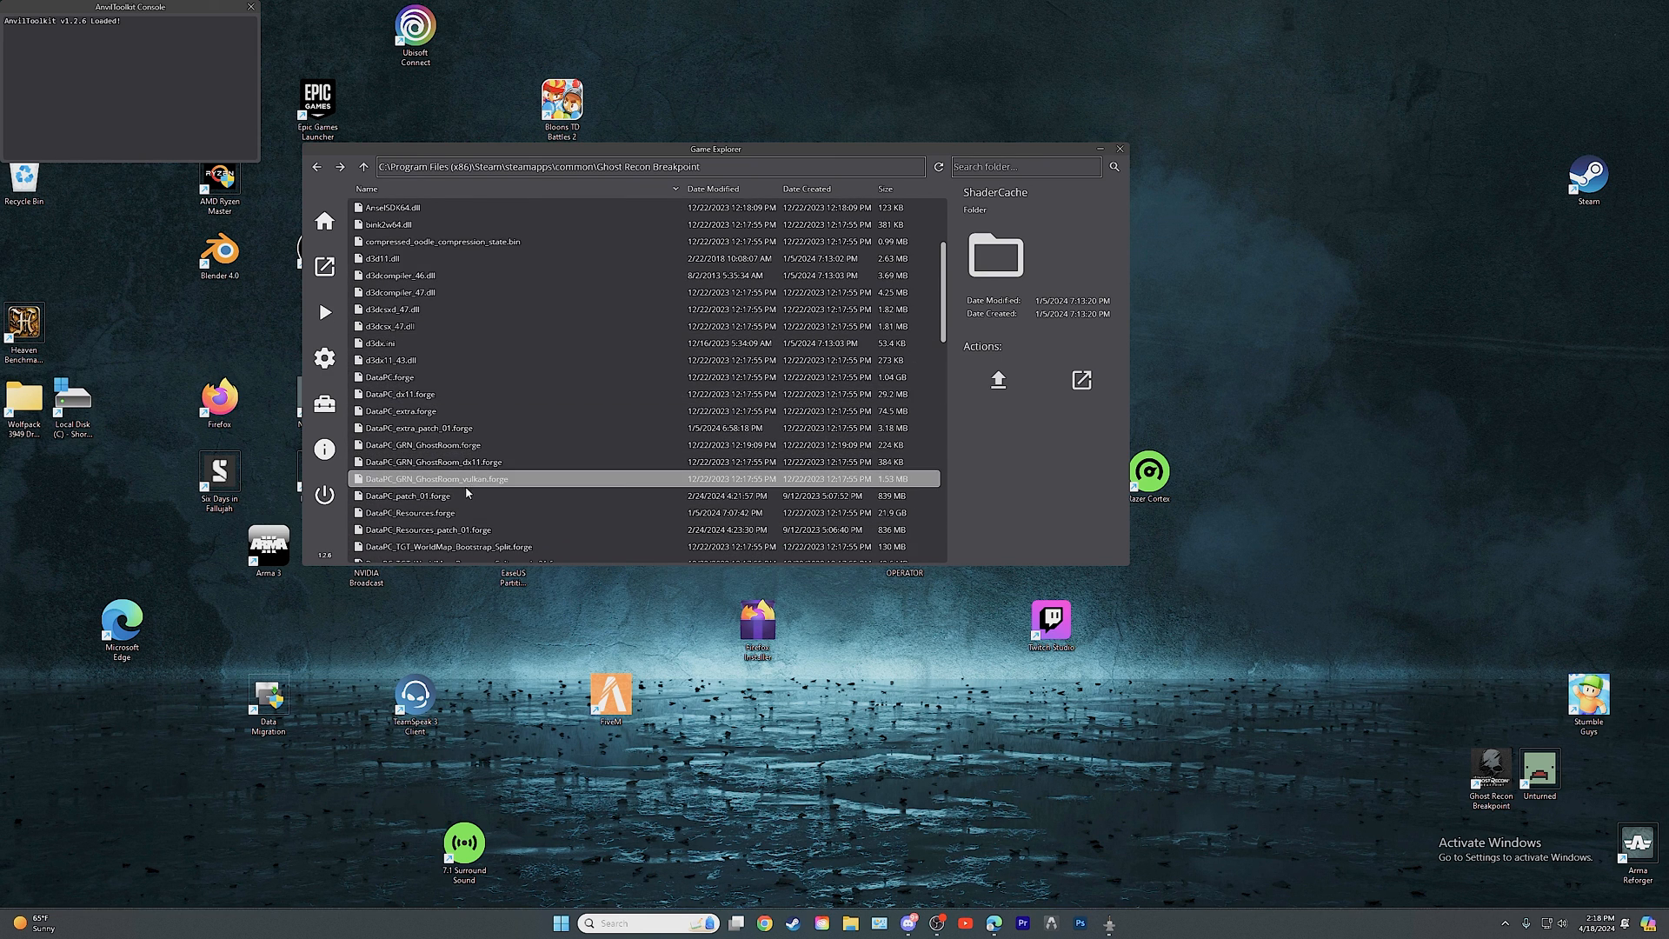
- Unpack DataPC_patch_01.forge from Game Explorer's context menu
{"action": "right_click", "coordinate": [408, 495]}
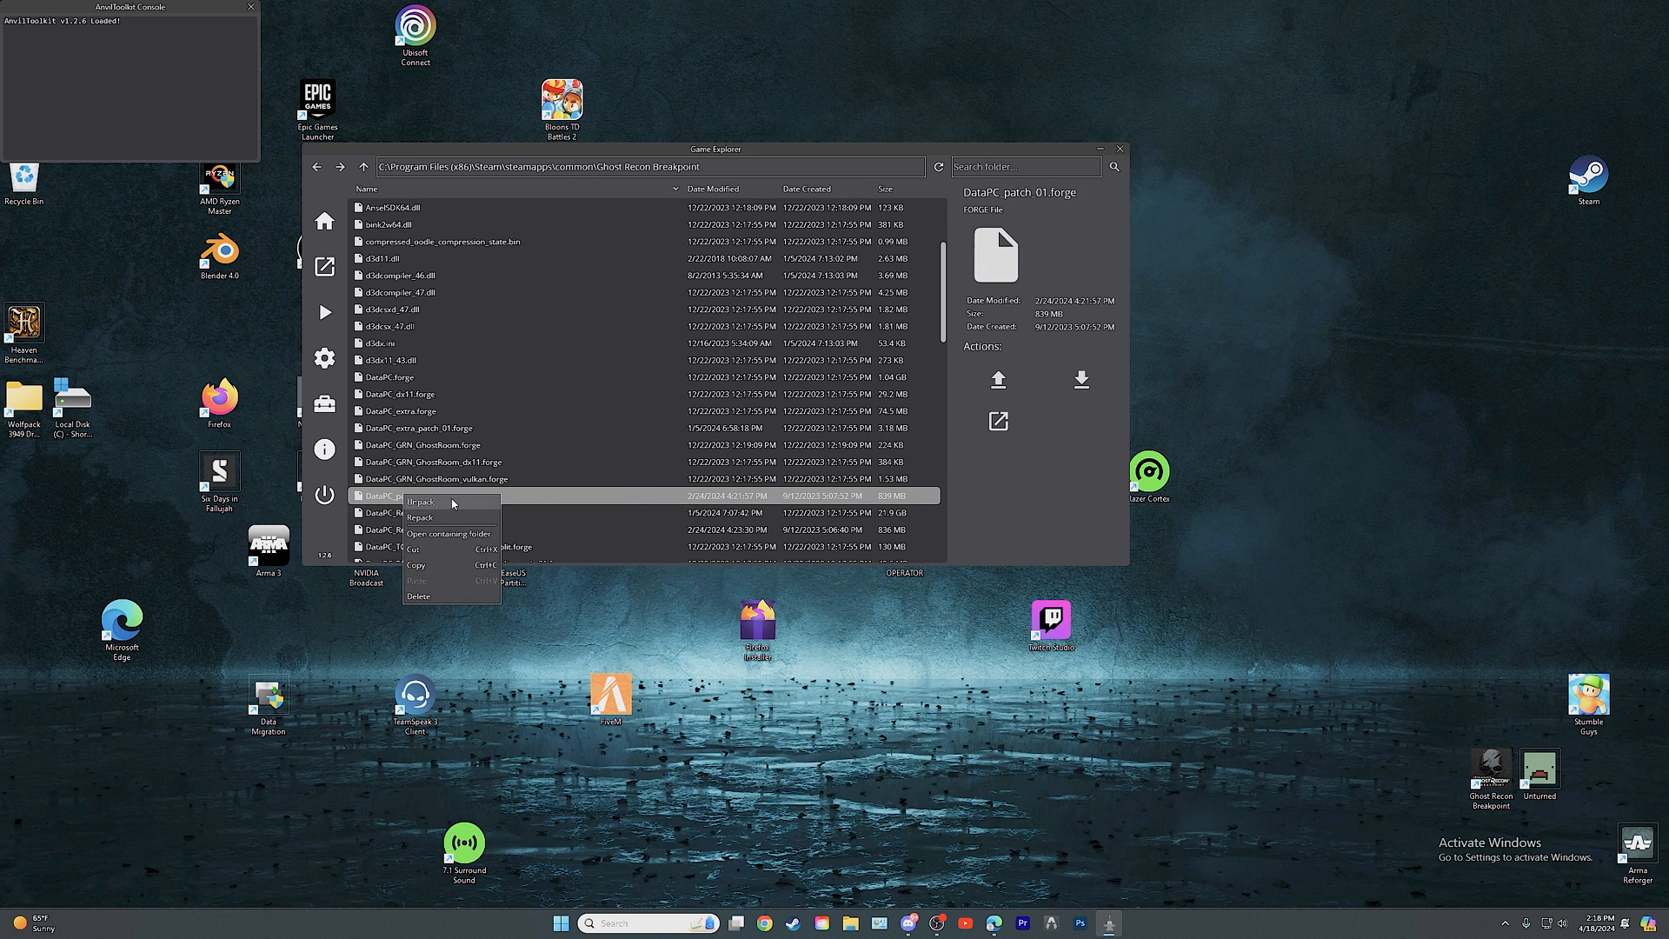
{"action": "mouse_move", "coordinate": [421, 502]}
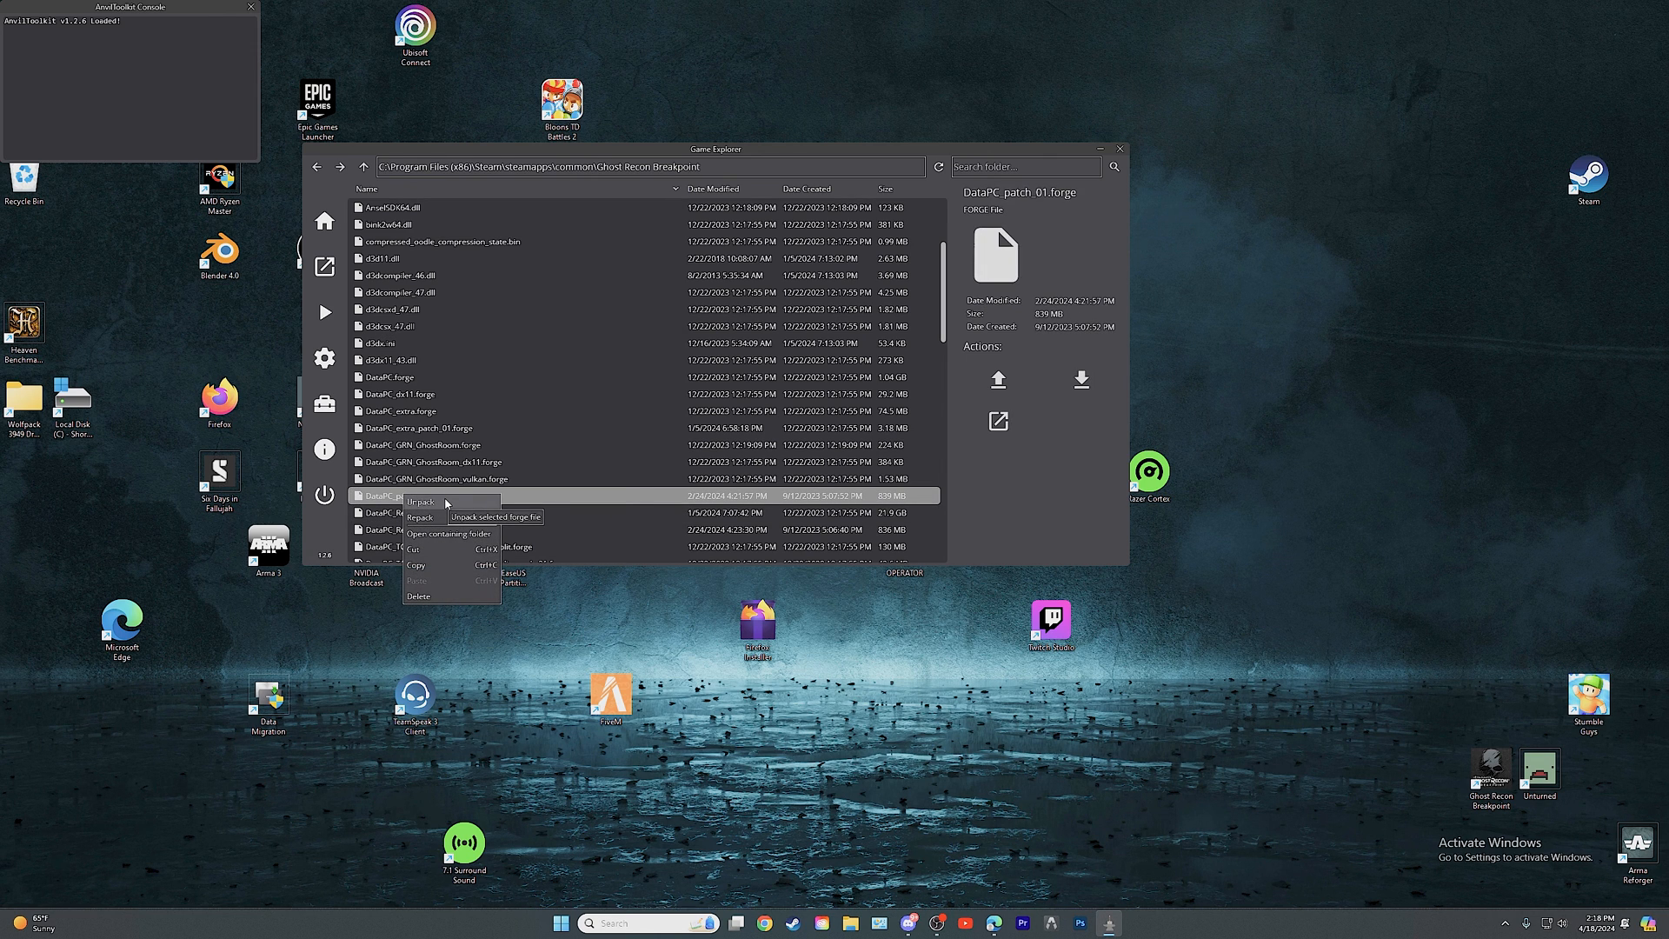
{"action": "left_click", "coordinate": [421, 502]}
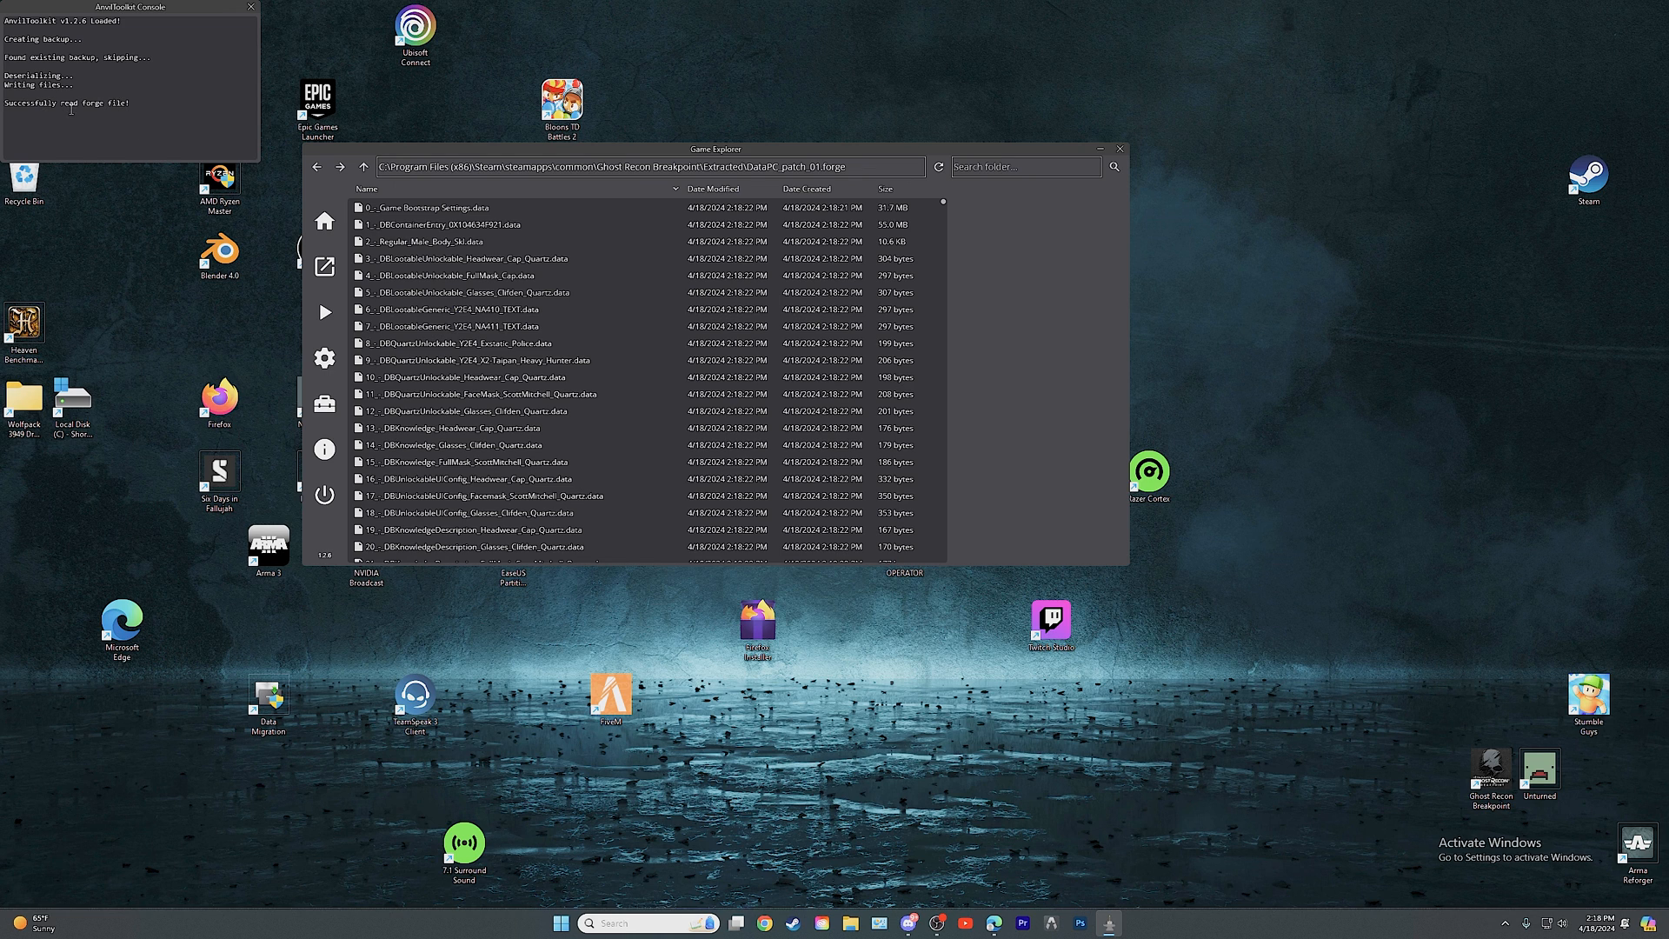
- Return to the game folder and unpack DataPC_Resources_patch_01.forge
{"action": "left_click", "coordinate": [422, 241]}
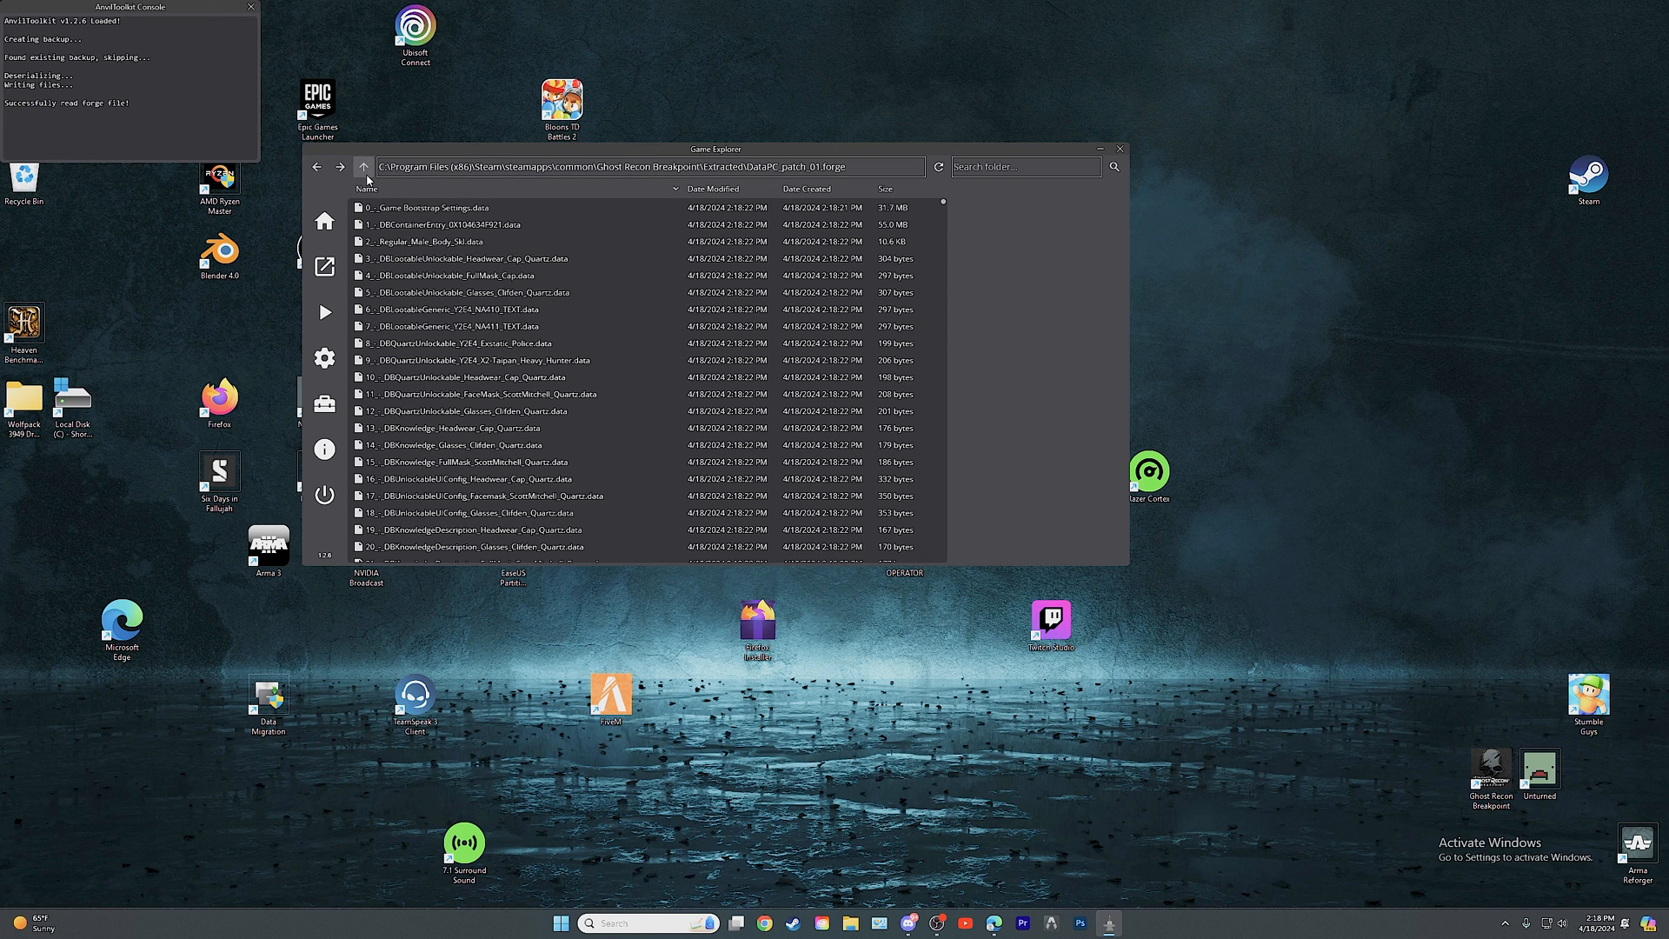
{"action": "left_click", "coordinate": [363, 166]}
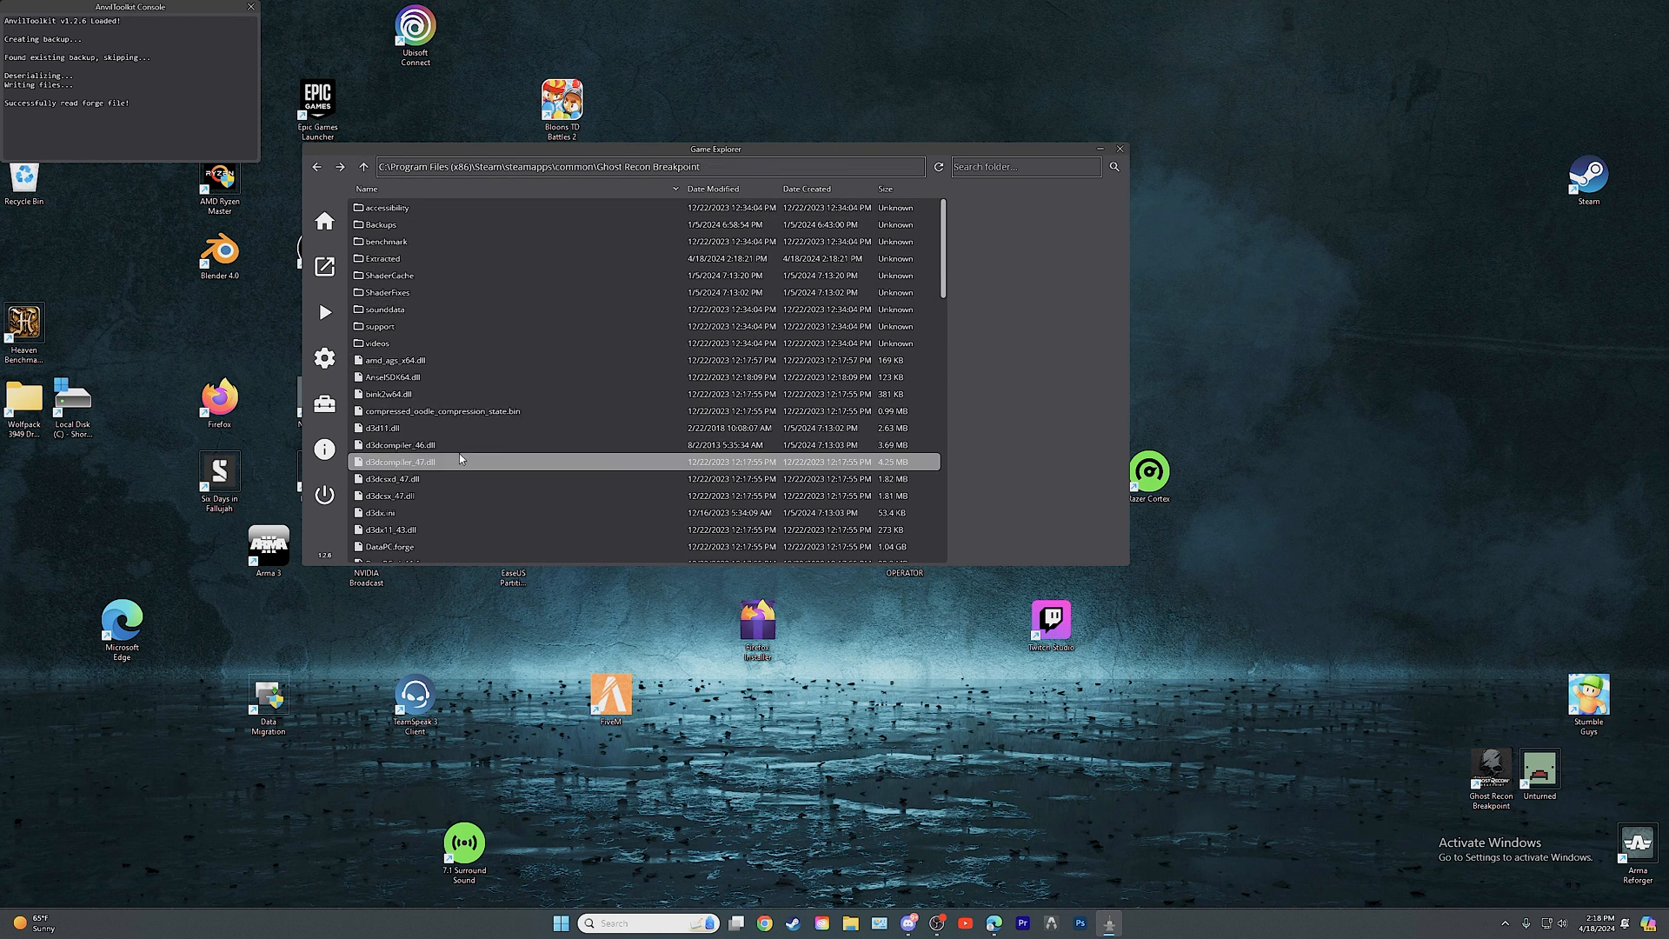
{"action": "left_click", "coordinate": [384, 258]}
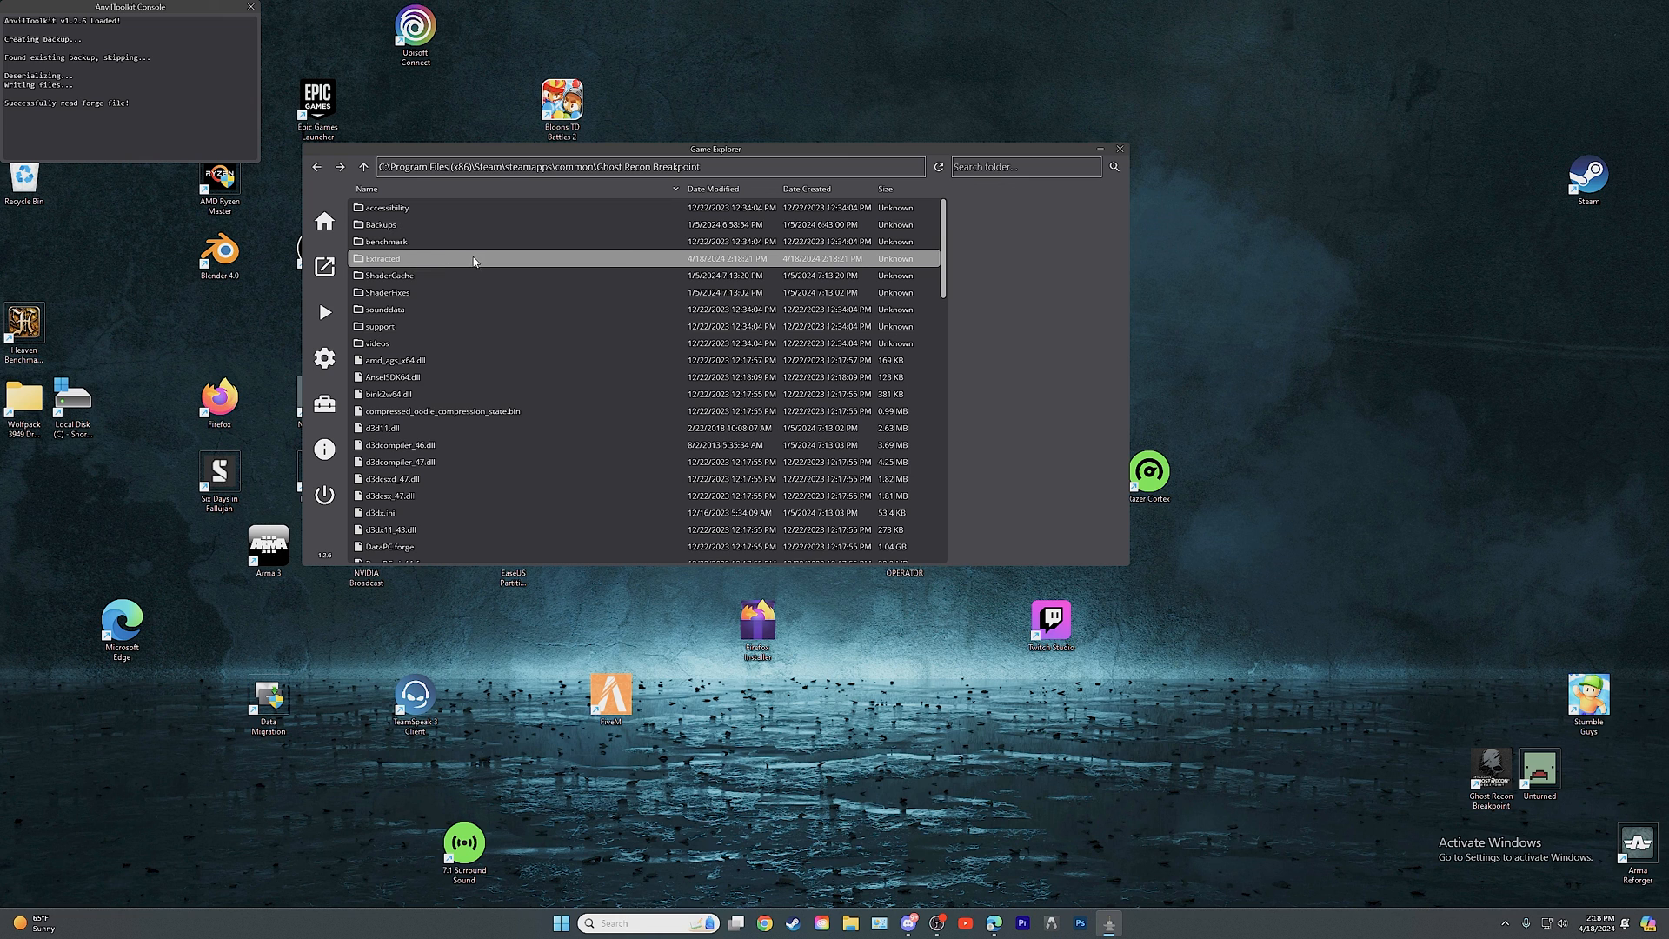
{"action": "left_click", "coordinate": [447, 478]}
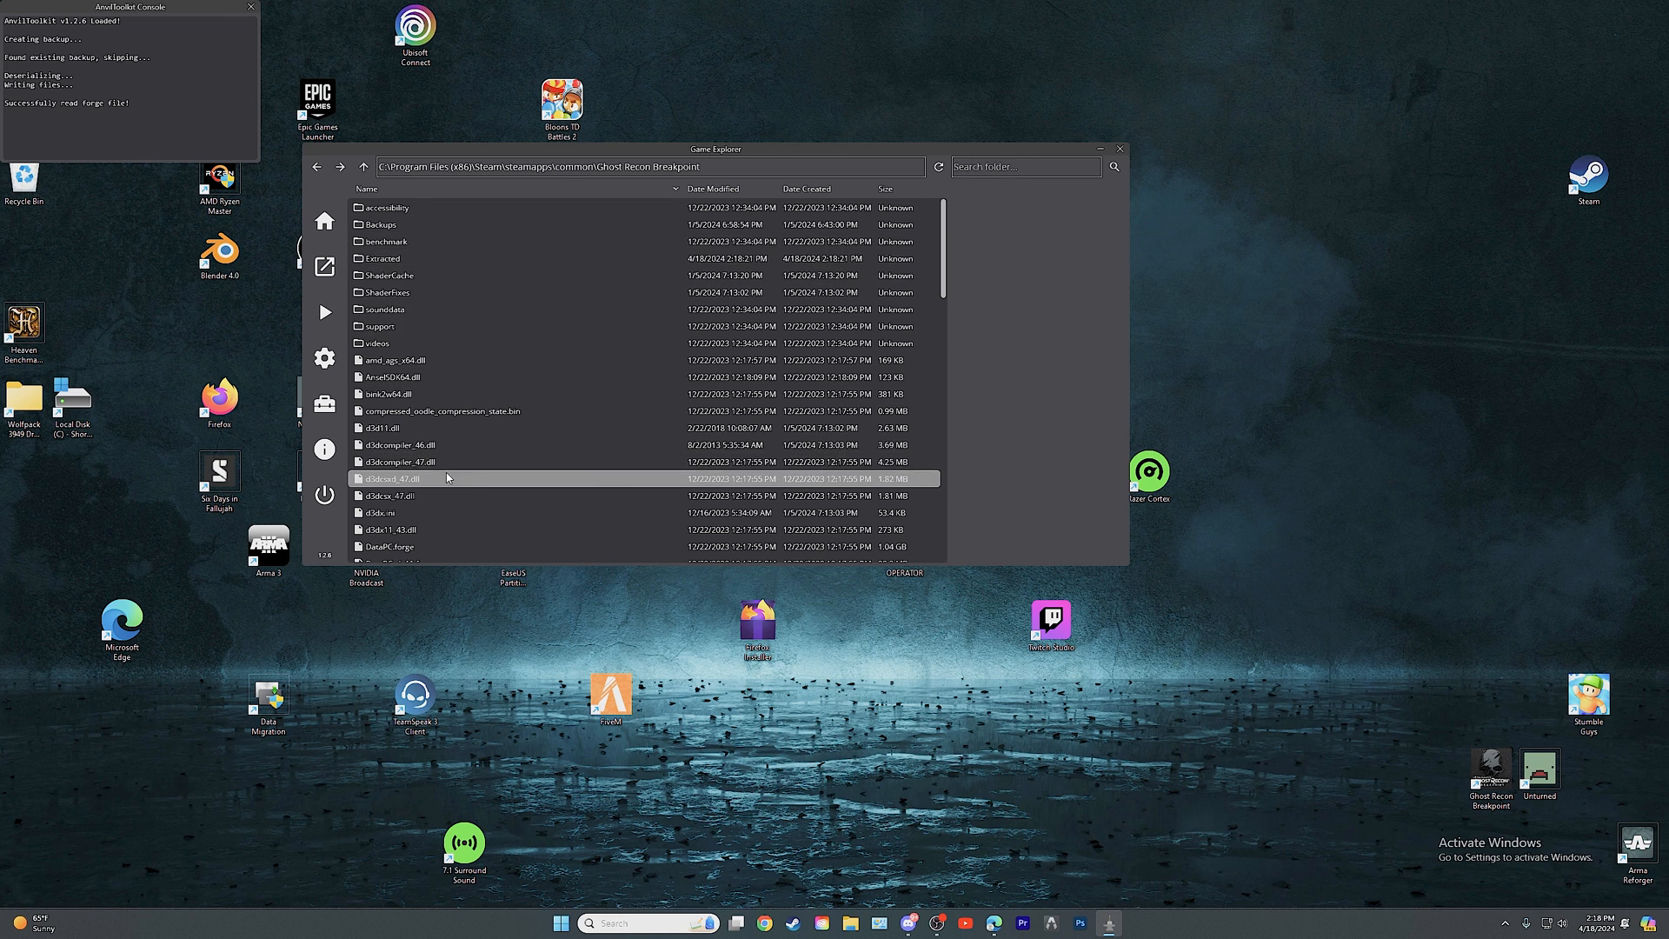
{"action": "scroll", "scroll_direction": "down", "scroll_amount": 3}
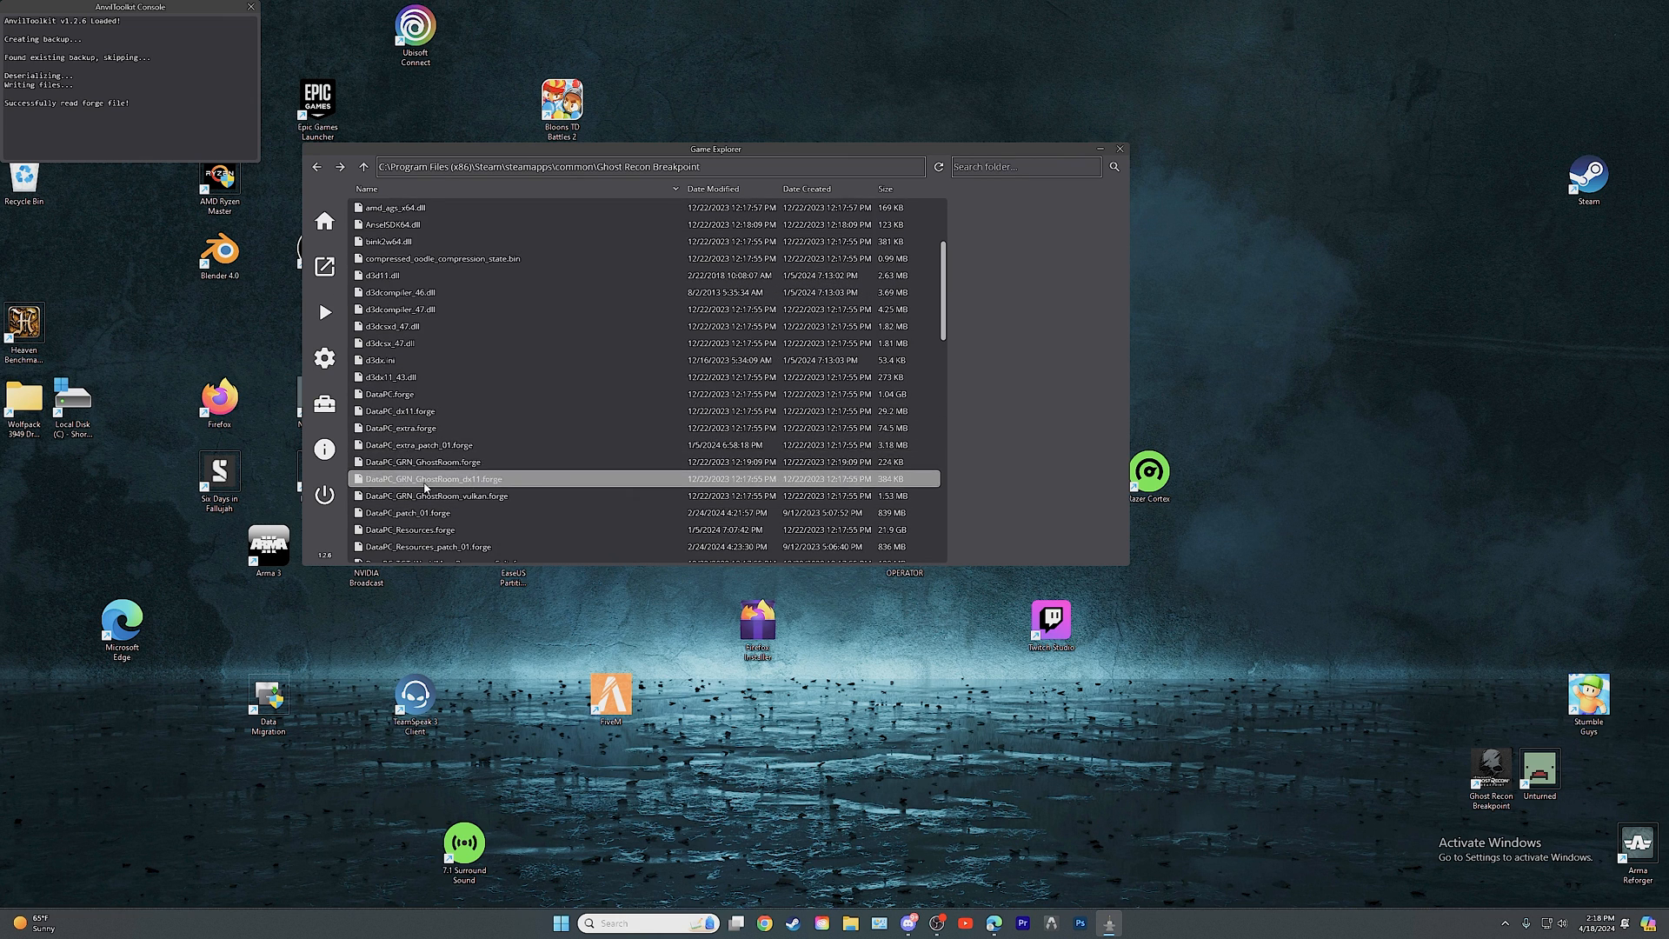
{"action": "scroll", "scroll_direction": "down", "scroll_amount": 3}
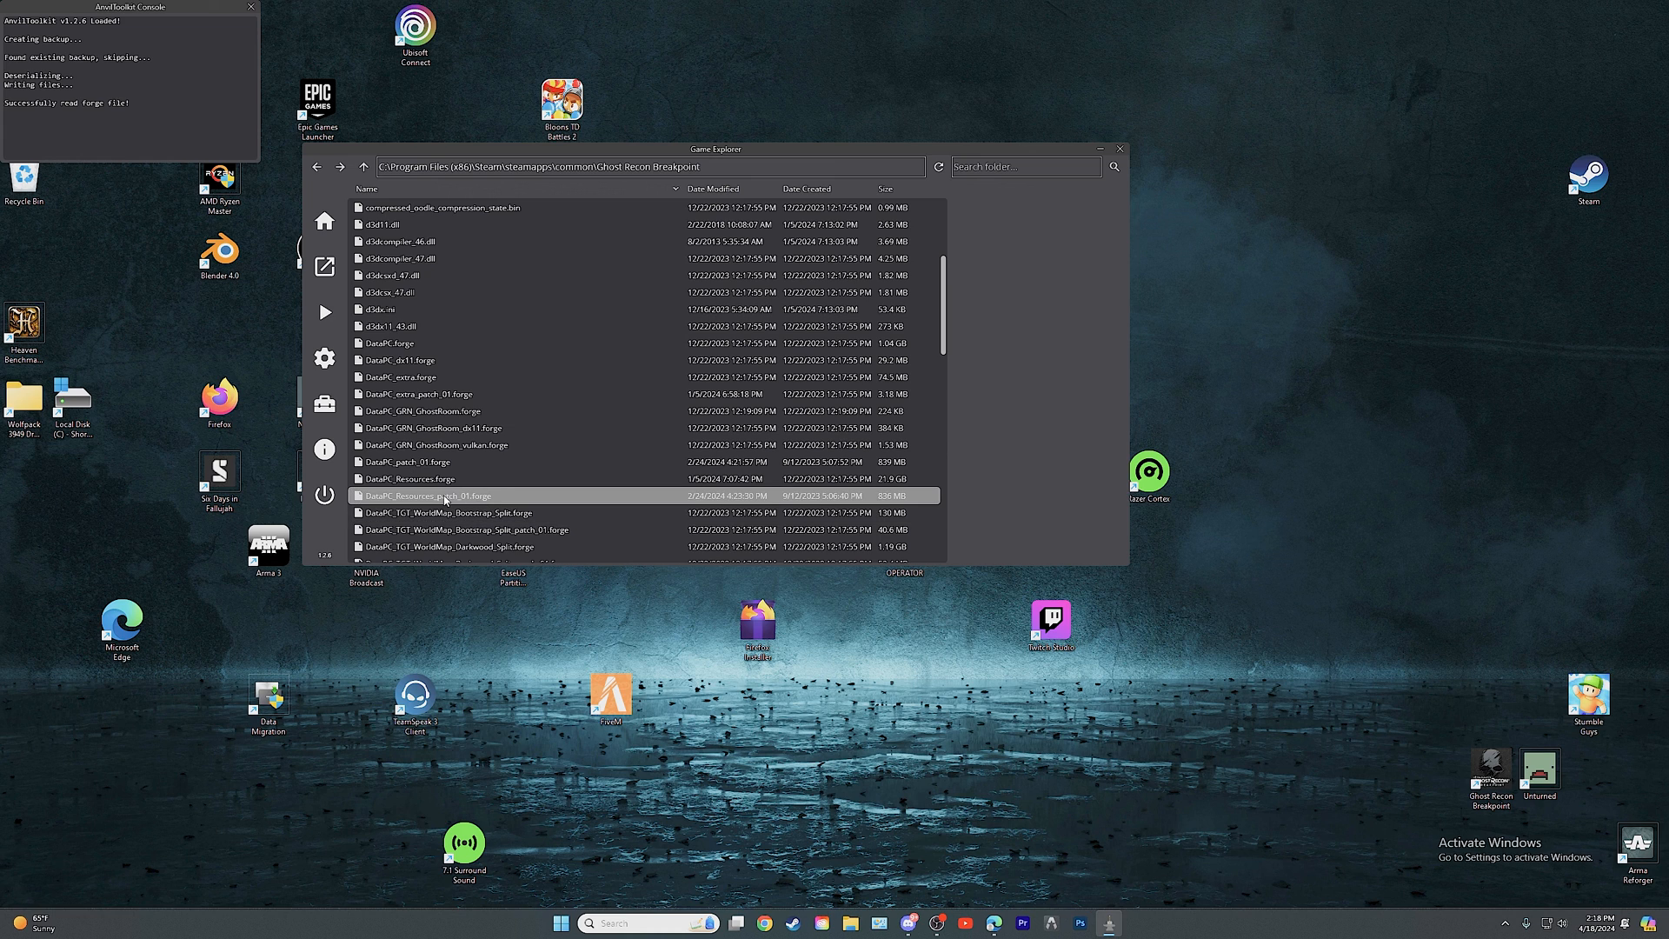
{"action": "right_click", "coordinate": [430, 495]}
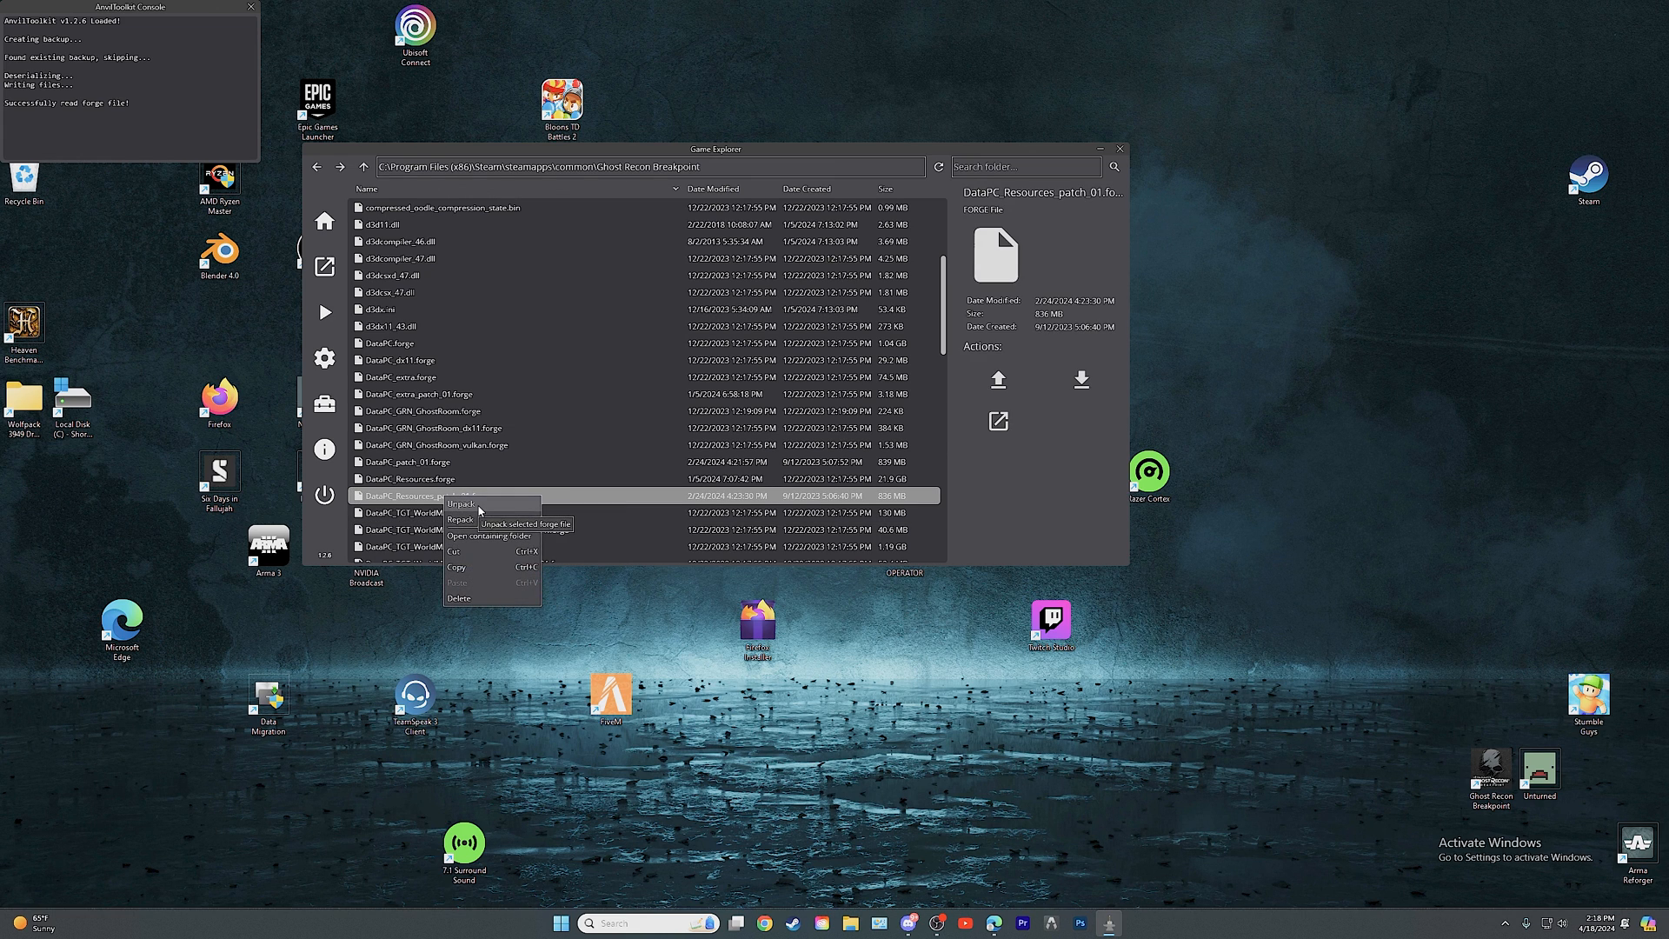
{"action": "left_click", "coordinate": [461, 519]}
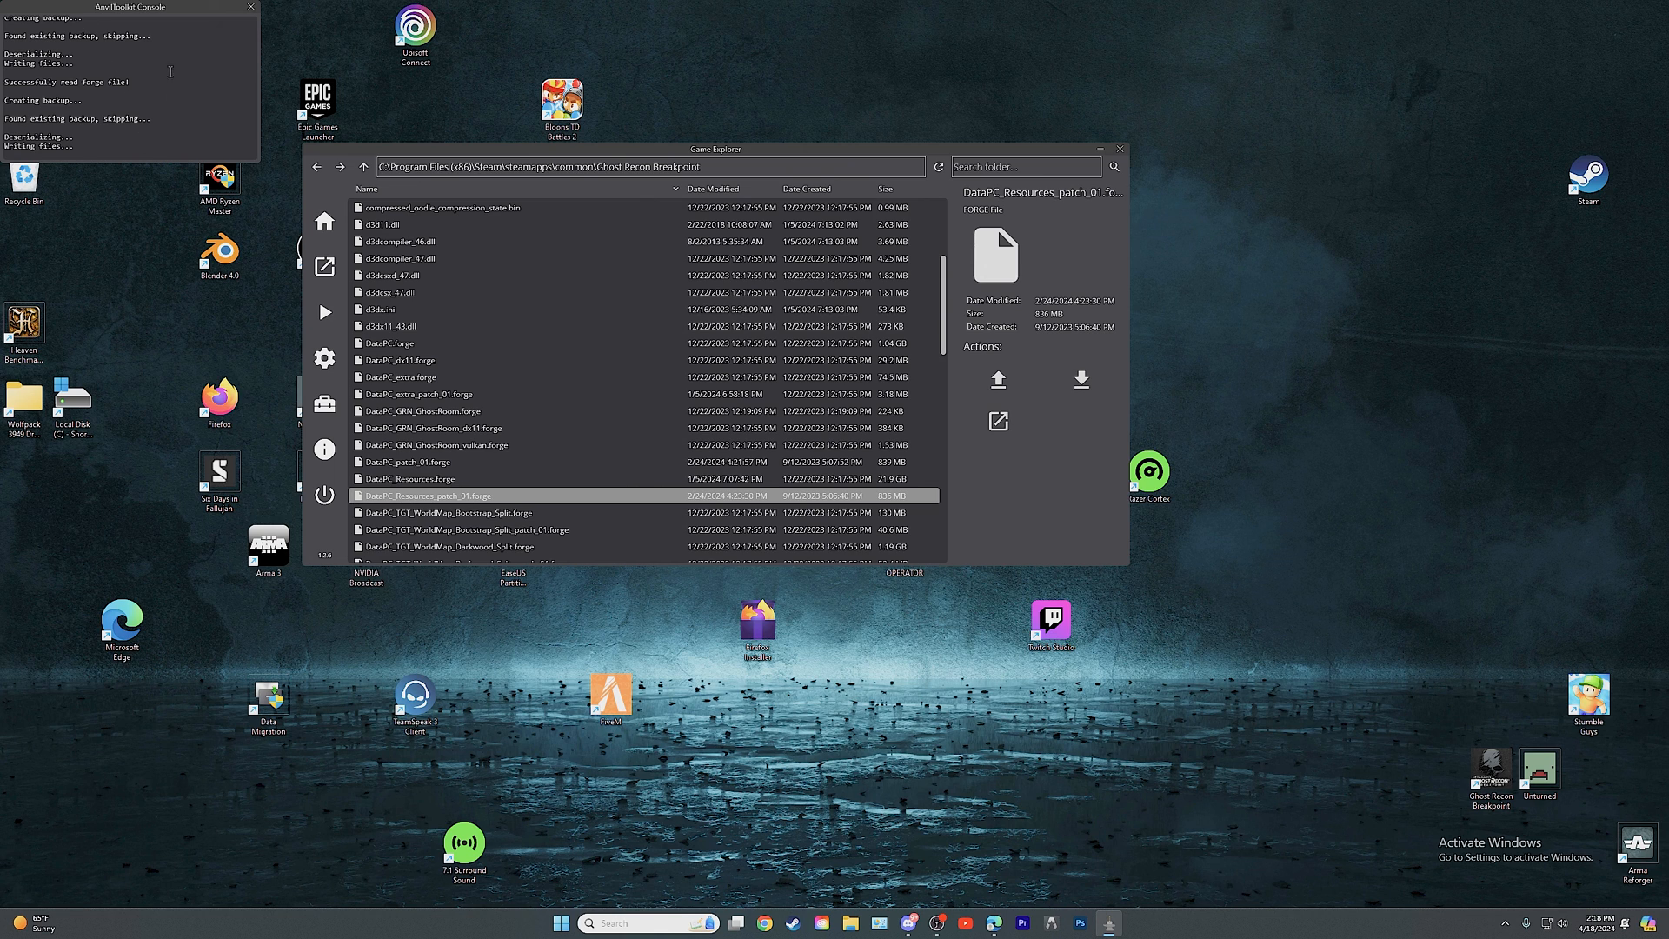
{"action": "mouse_move", "coordinate": [54, 7]}
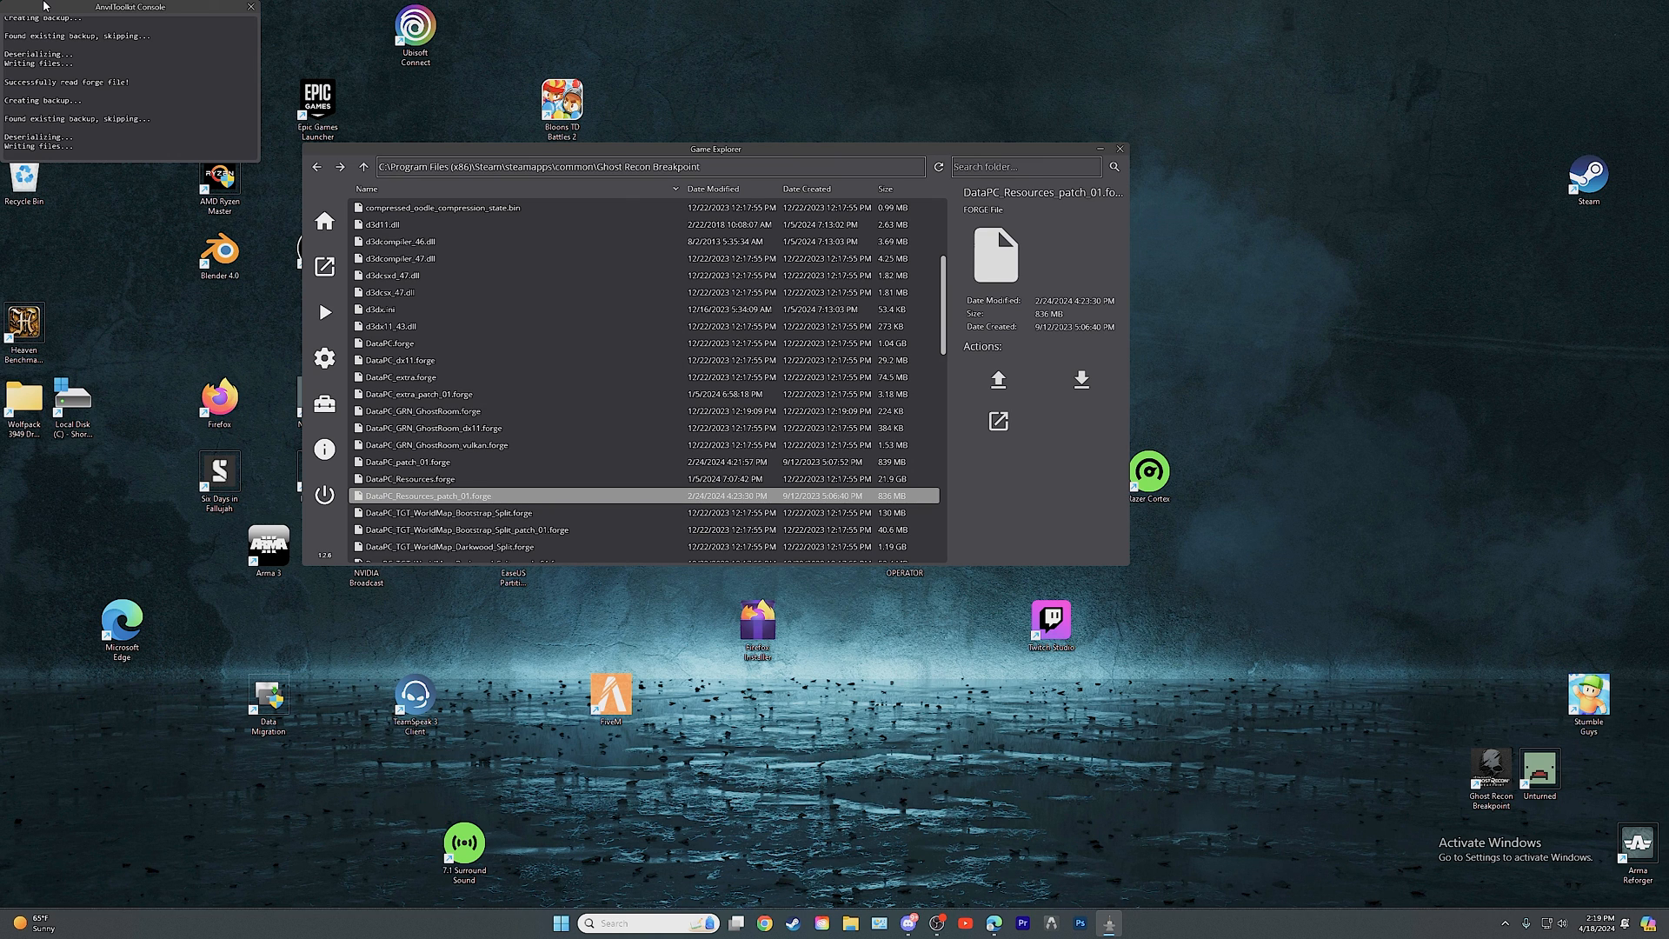
- Browse the unpacked Resources folder, check both folders in Extracted, then return up
{"action": "double_click", "coordinate": [428, 495]}
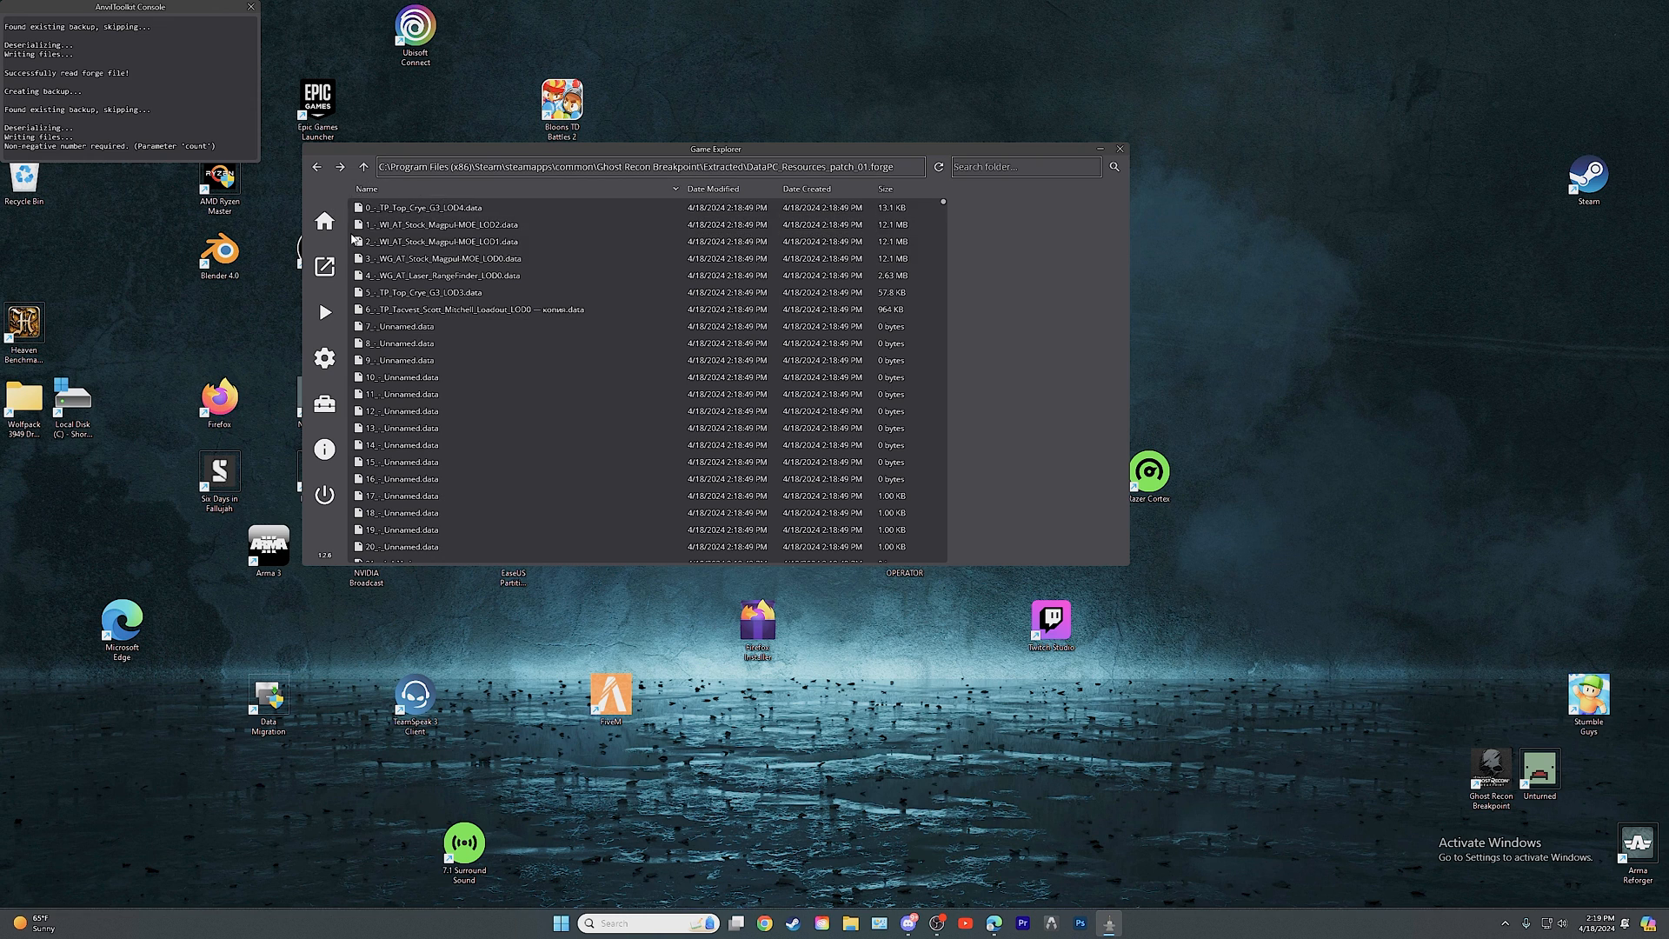
{"action": "left_click", "coordinate": [426, 292]}
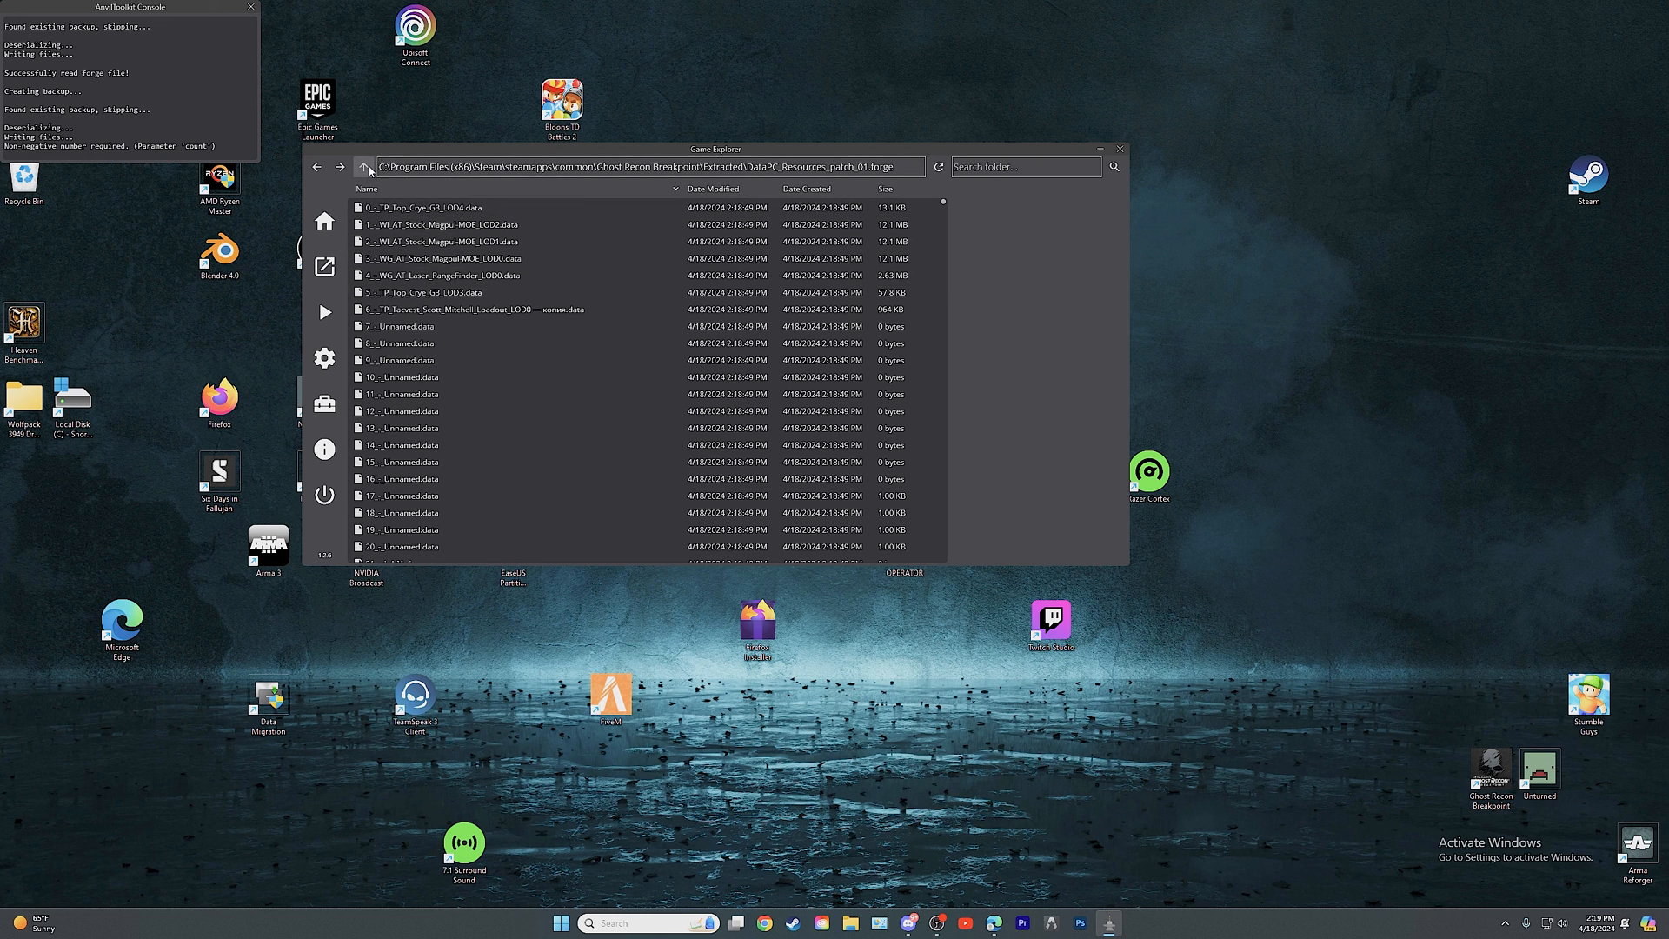
{"action": "left_click", "coordinate": [364, 166]}
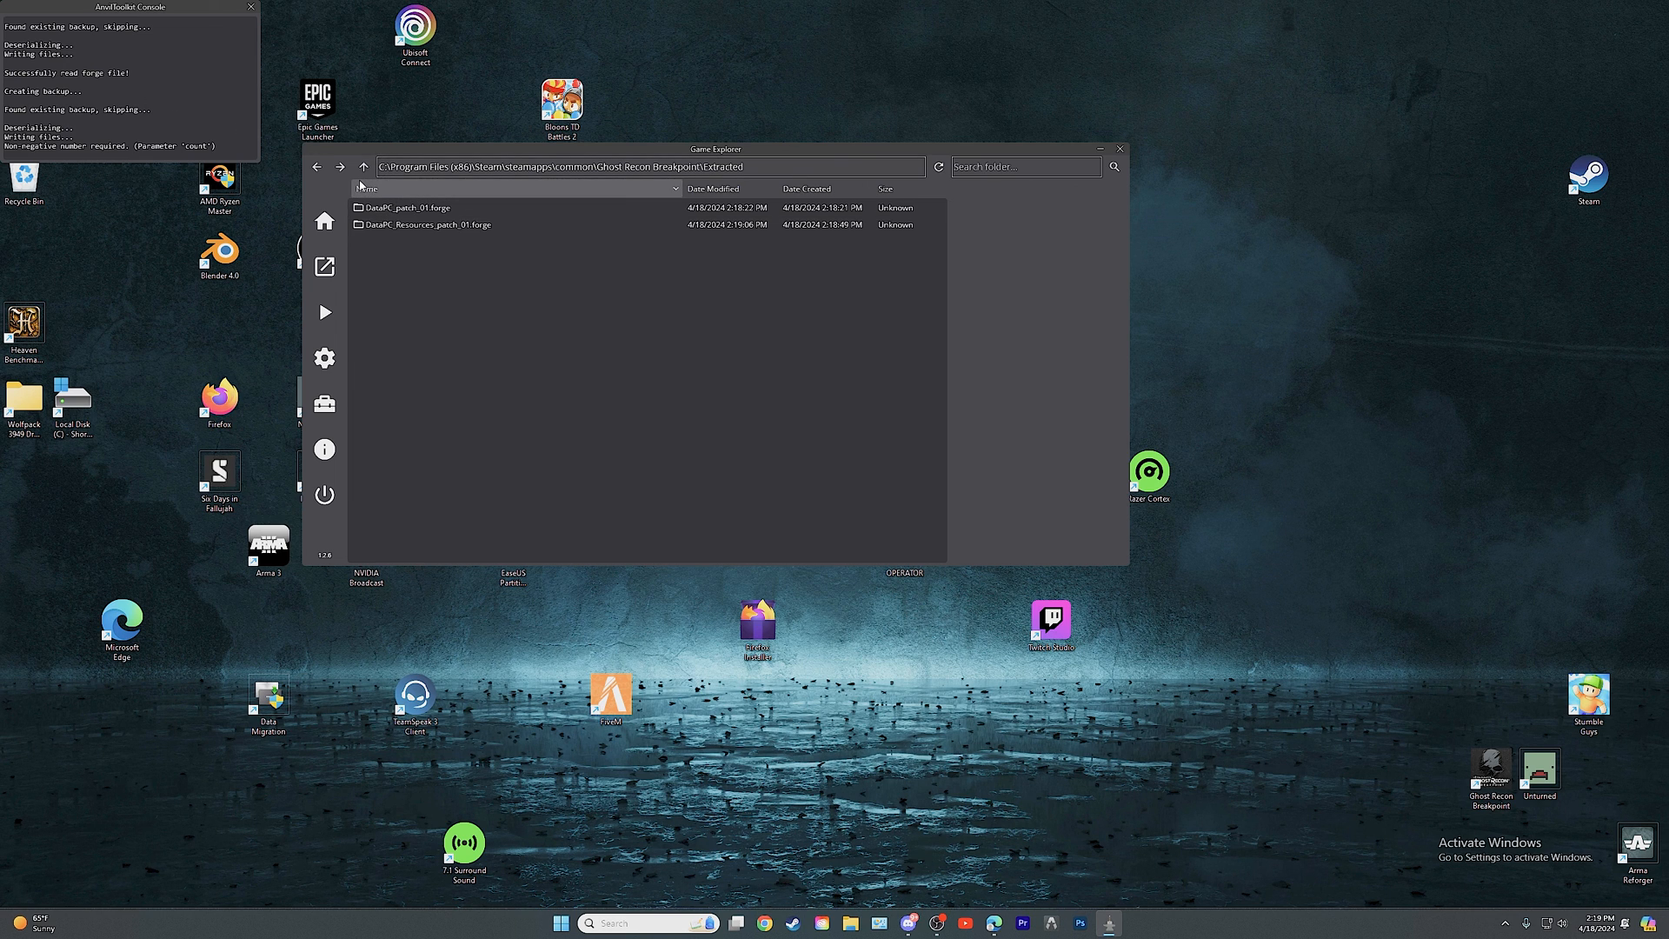
{"action": "left_click", "coordinate": [364, 166]}
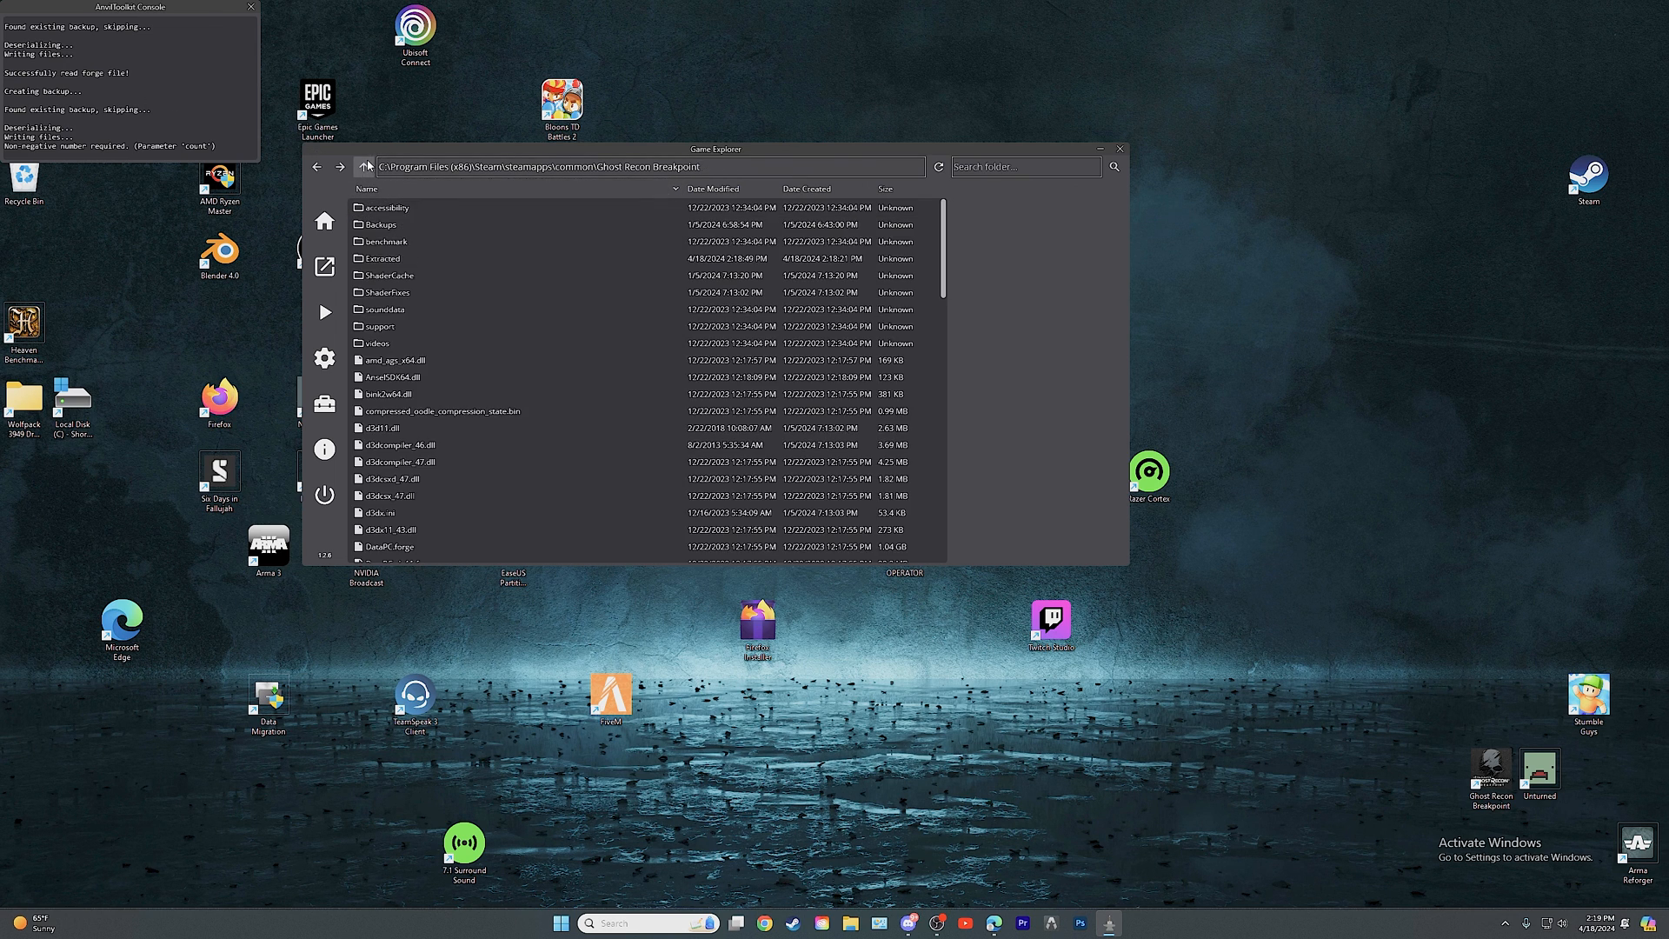
{"action": "double_click", "coordinate": [384, 258]}
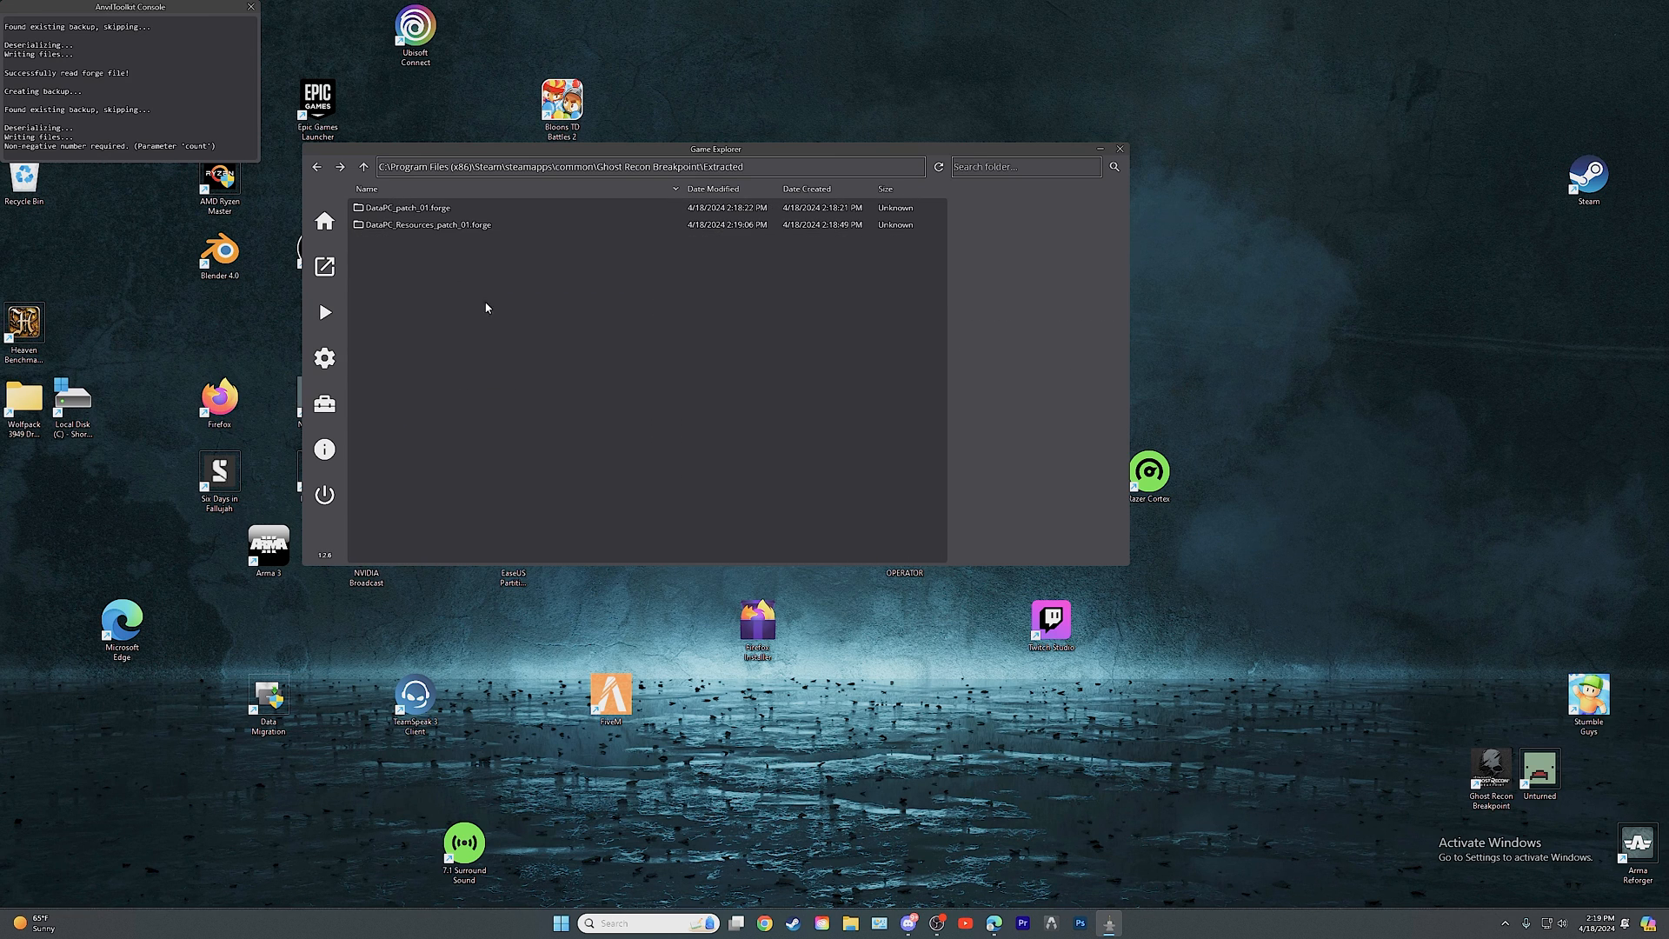
{"action": "left_click", "coordinate": [451, 225]}
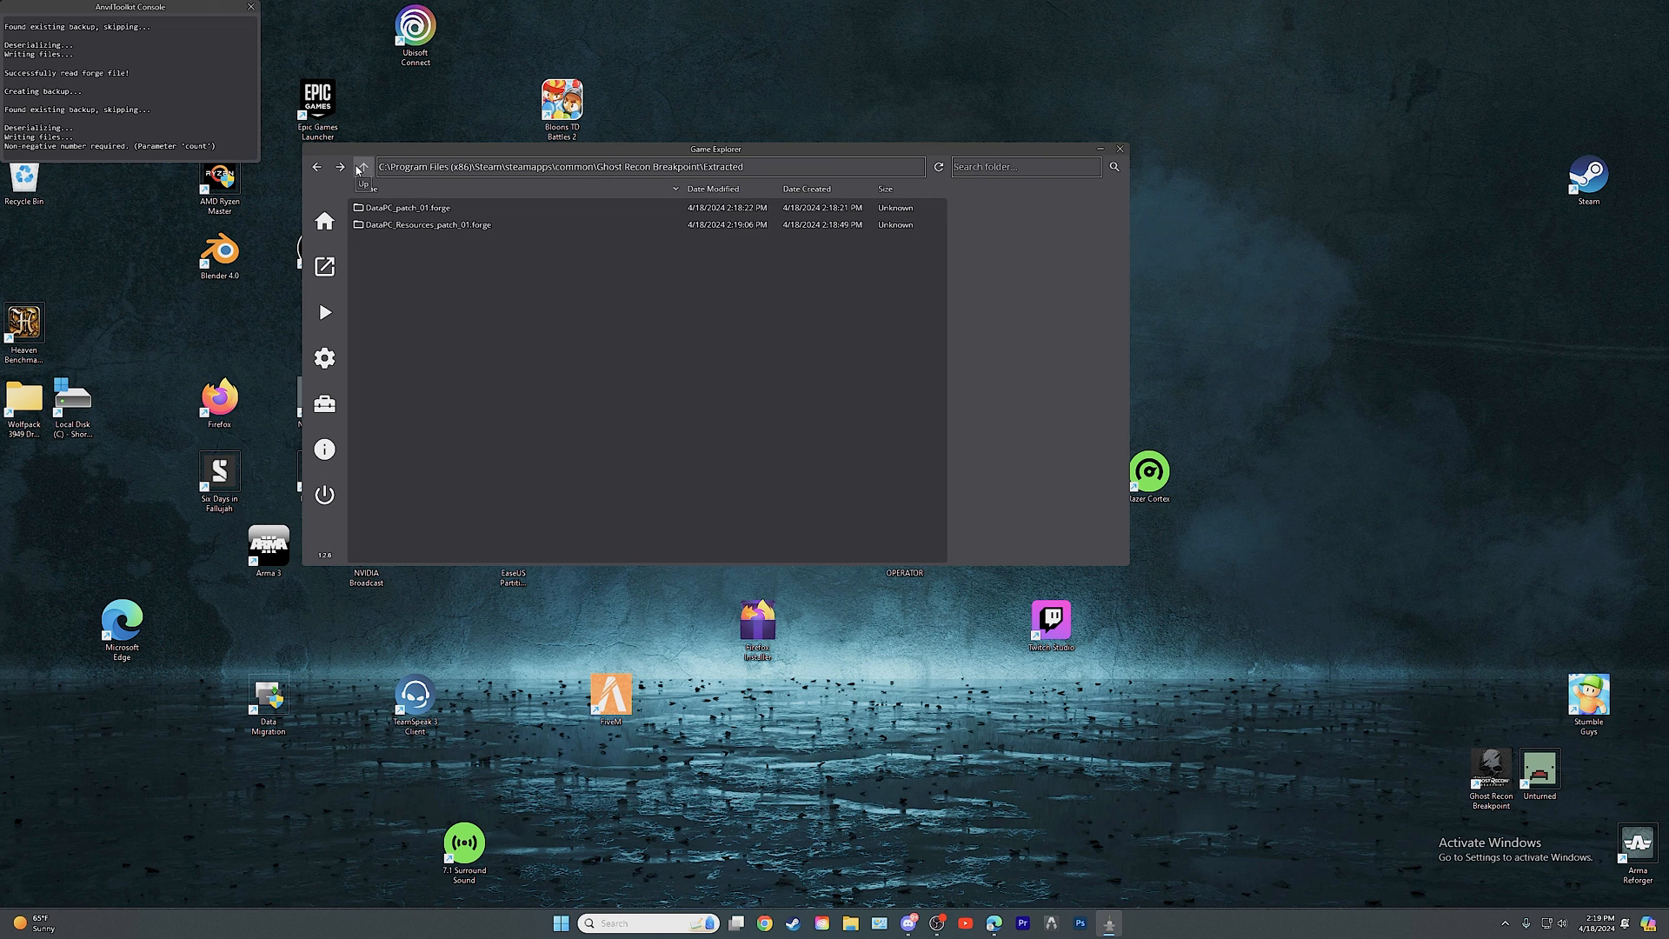
{"action": "left_click", "coordinate": [363, 167]}
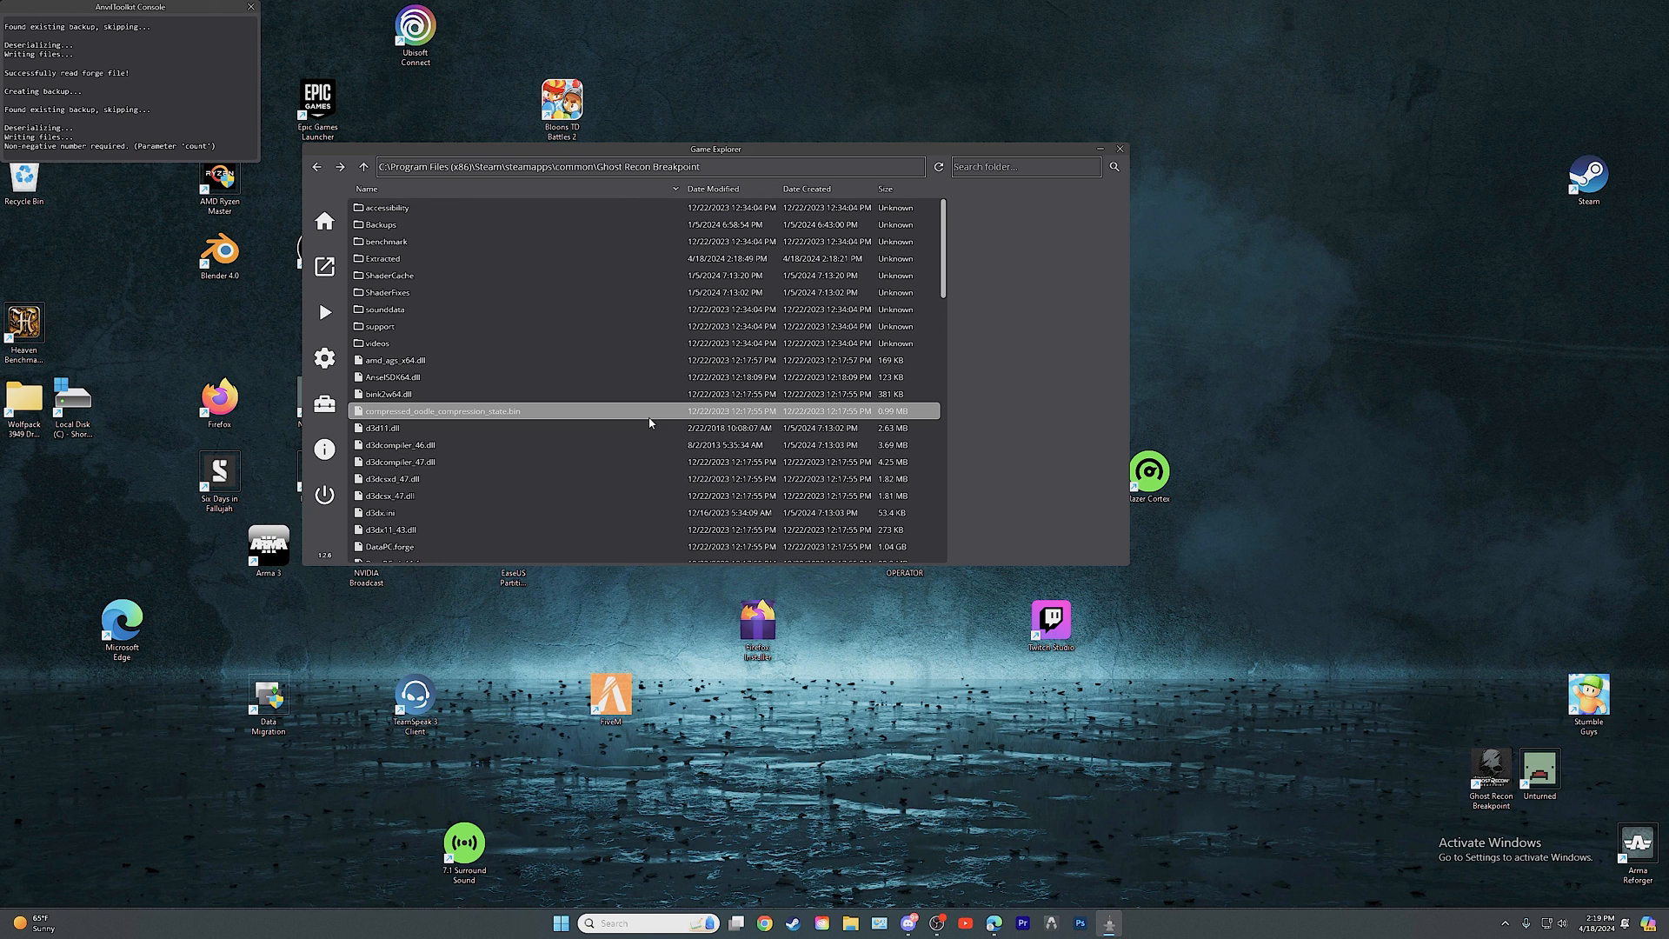
{"action": "mouse_move", "coordinate": [650, 424]}
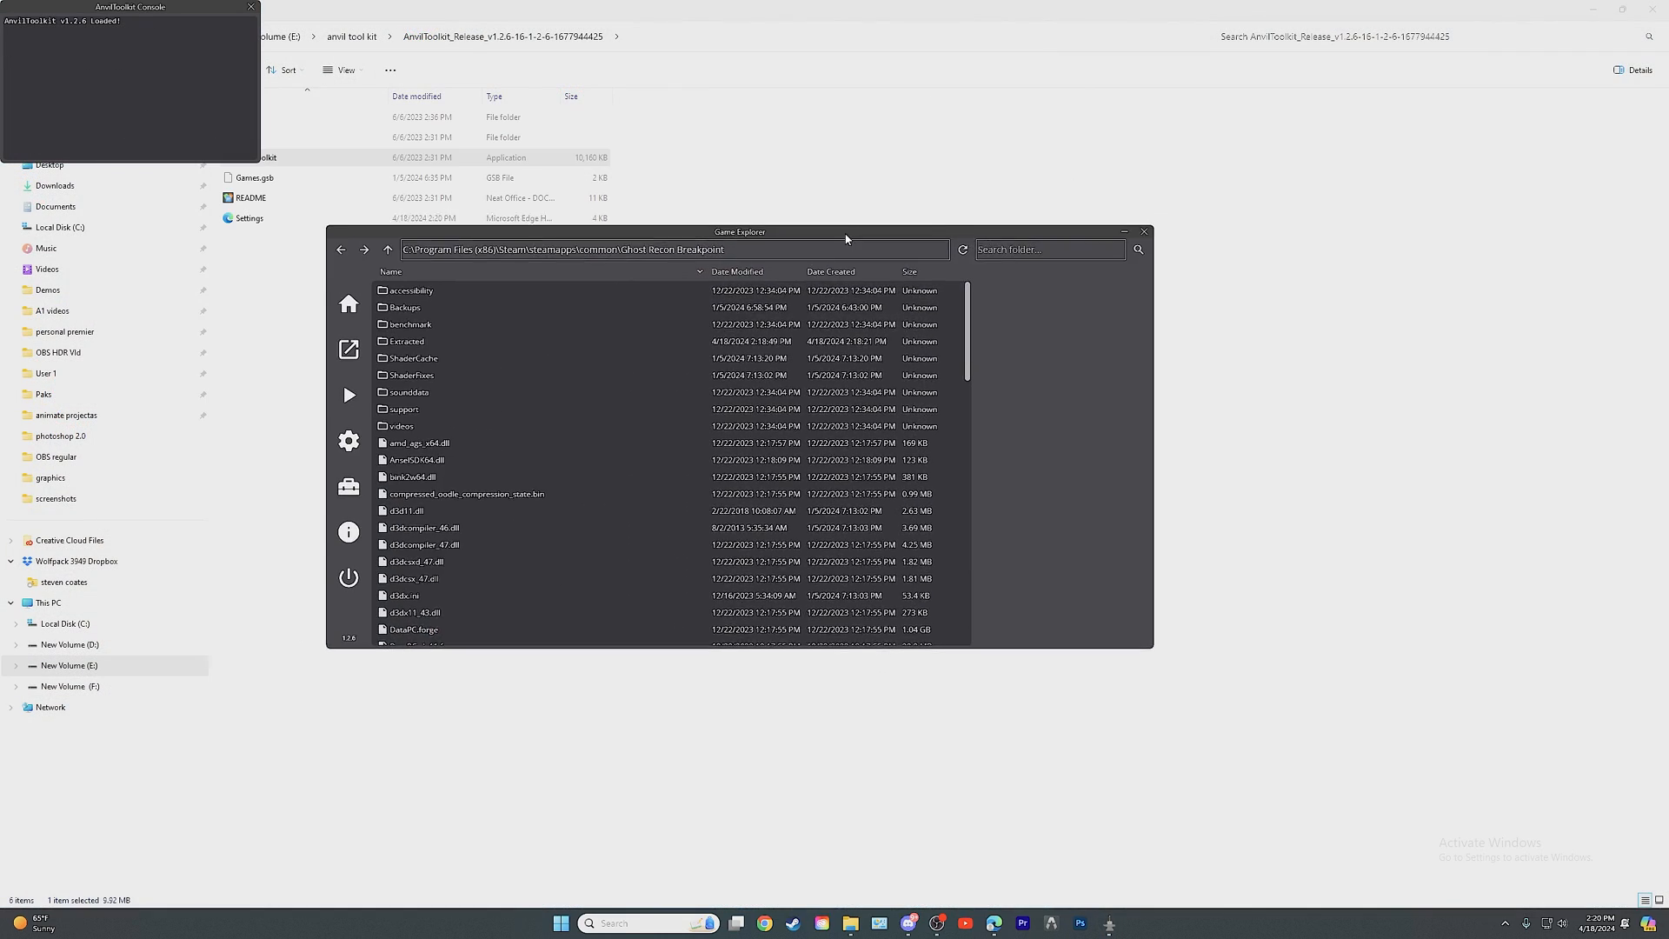
- Repack the DataPC_patch_01.forge folder in Extracted into a forge file
{"action": "left_click", "coordinate": [411, 341]}
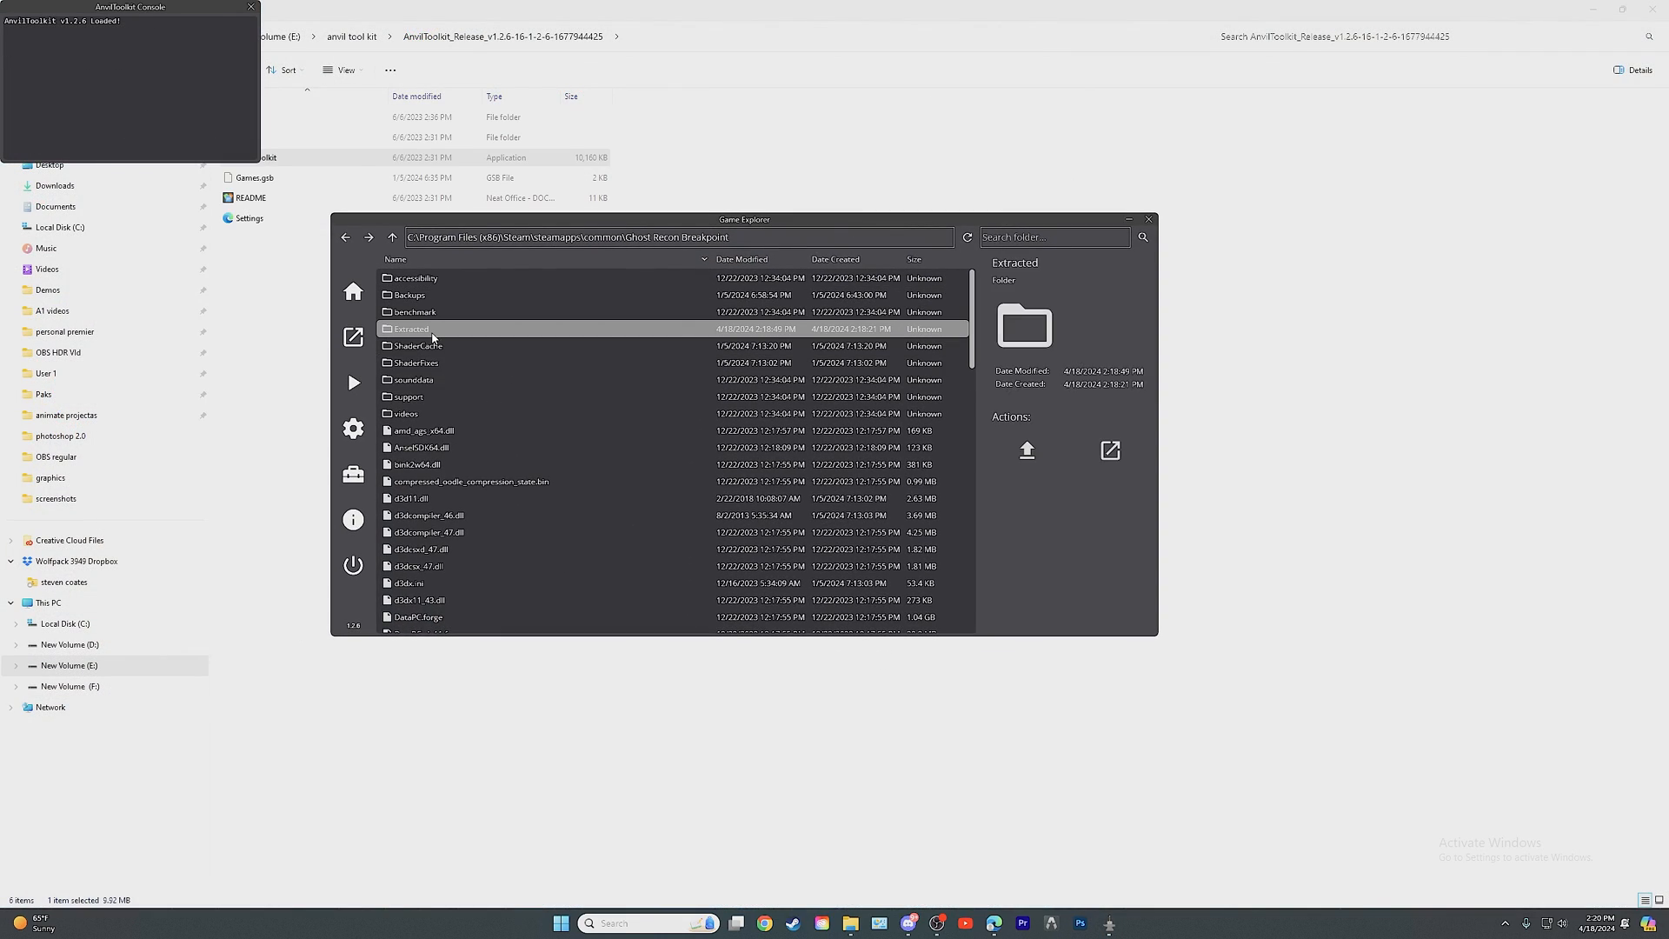
{"action": "right_click", "coordinate": [437, 276]}
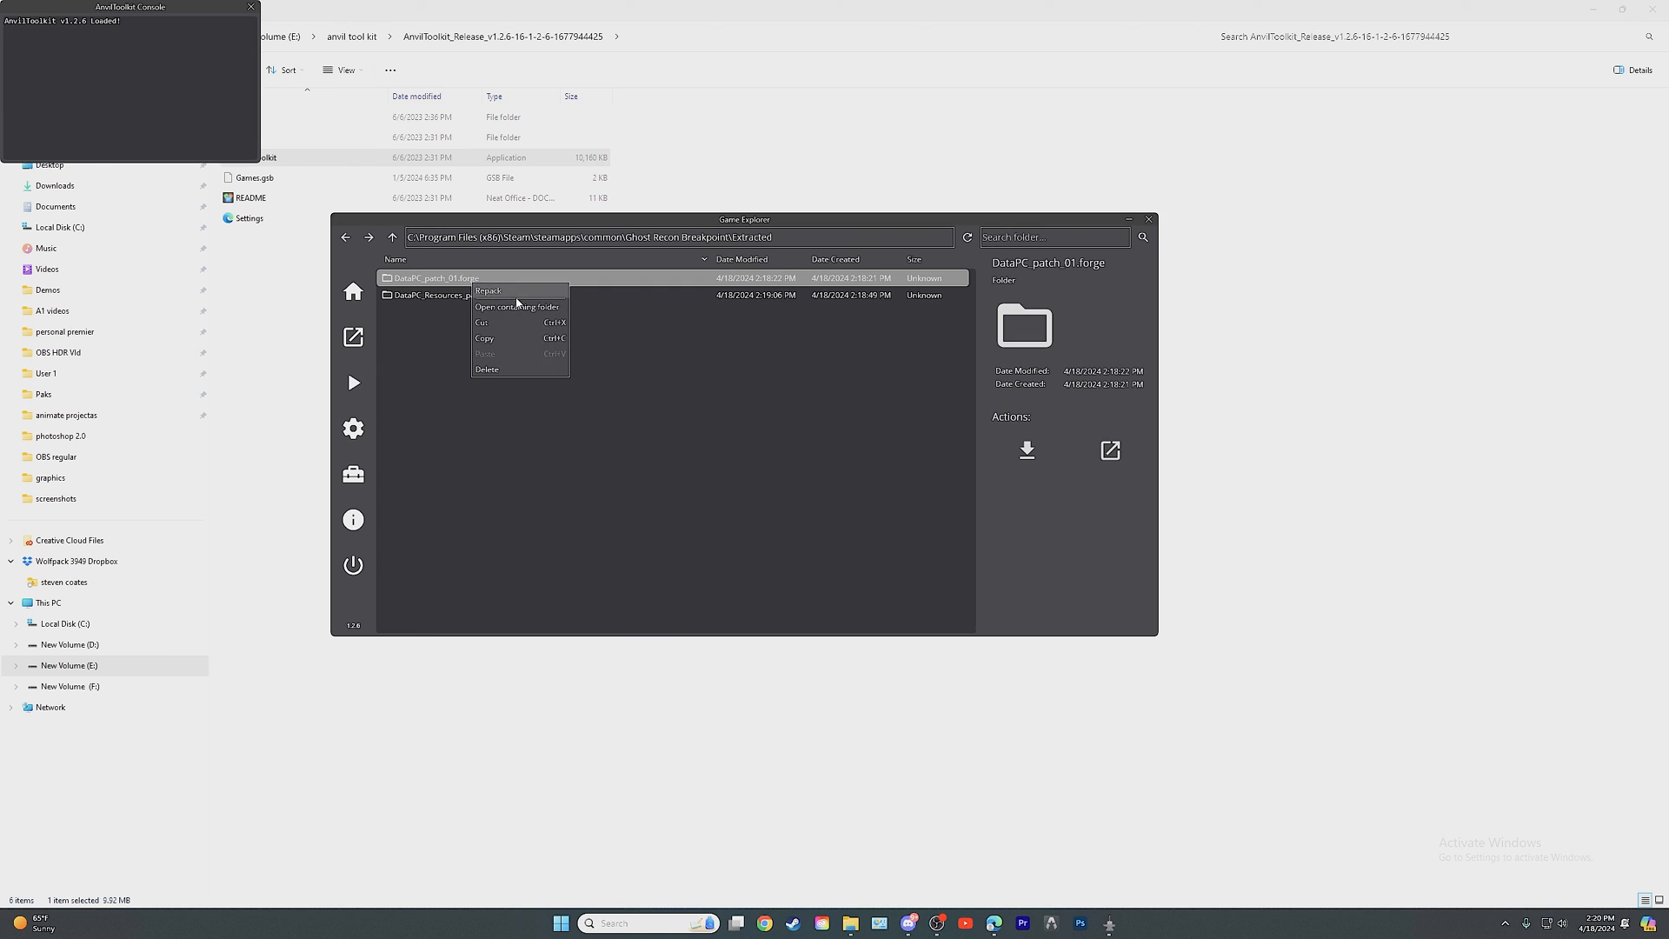
{"action": "left_click", "coordinate": [488, 290]}
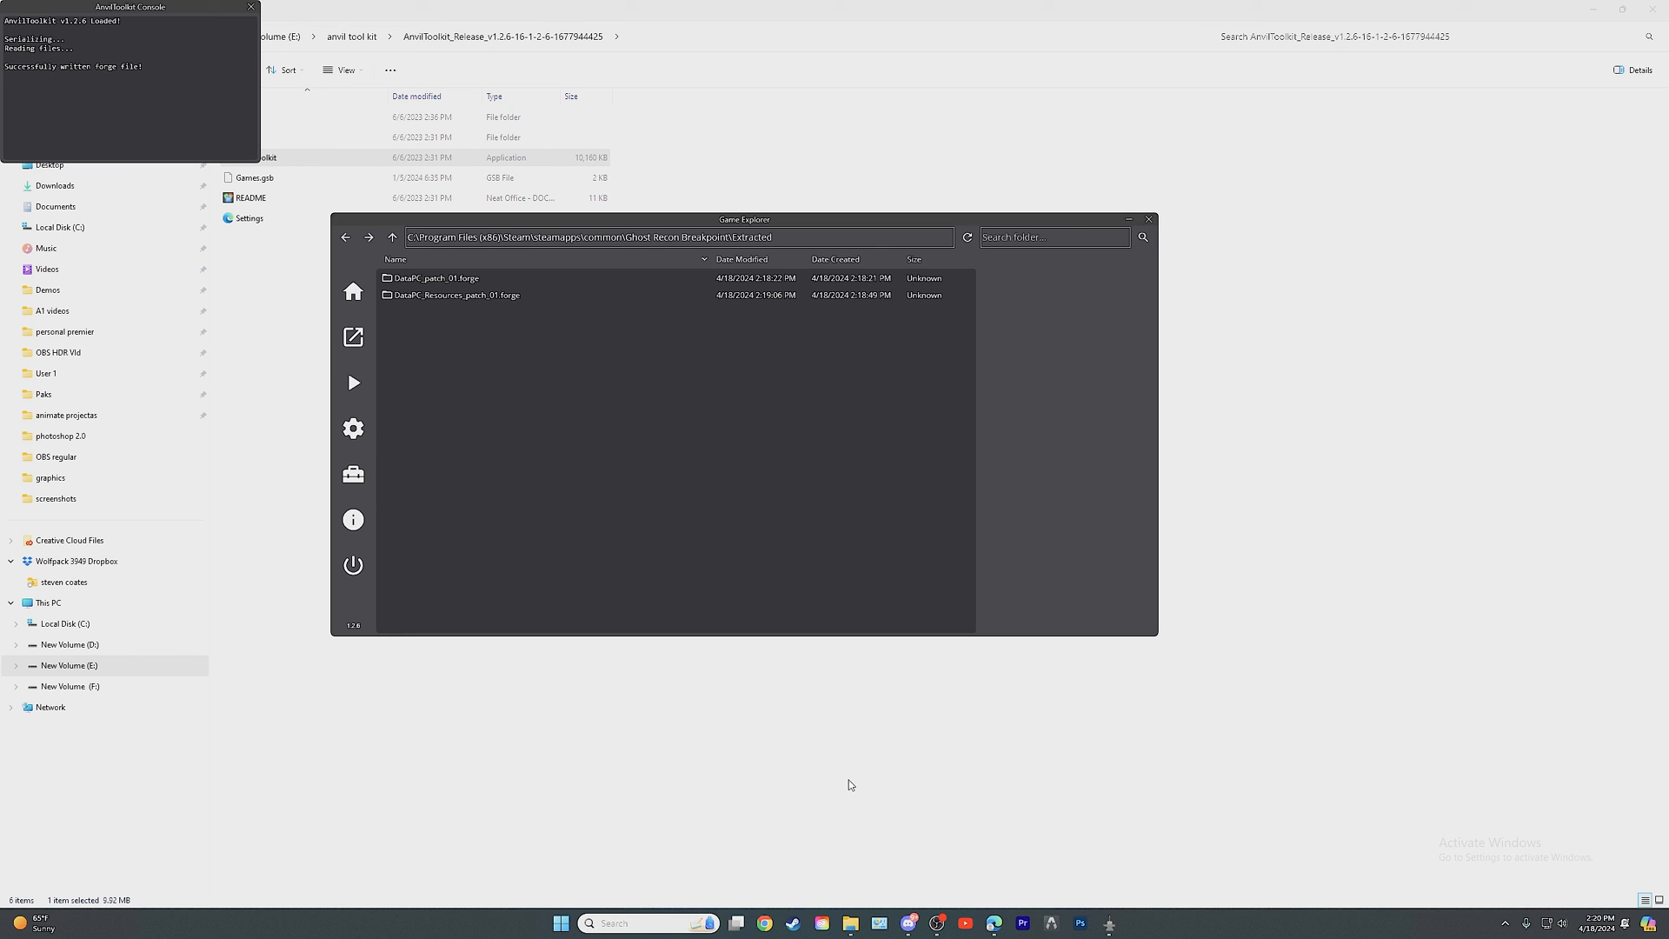
{"action": "mouse_move", "coordinate": [622, 340]}
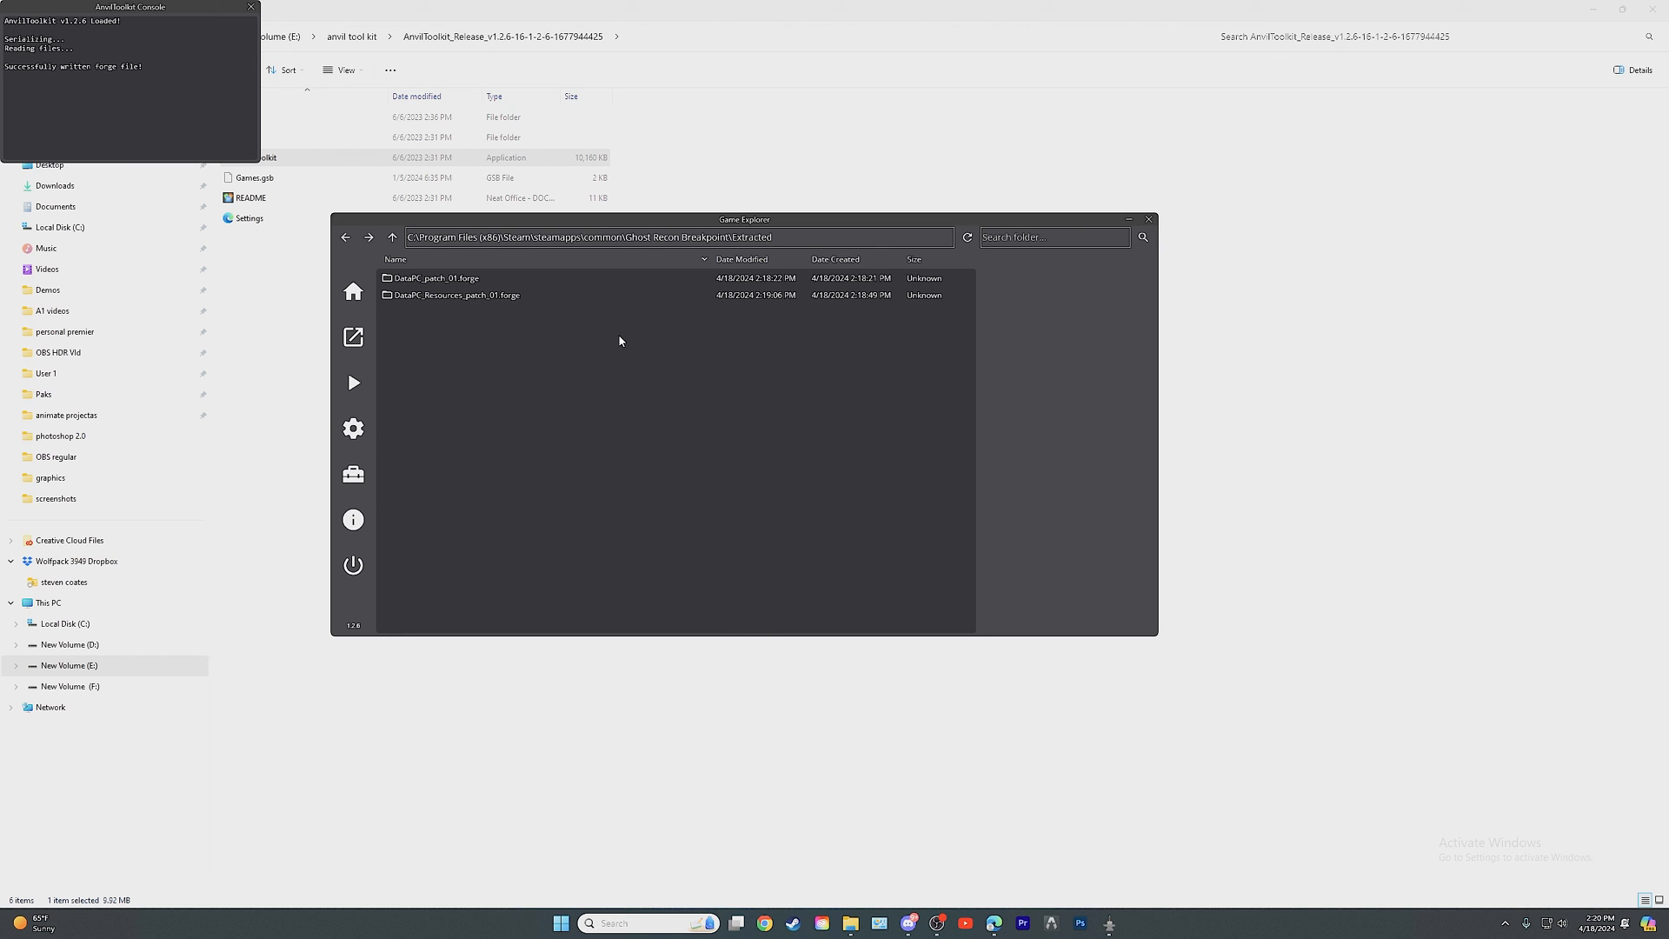
{"action": "right_click", "coordinate": [455, 295]}
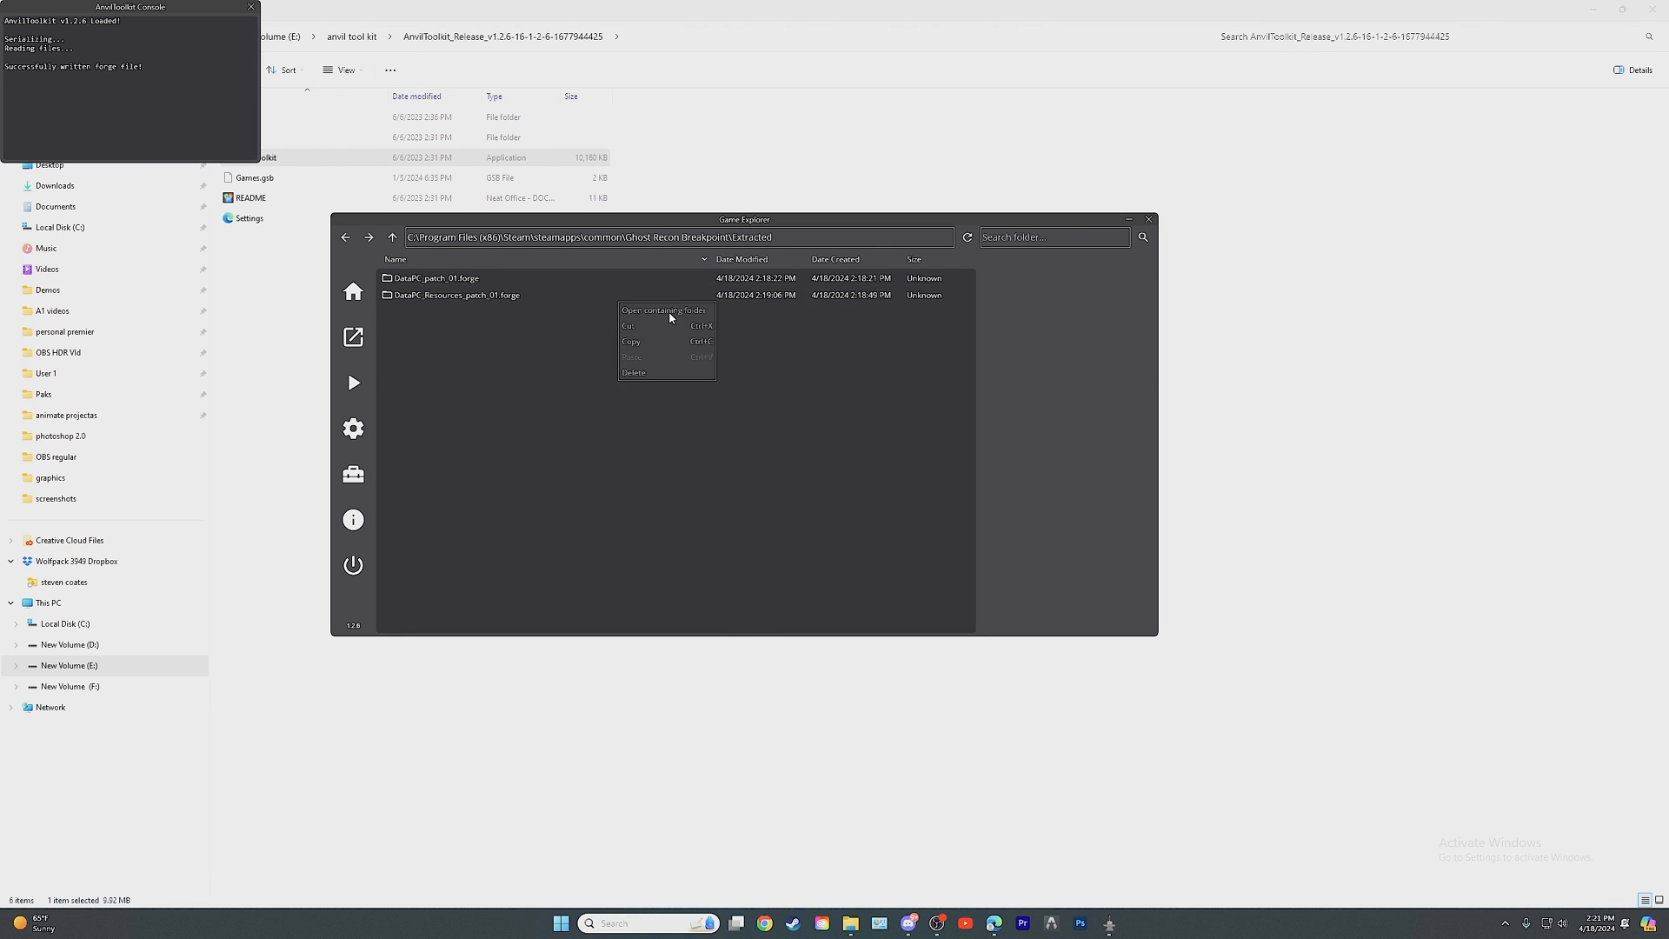
{"action": "mouse_move", "coordinate": [524, 315]}
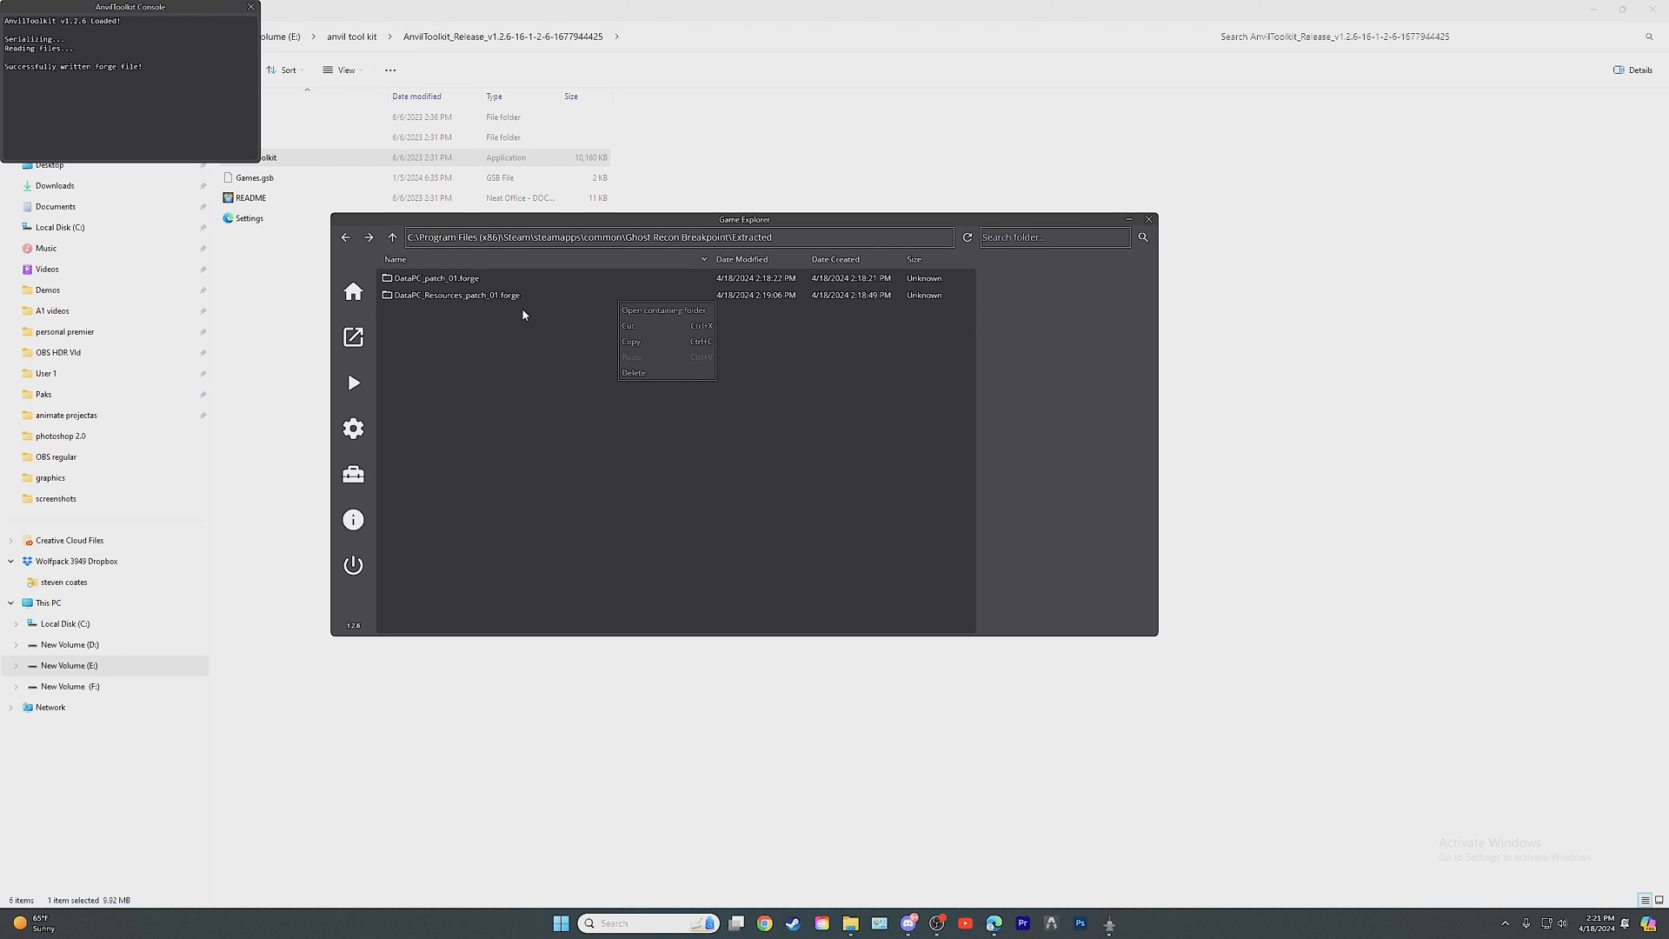